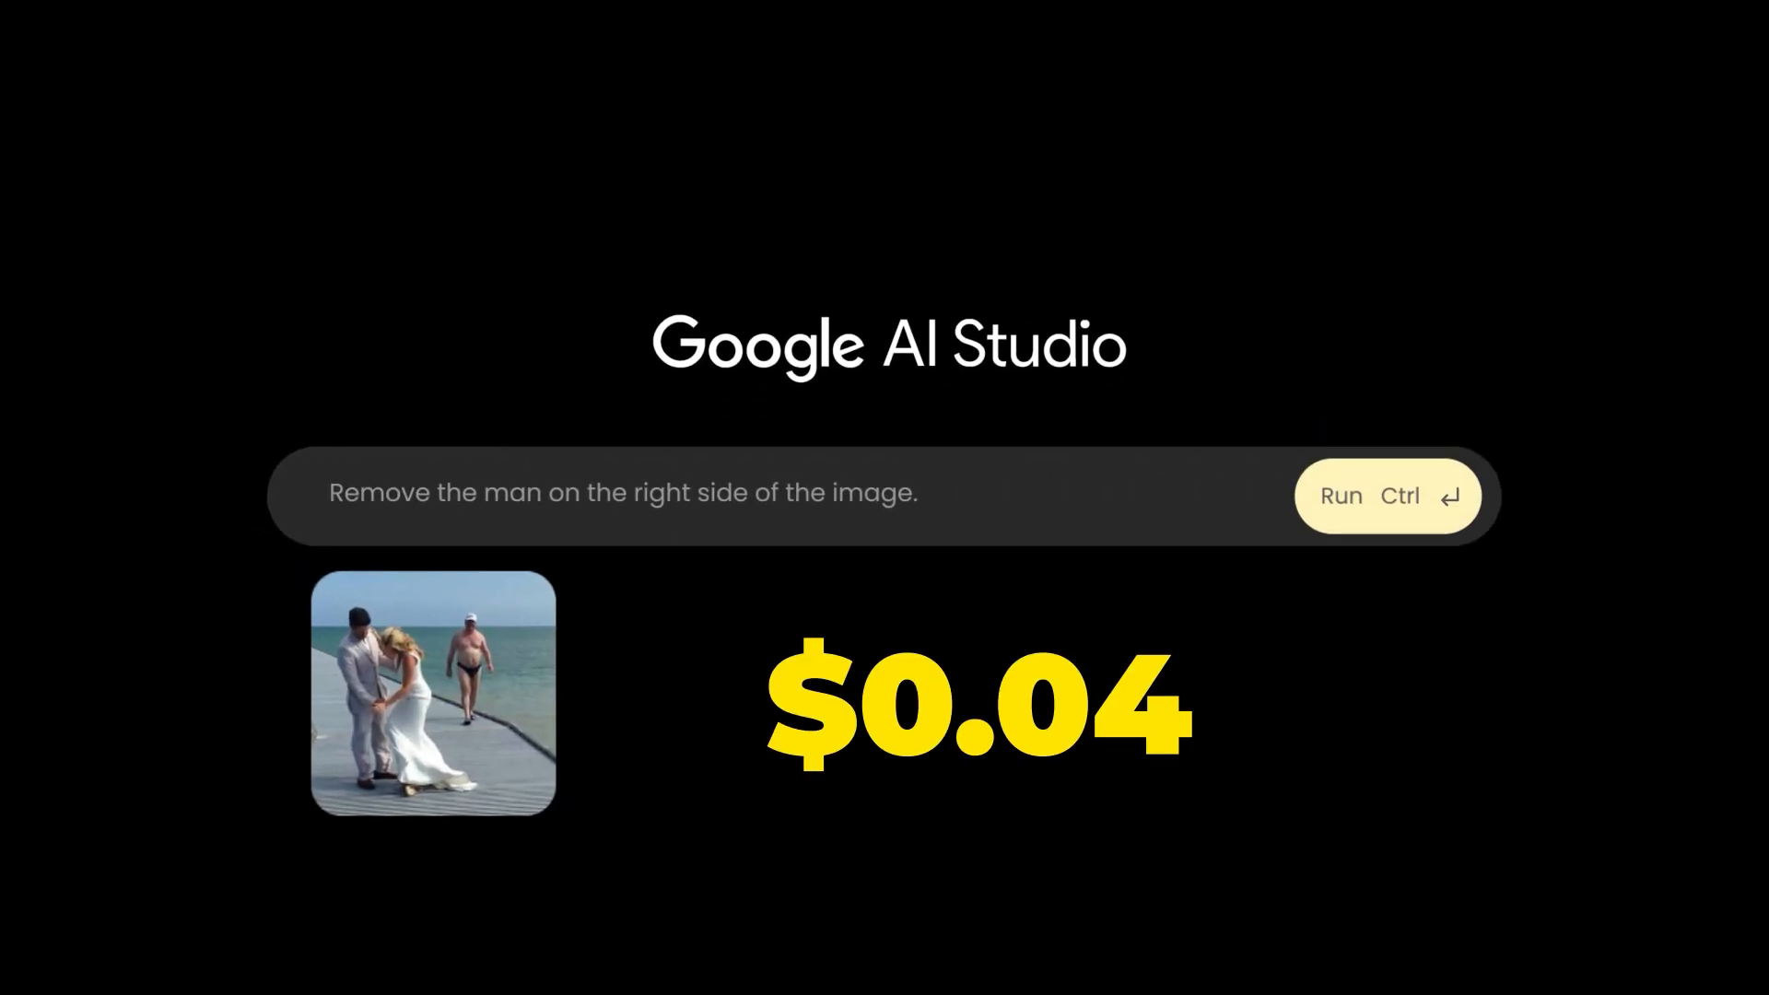
Step: Attach the IMG_2008.png selfie to the new prompt
{"action": "left_click", "coordinate": [1340, 495]}
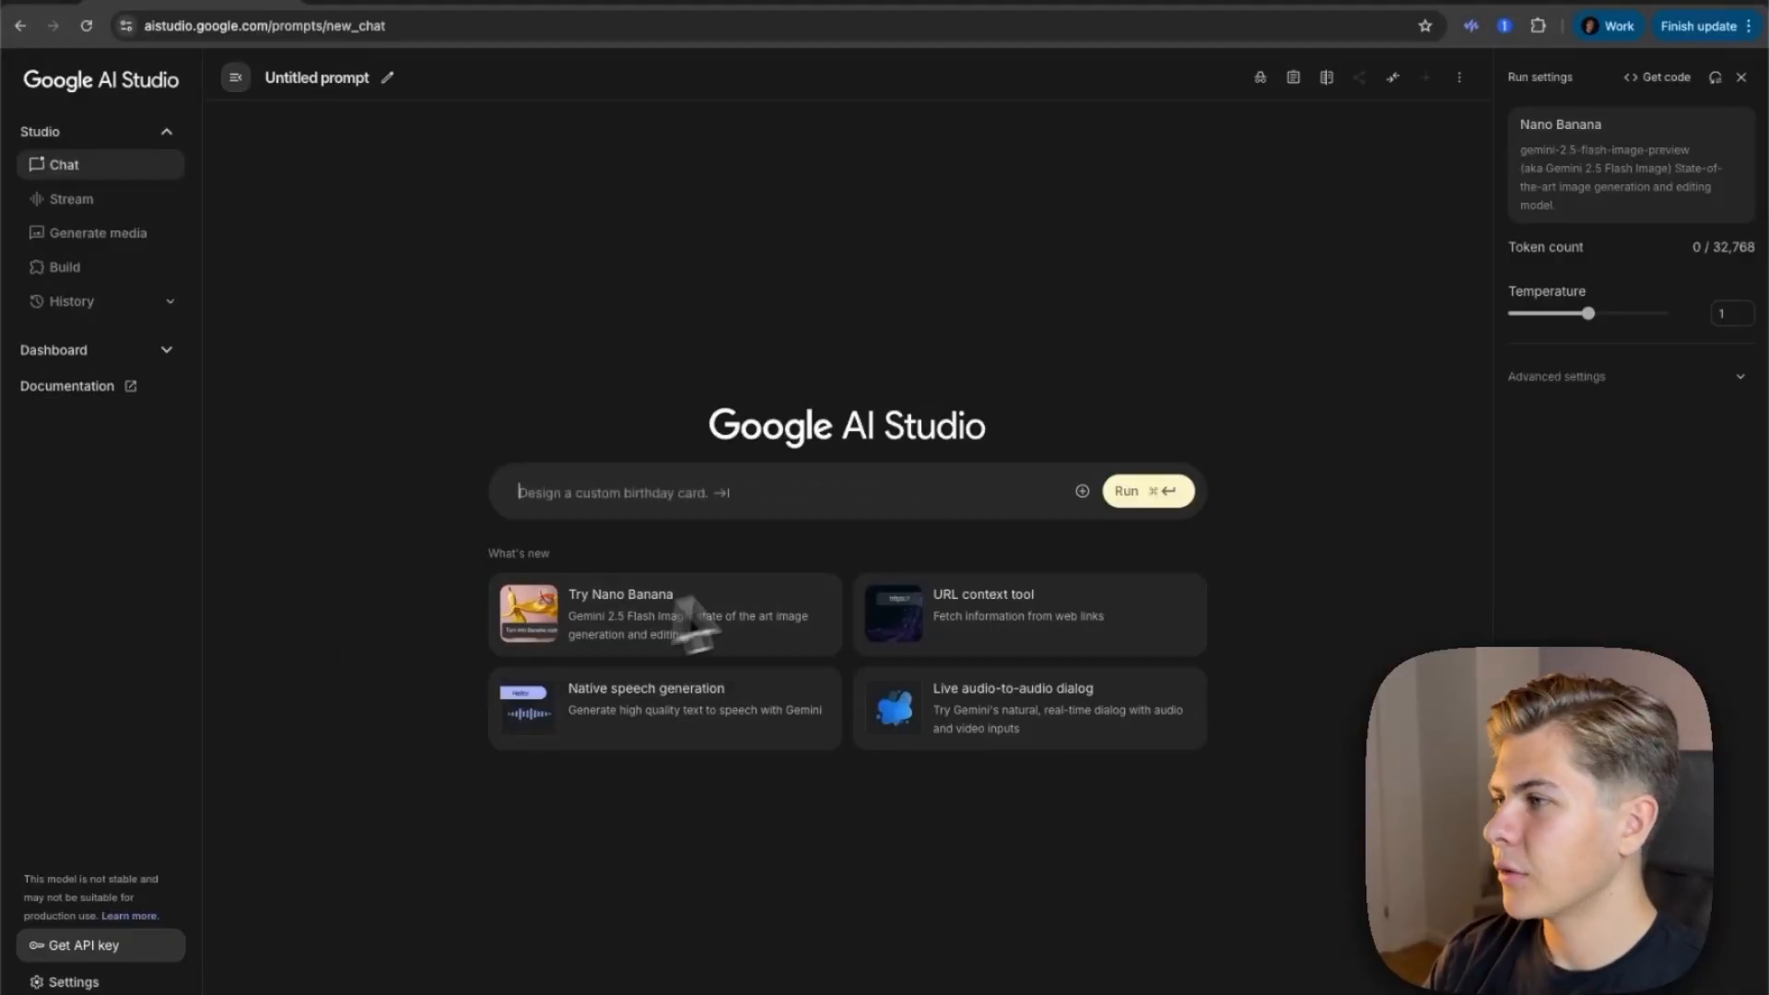
{"action": "left_click", "coordinate": [1082, 490]}
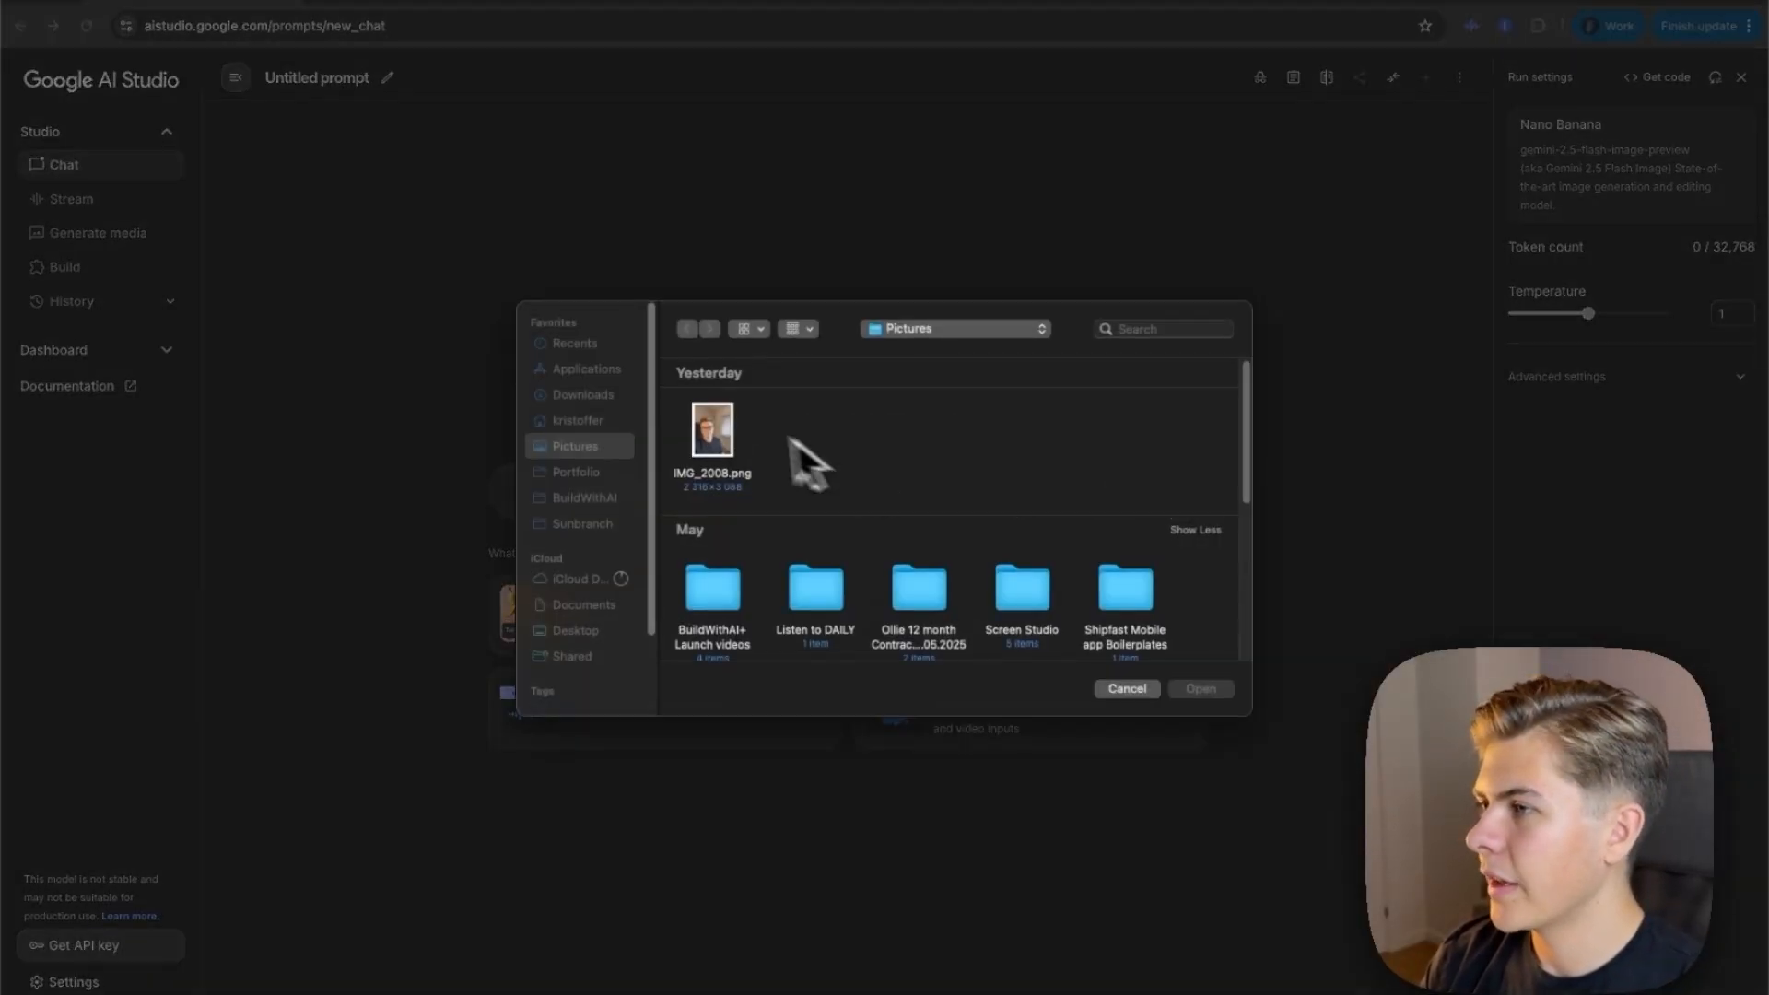
{"action": "double_click", "coordinate": [711, 429]}
{"action": "type", "text": "Change the ba"}
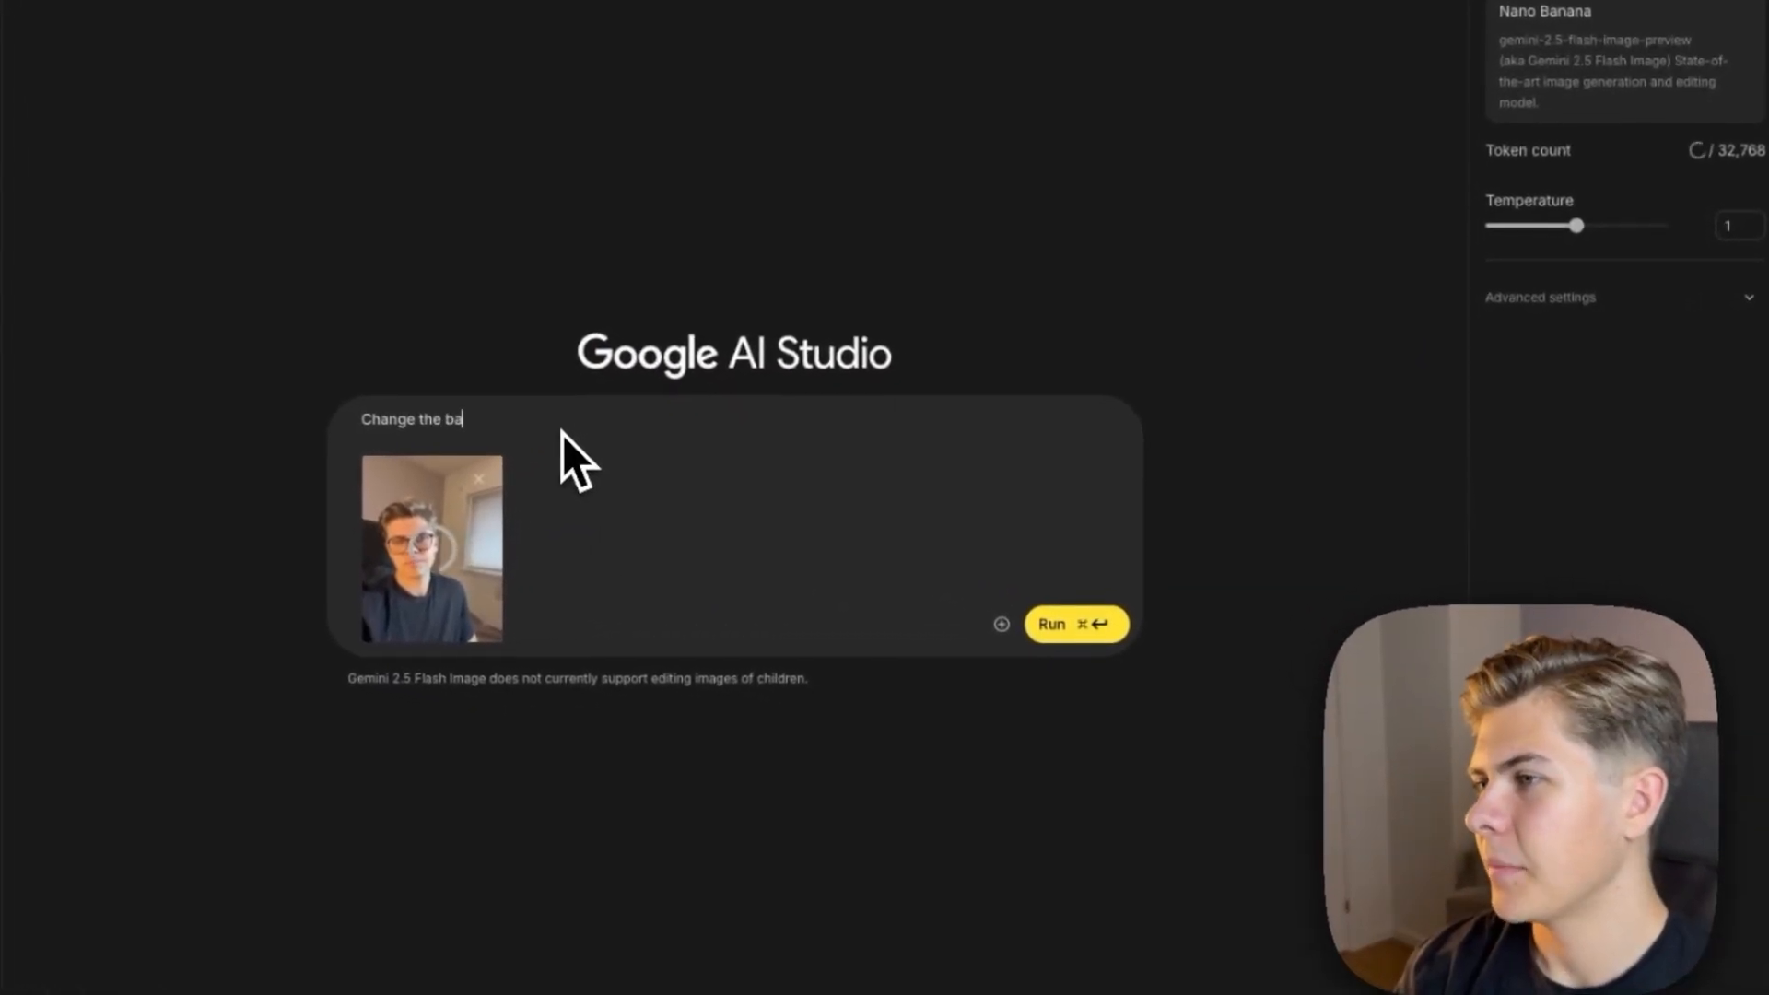
Step: Request a restaurant background with glasses removed, run it, and review the generated image
{"action": "type", "text": "ckground so it looks like I'm in"}
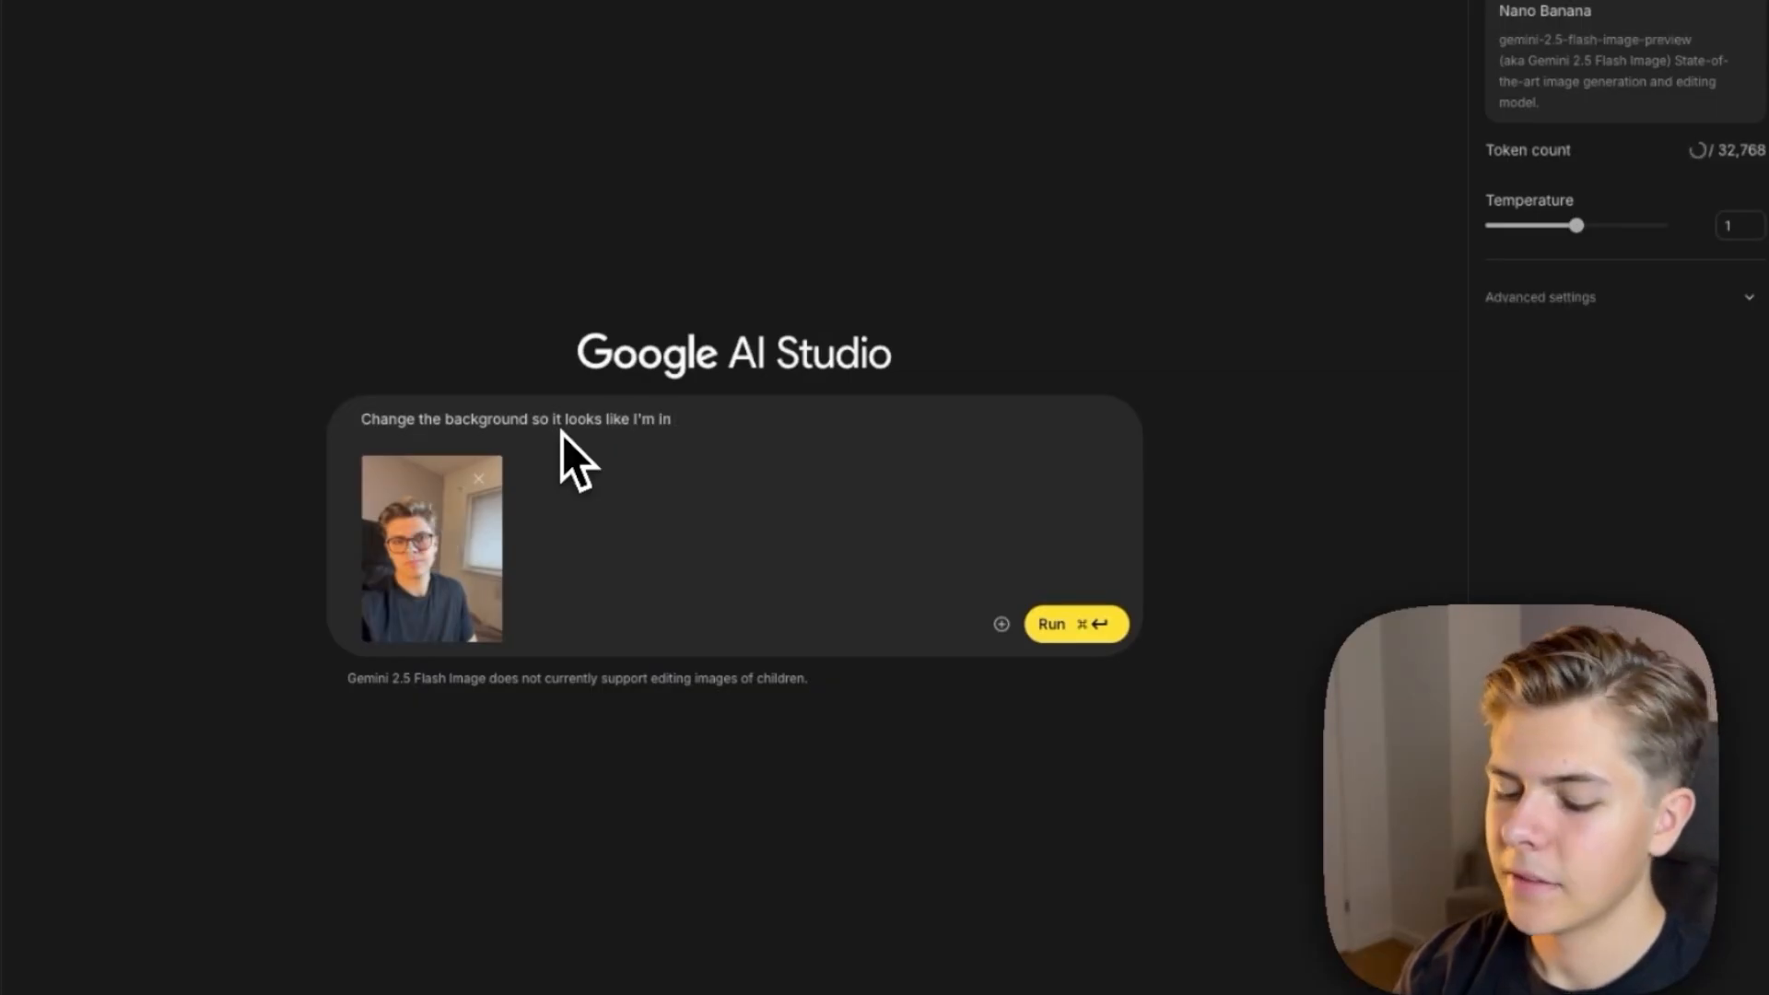
{"action": "type", "text": "a restaru"}
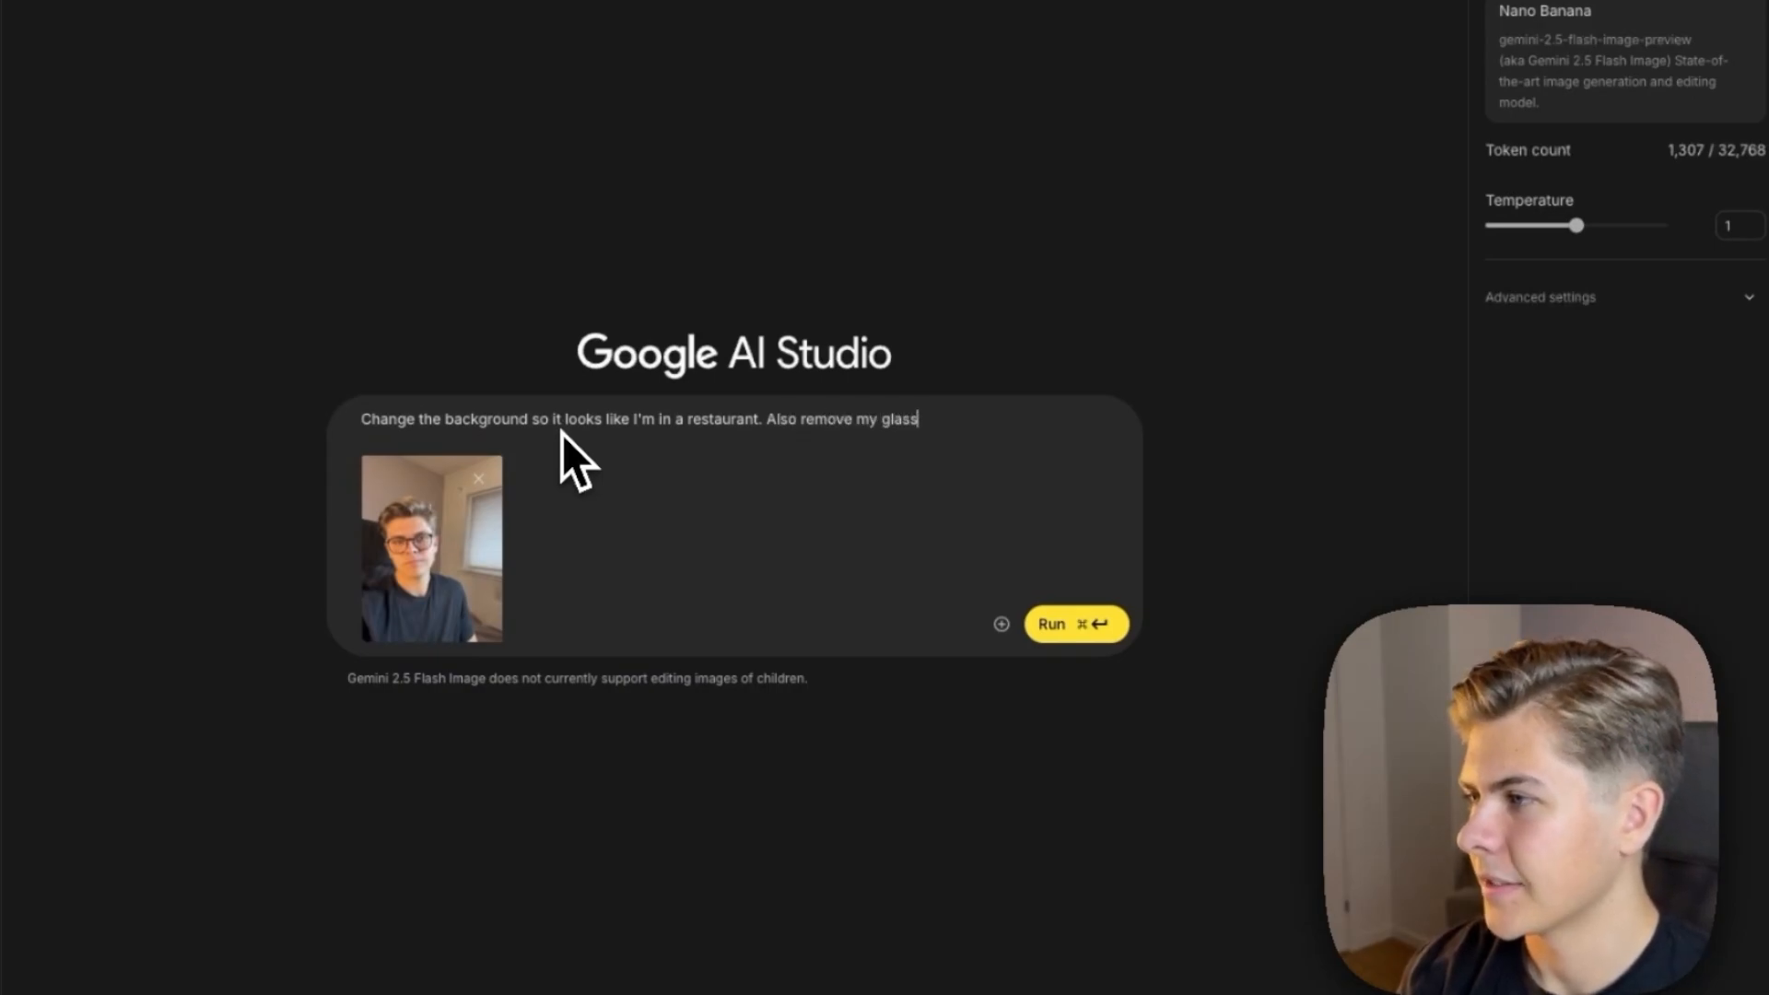
{"action": "left_click", "coordinate": [1072, 624]}
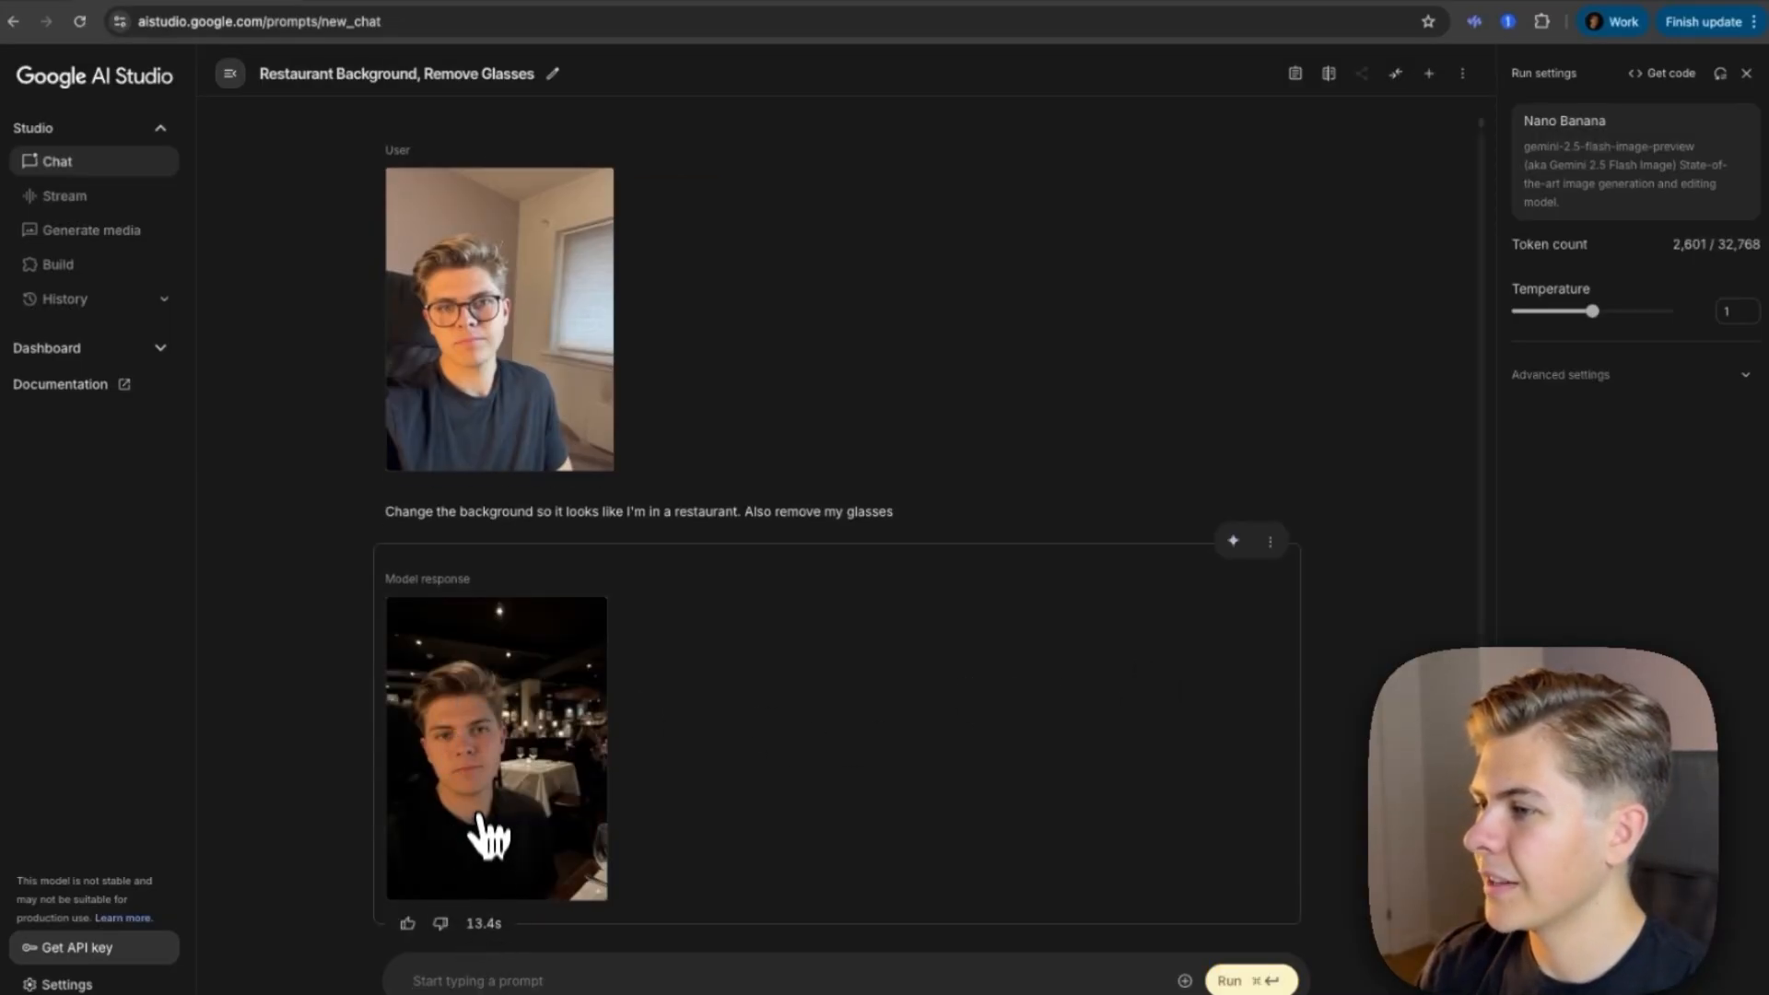
{"action": "left_click", "coordinate": [495, 746]}
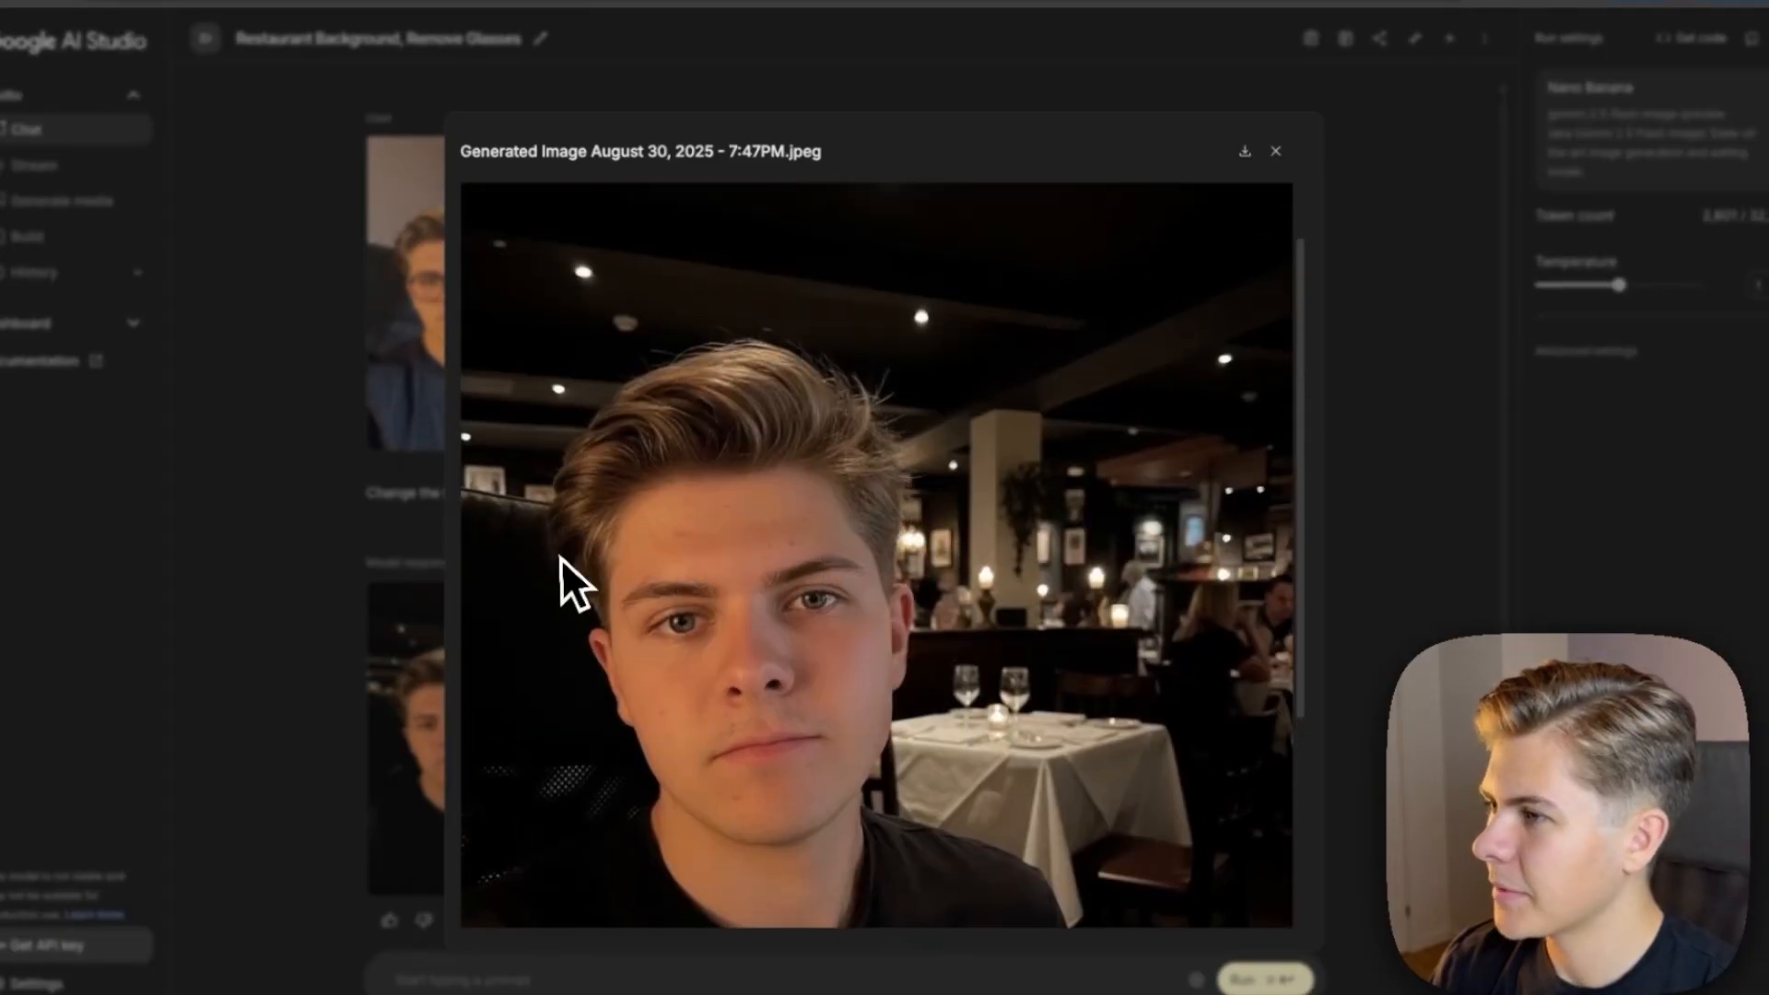
{"action": "mouse_move", "coordinate": [665, 632]}
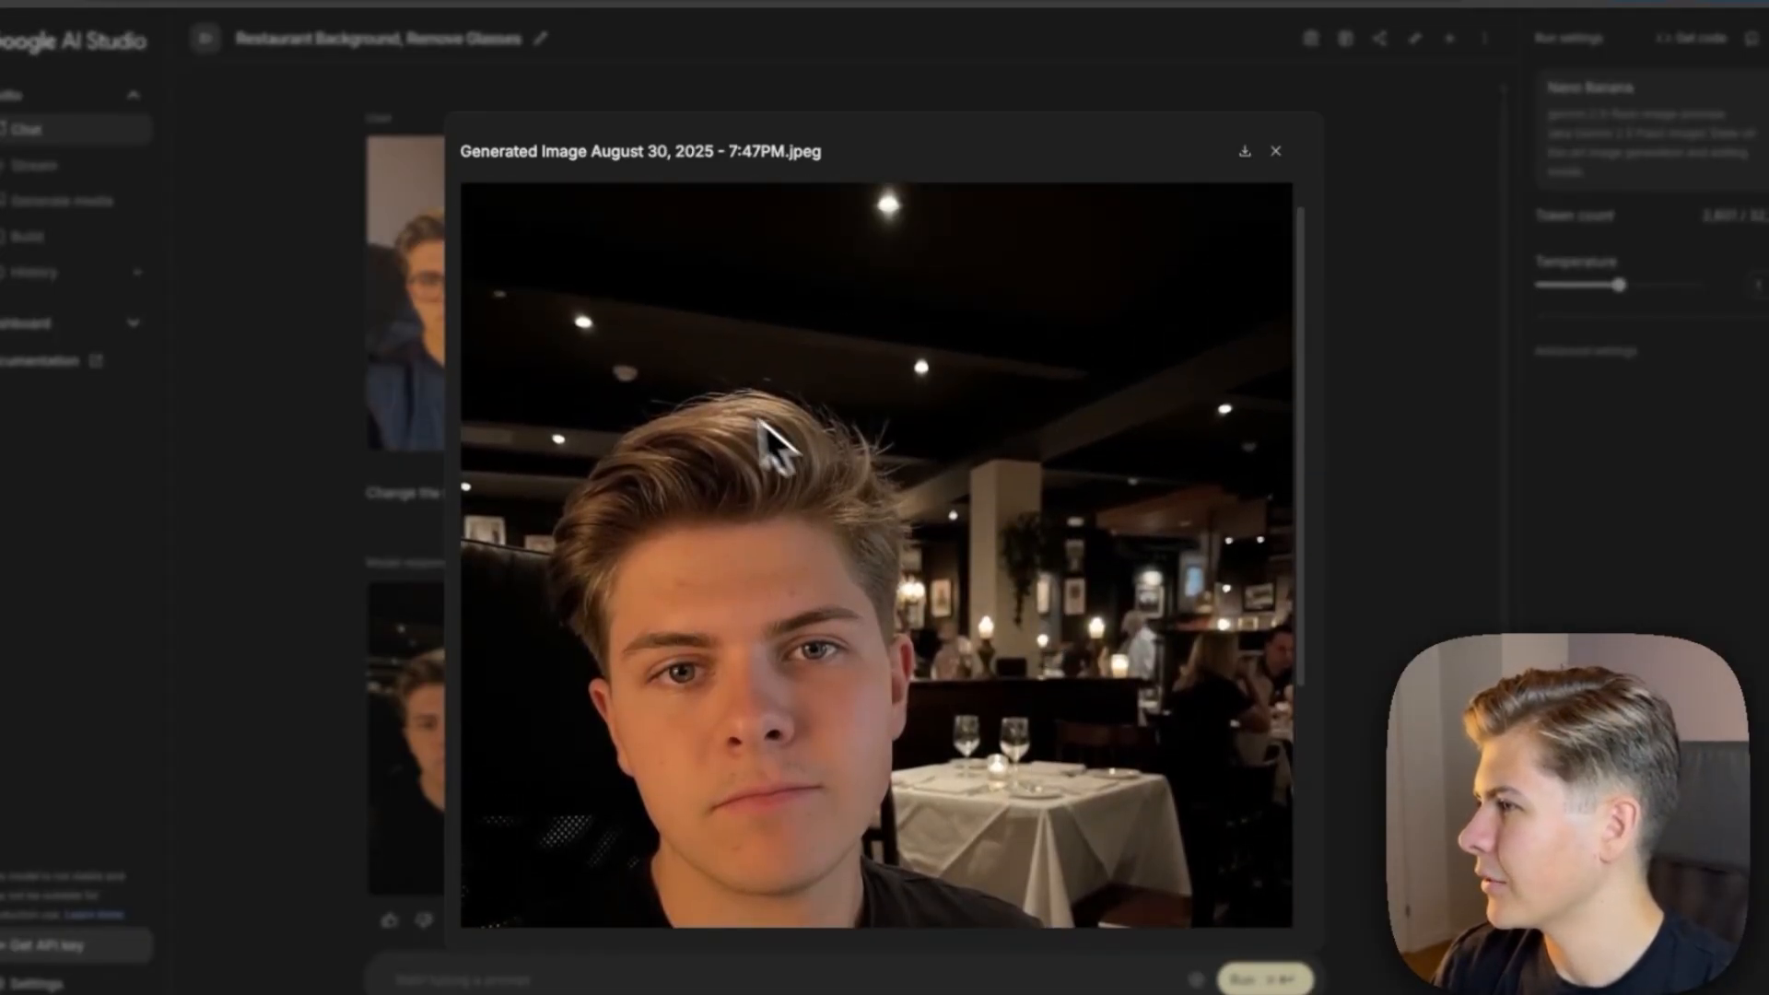
{"action": "left_click", "coordinate": [1275, 149]}
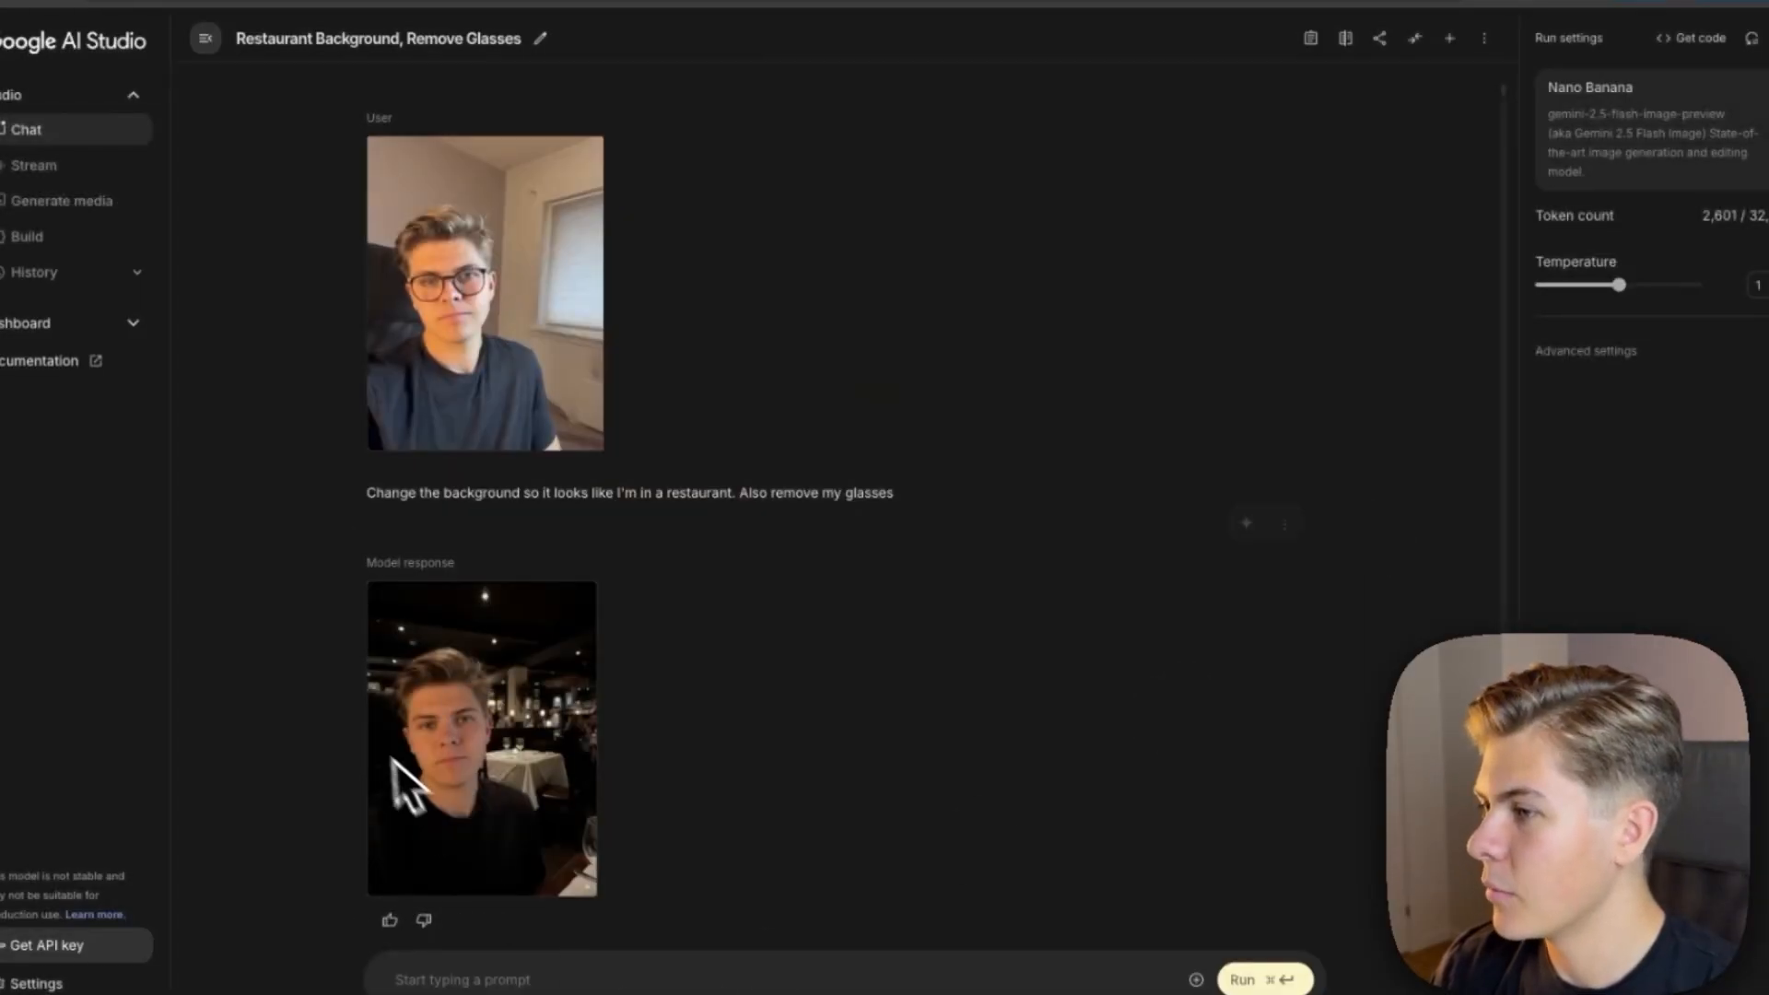
Step: Request 'Replace the gaming chair with a chair that fits into the restaurant' and review the result
{"action": "type", "text": "Replace the gaming chair with a chair that"}
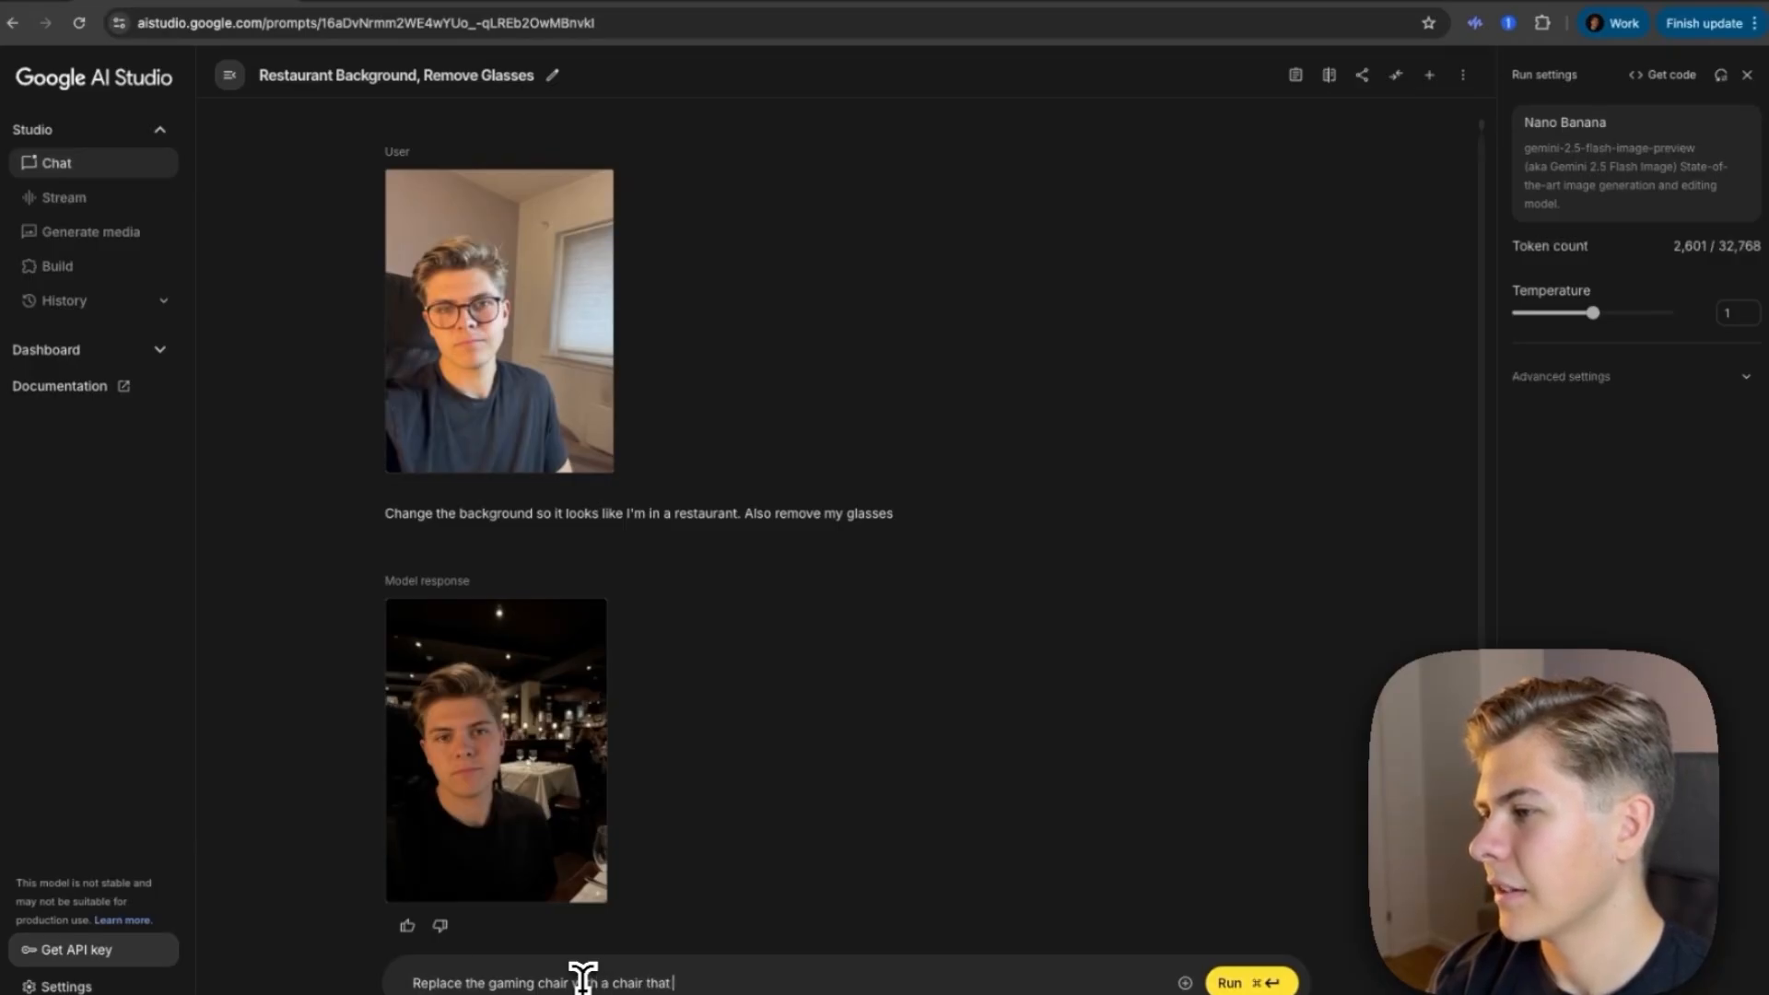
{"action": "type", "text": "fits into the re"}
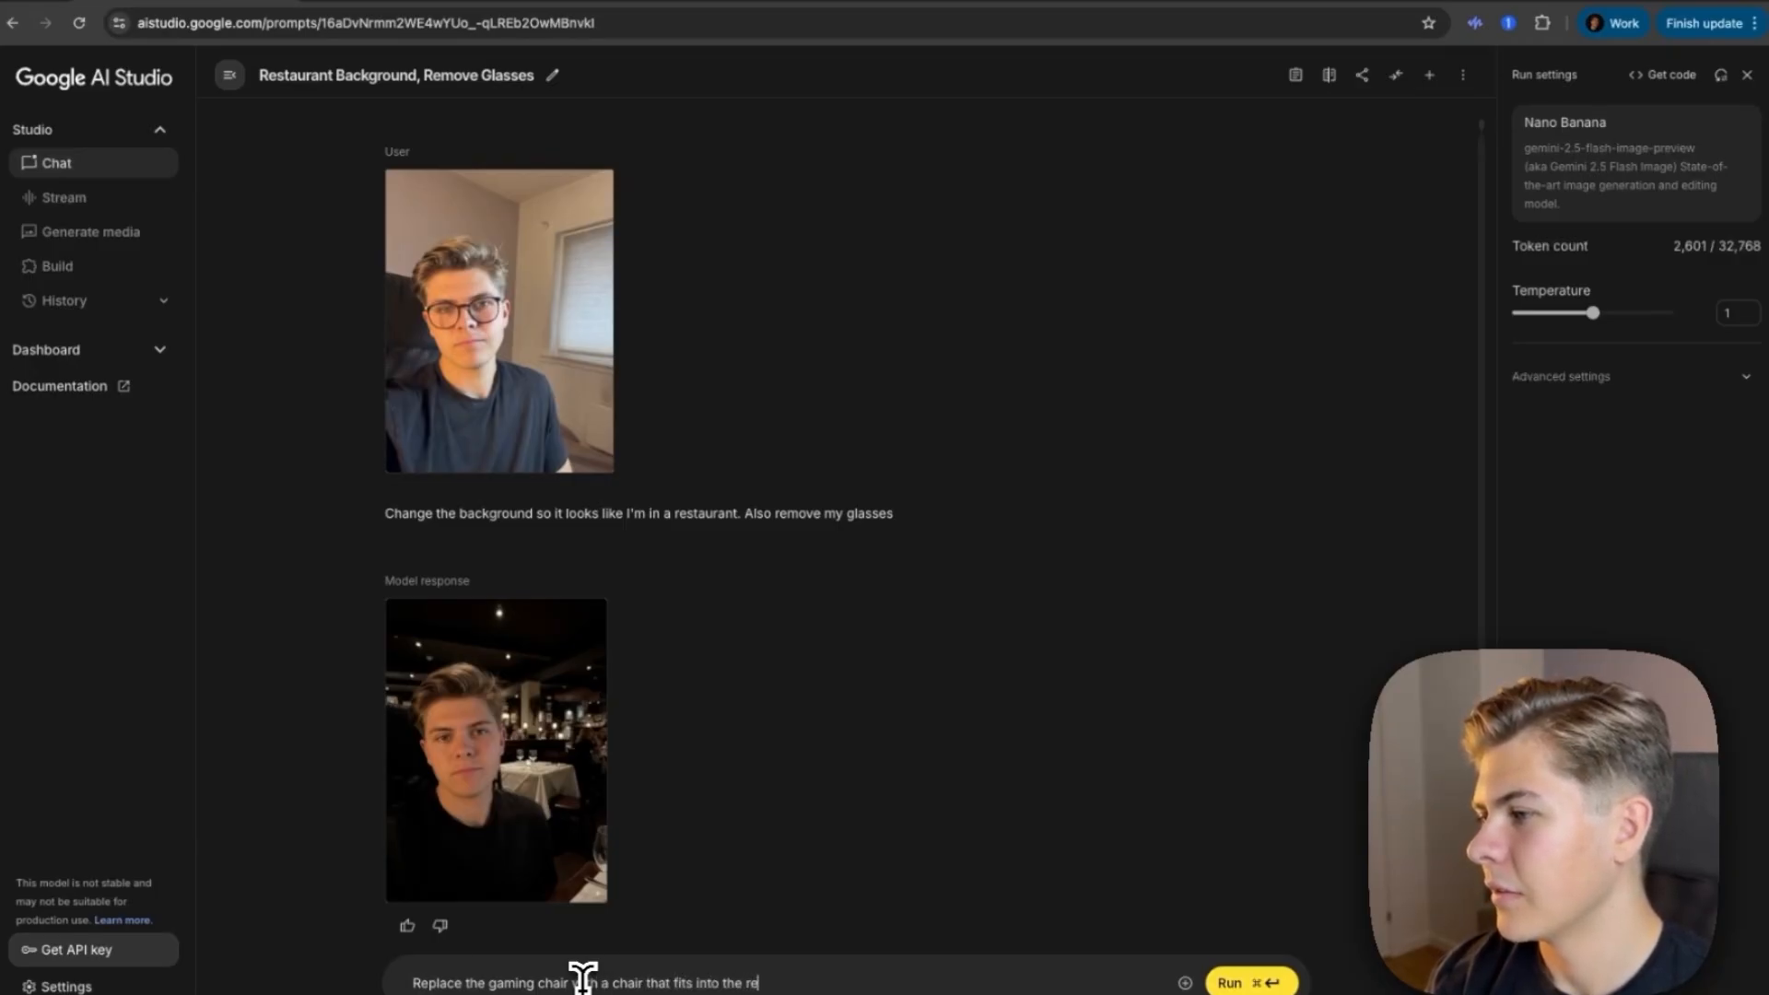
{"action": "left_click", "coordinate": [1249, 982]}
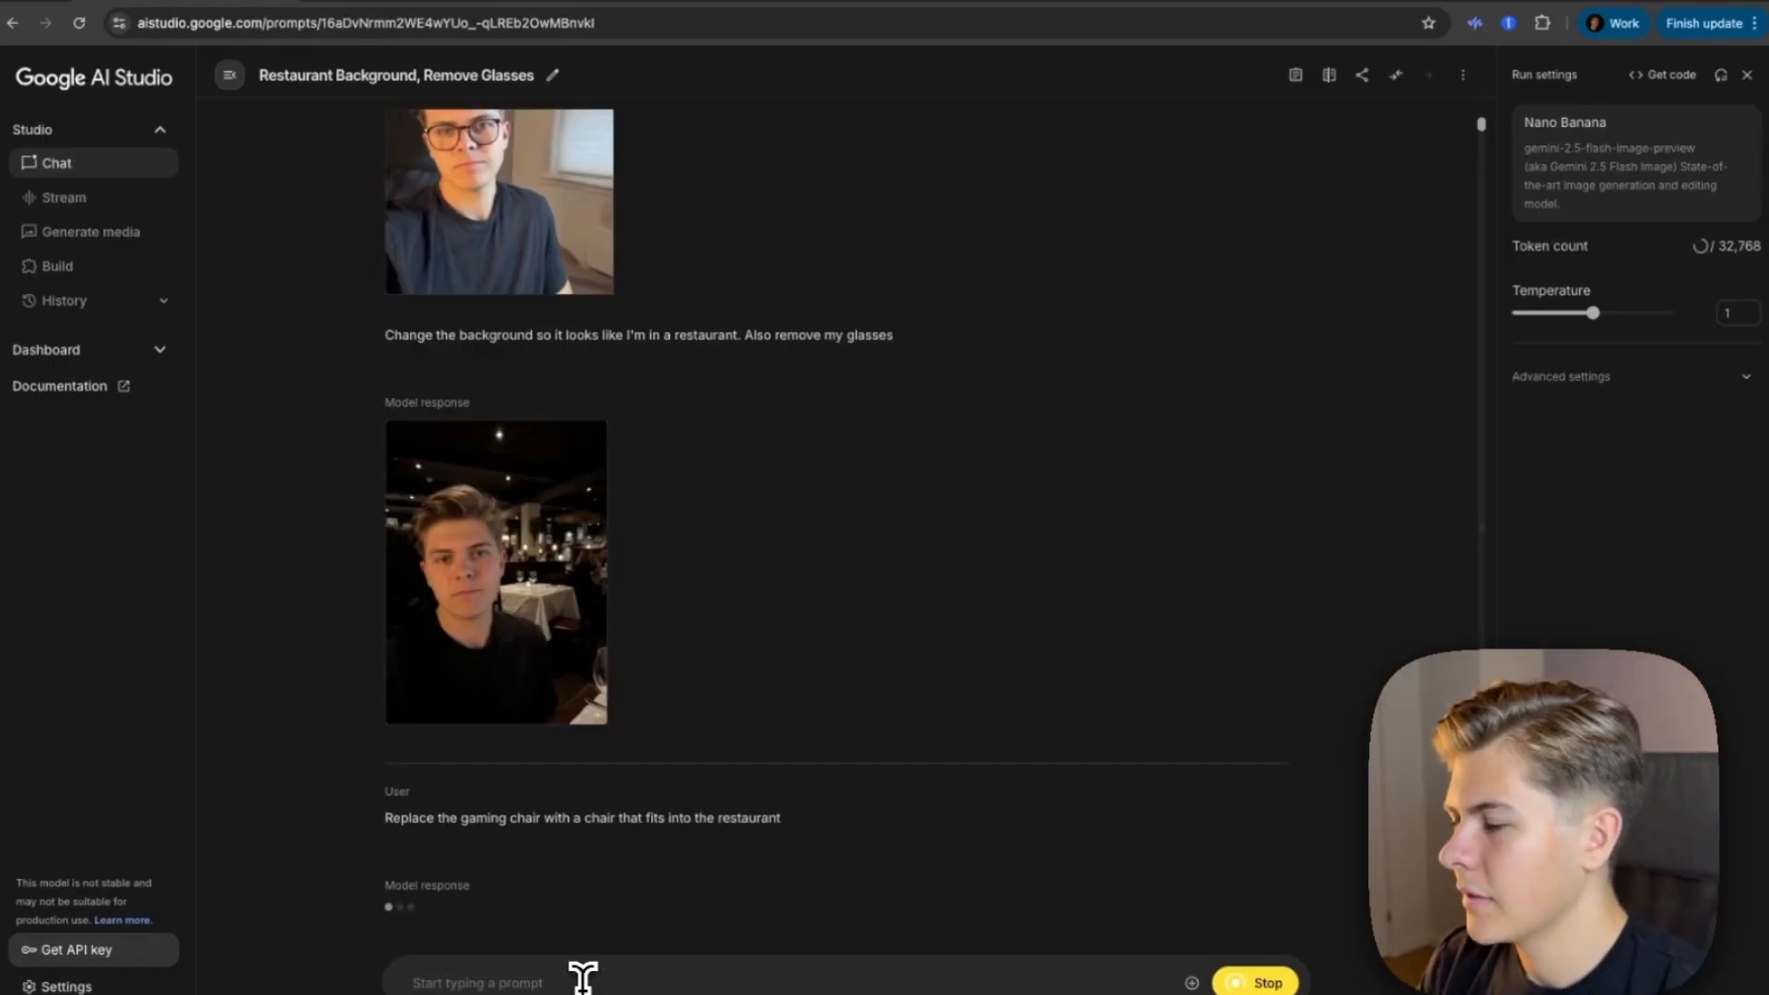
{"action": "left_click", "coordinate": [494, 571]}
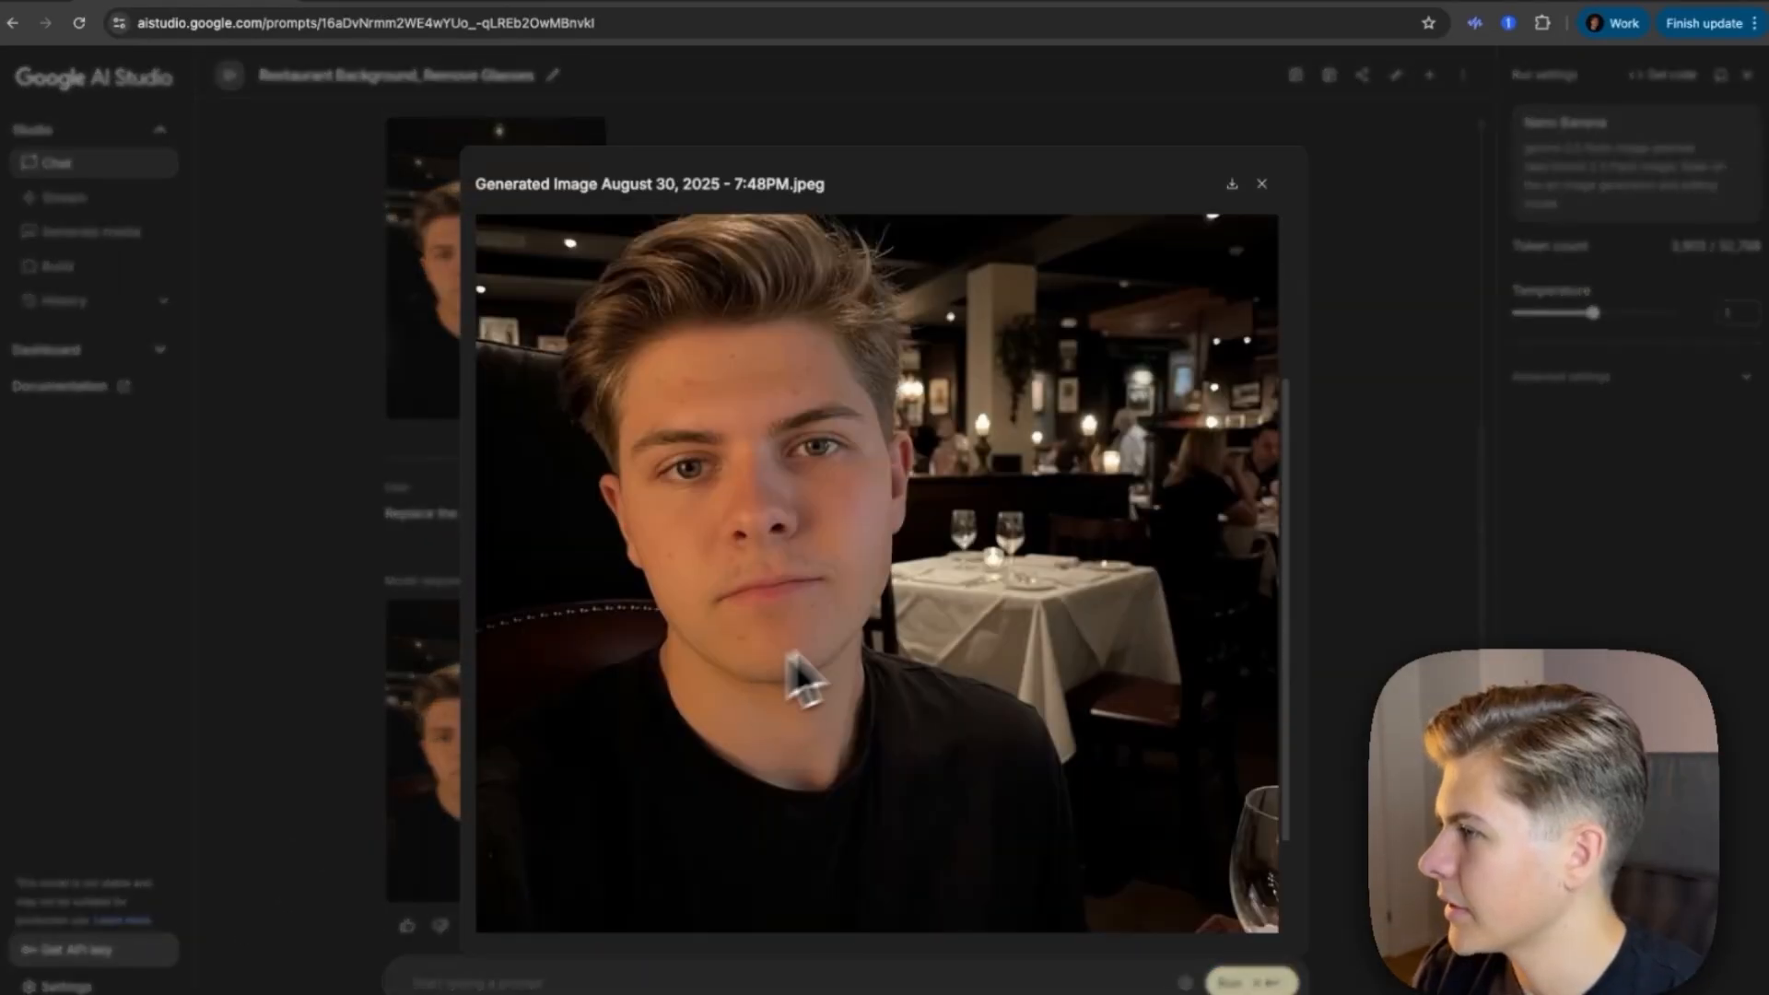
{"action": "mouse_move", "coordinate": [728, 525]}
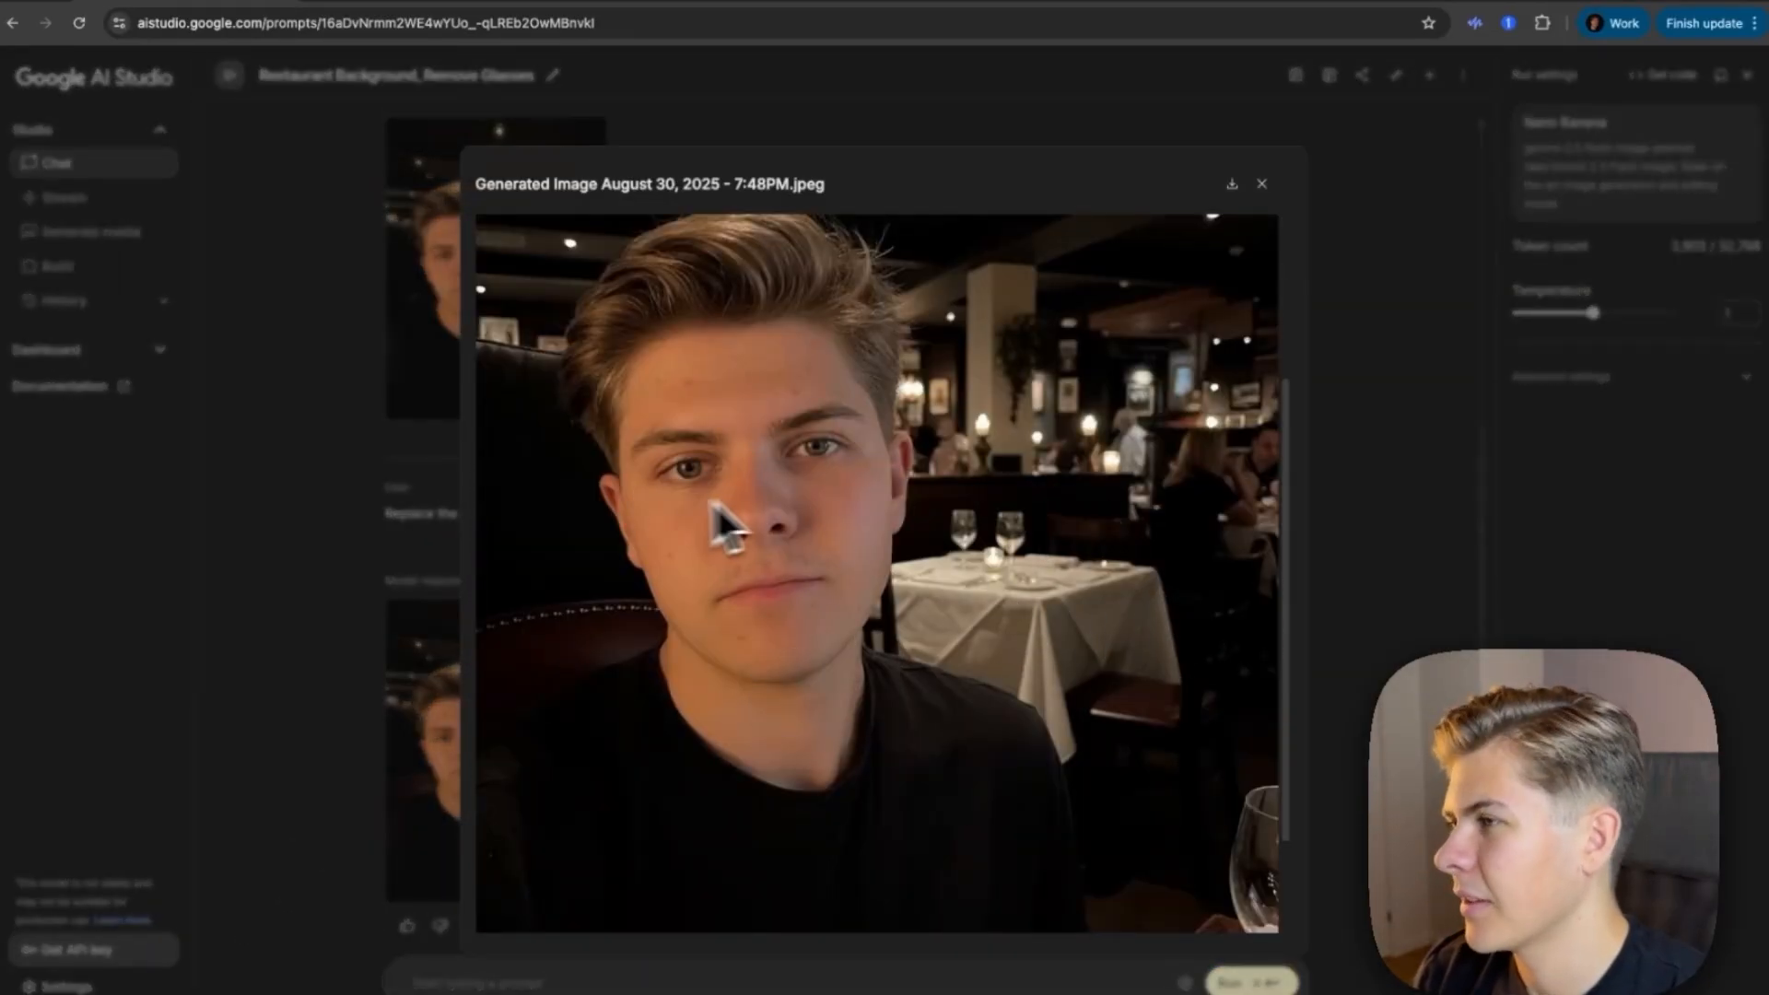
{"action": "left_click", "coordinate": [1260, 184]}
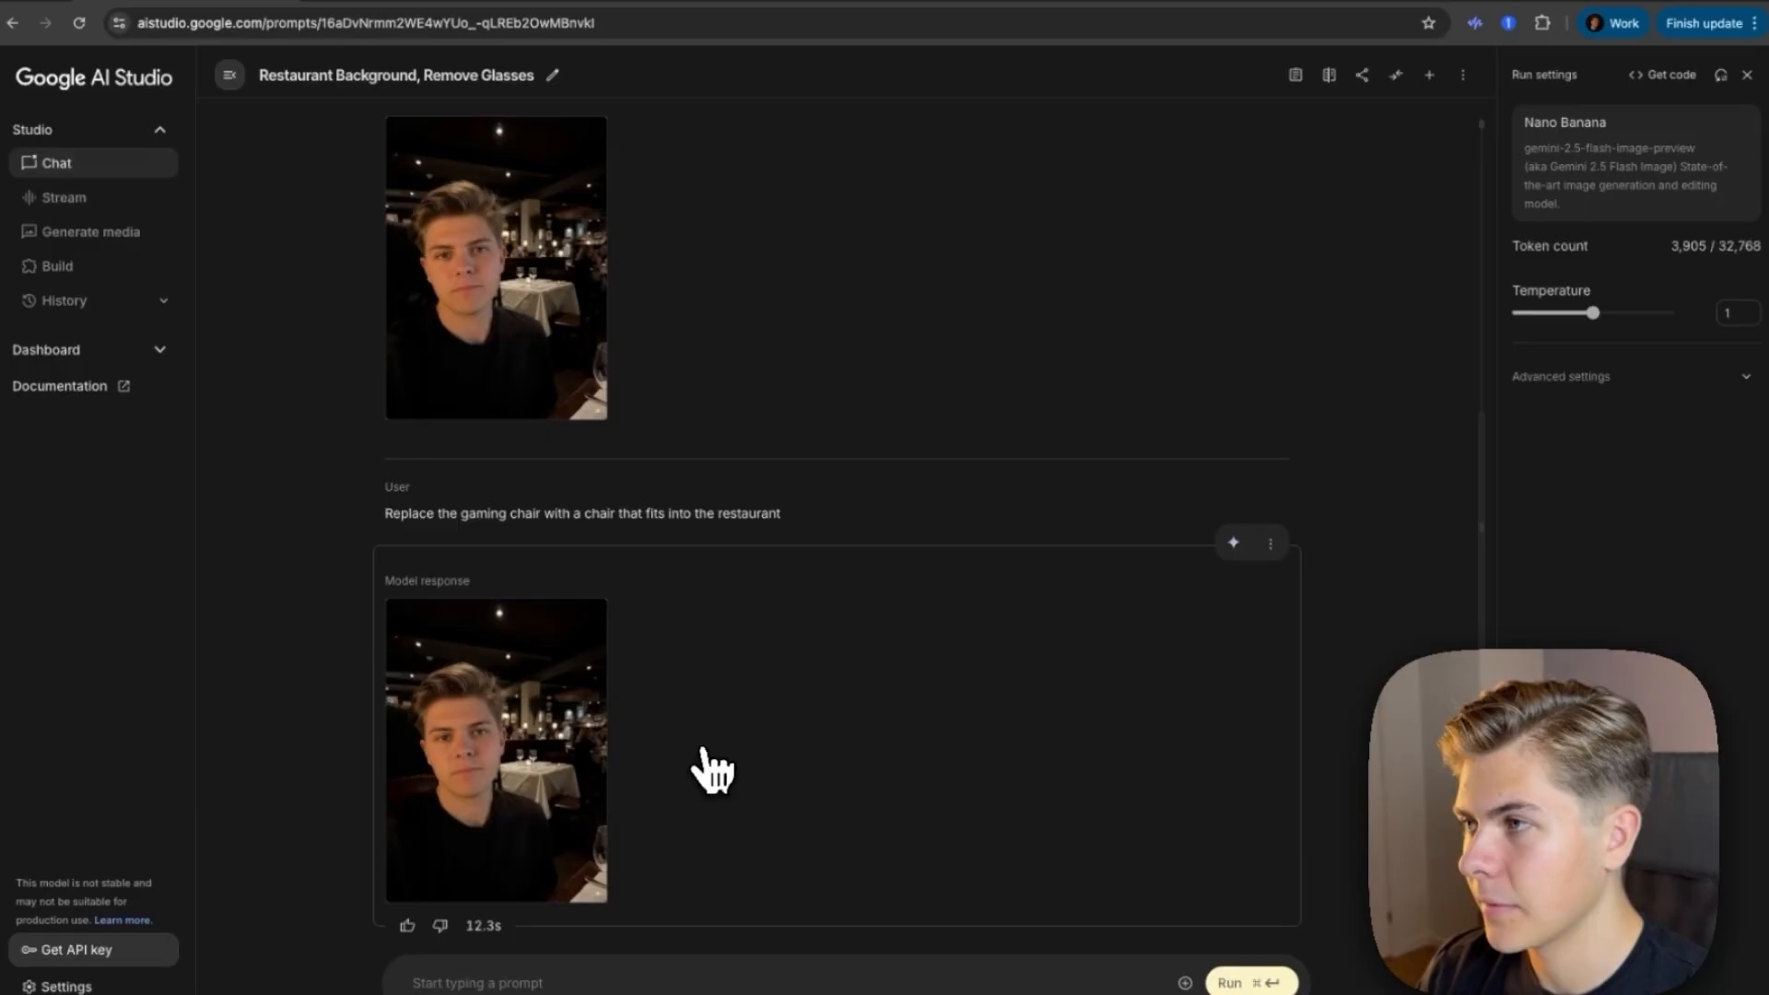
{"action": "scroll", "scroll_direction": "down", "scroll_amount": 3}
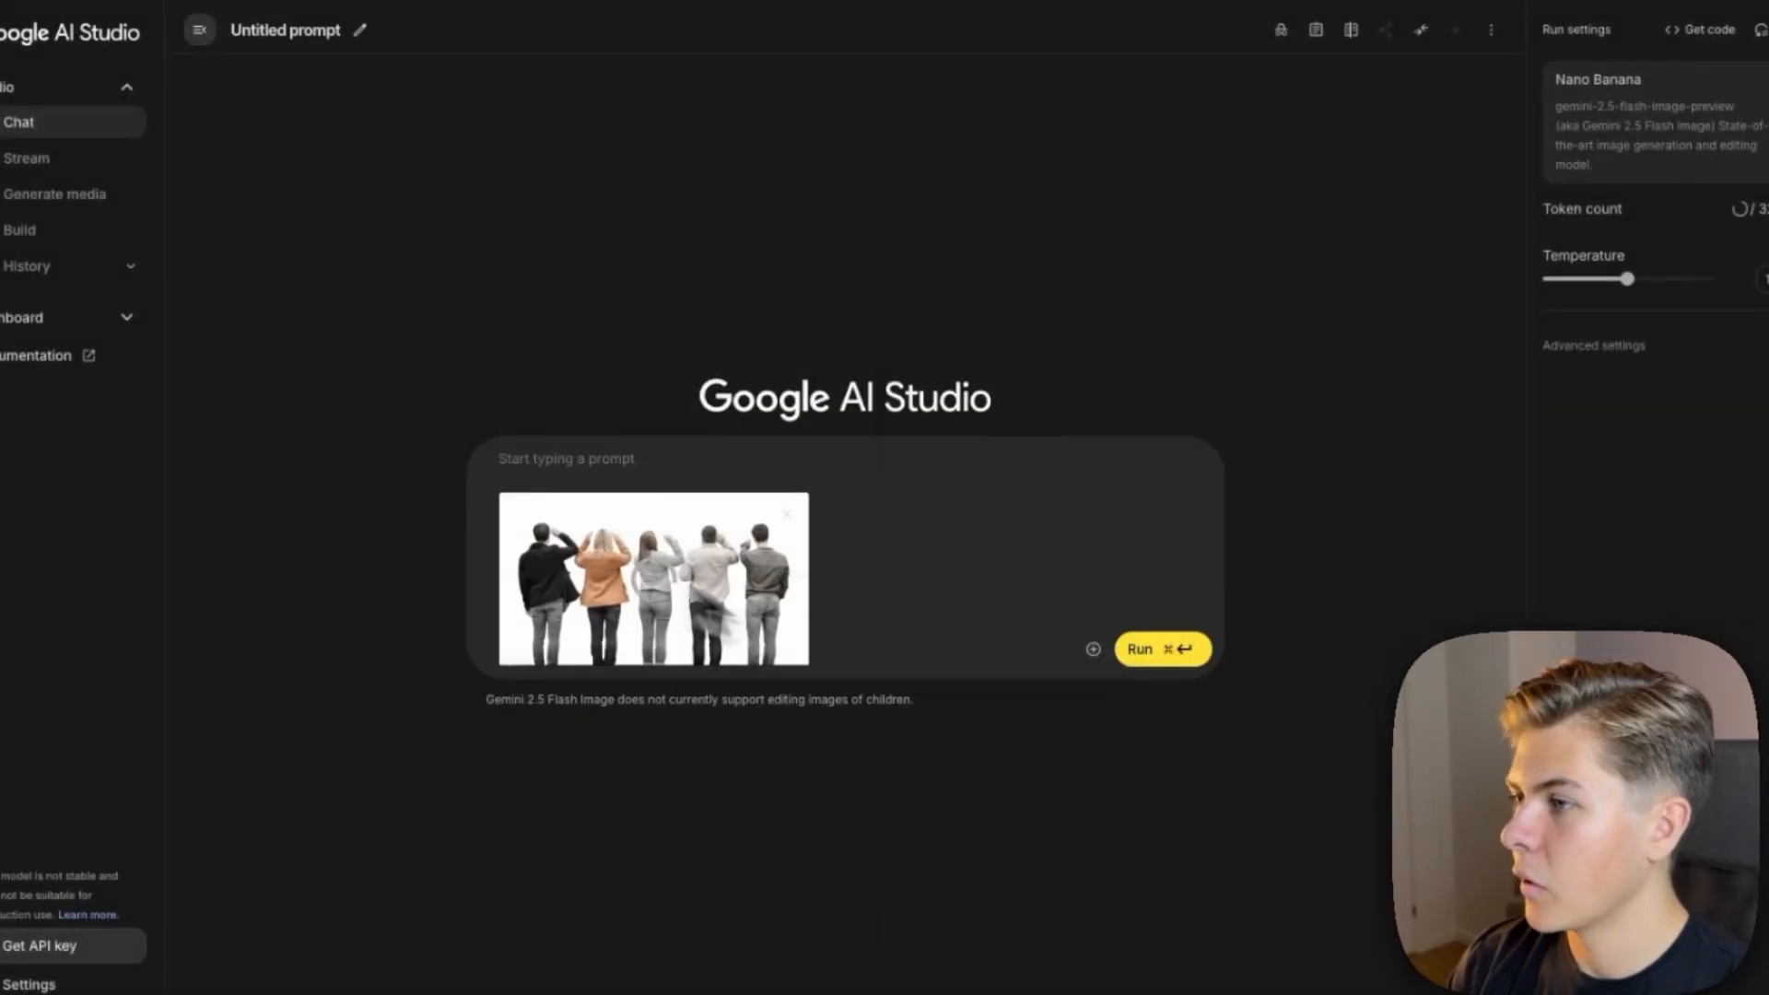
Step: Request 'Remove the person all the way to the right' on the group photo and run it
{"action": "type", "text": "R"}
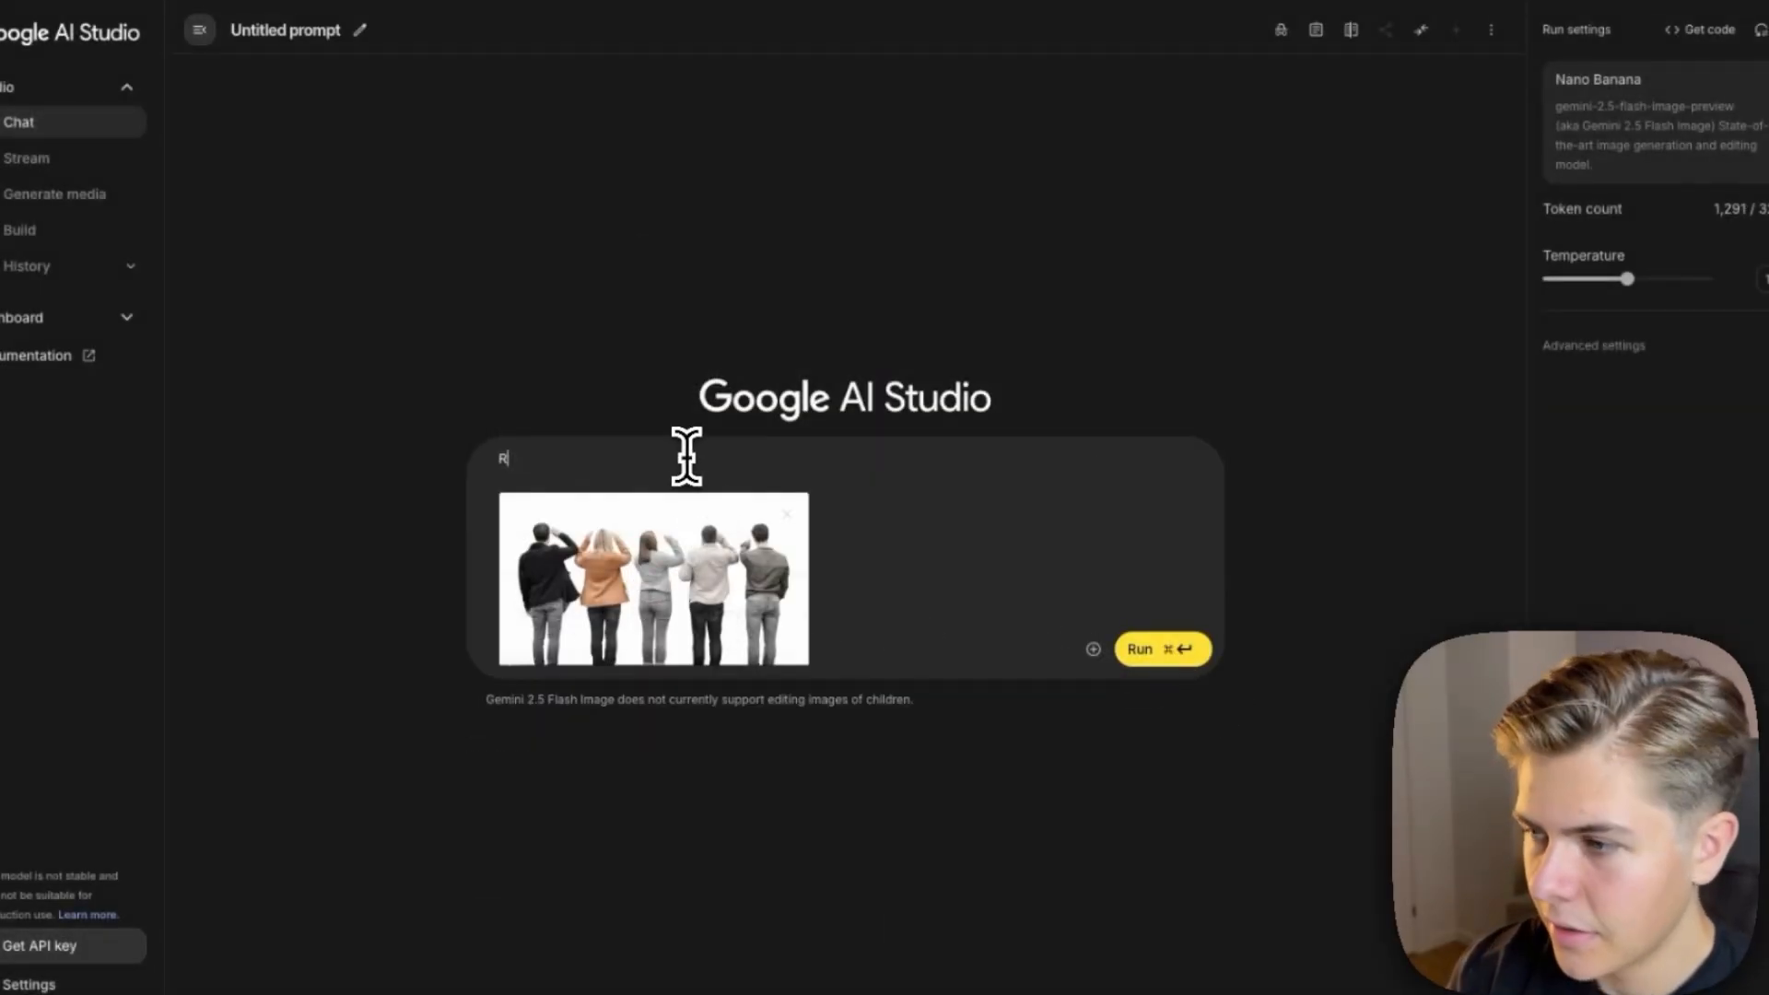
{"action": "type", "text": "emove the person all the way to the right"}
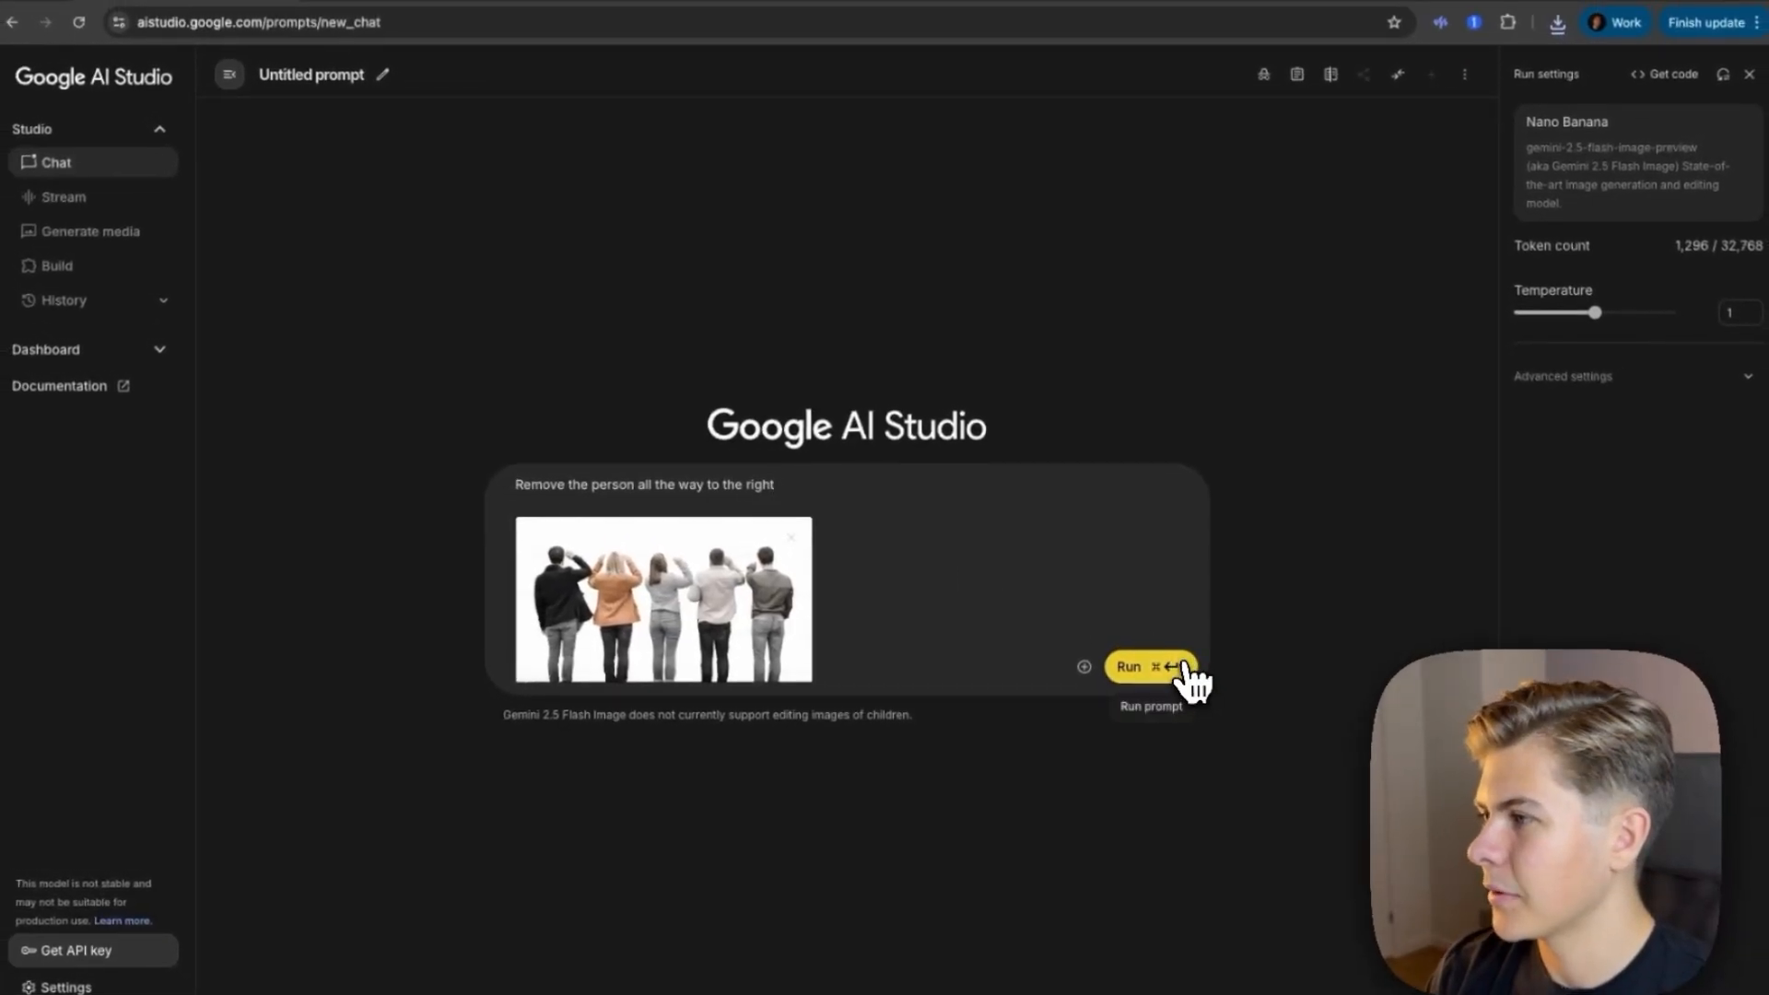
{"action": "left_click", "coordinate": [1142, 667]}
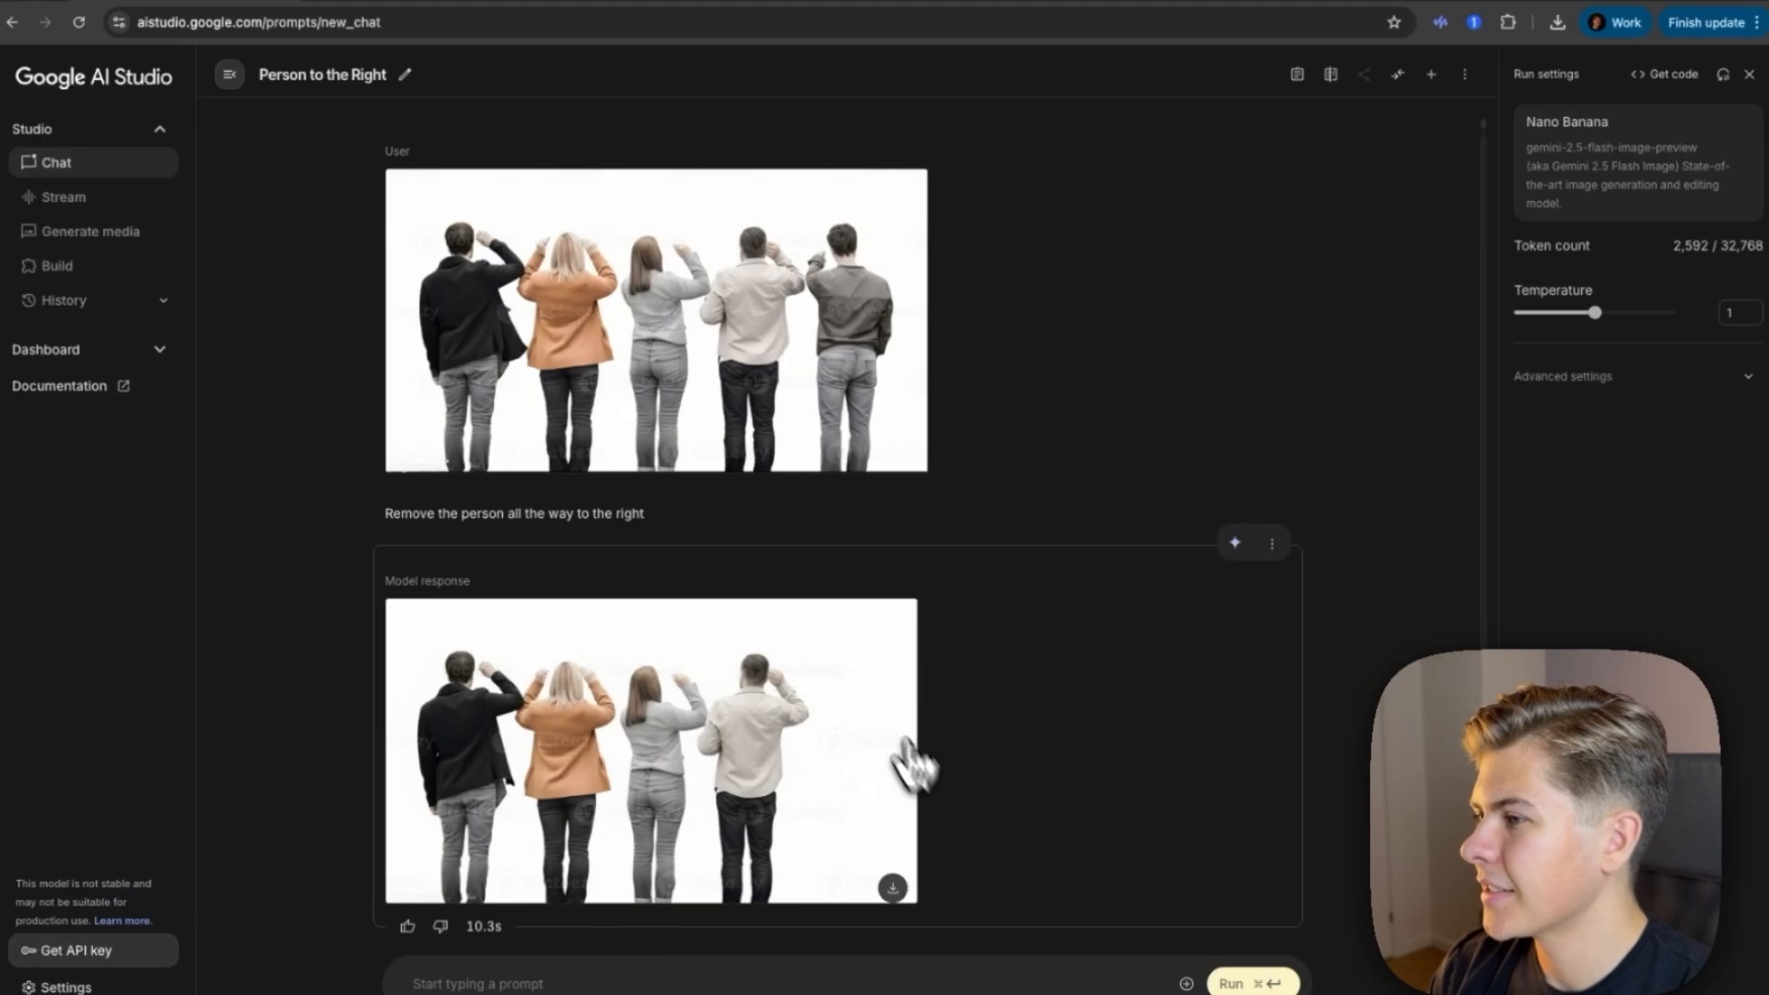
{"action": "mouse_move", "coordinate": [867, 795]}
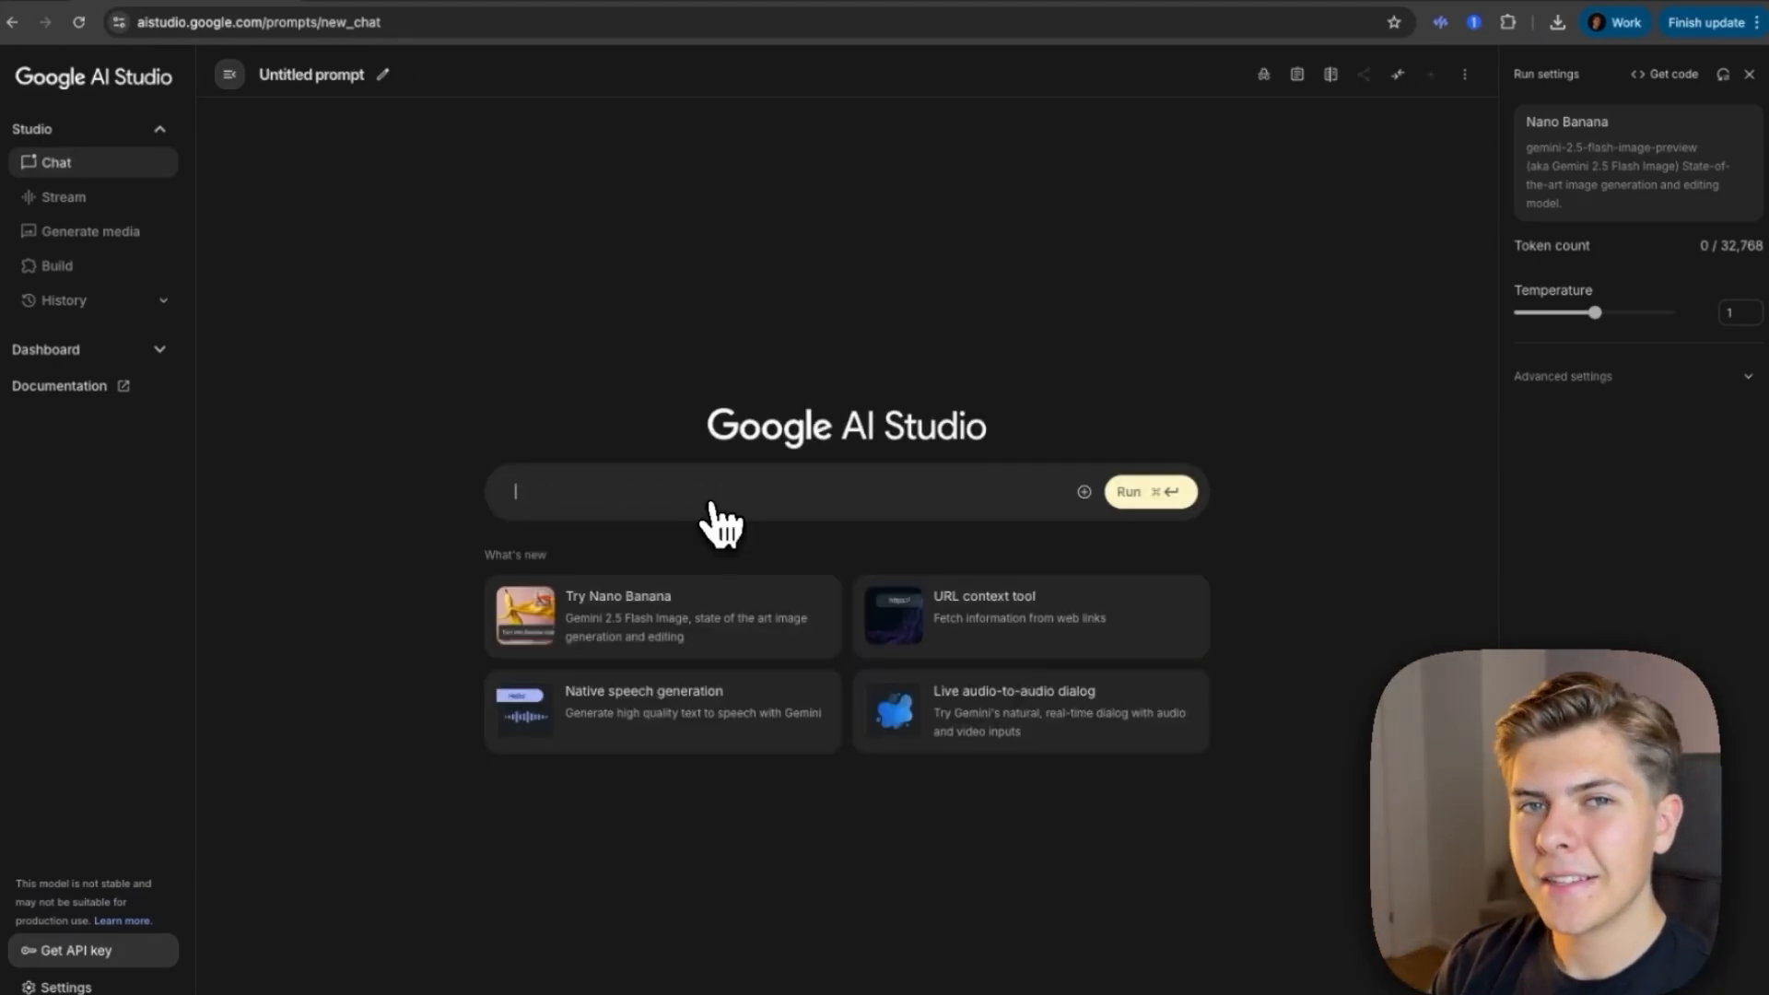
Step: Attach group.jpg and send a request to remove the bottom-left person
{"action": "type", "text": "Plot sin(x) from 0 to 2*pi. Generate the resulting graph image."}
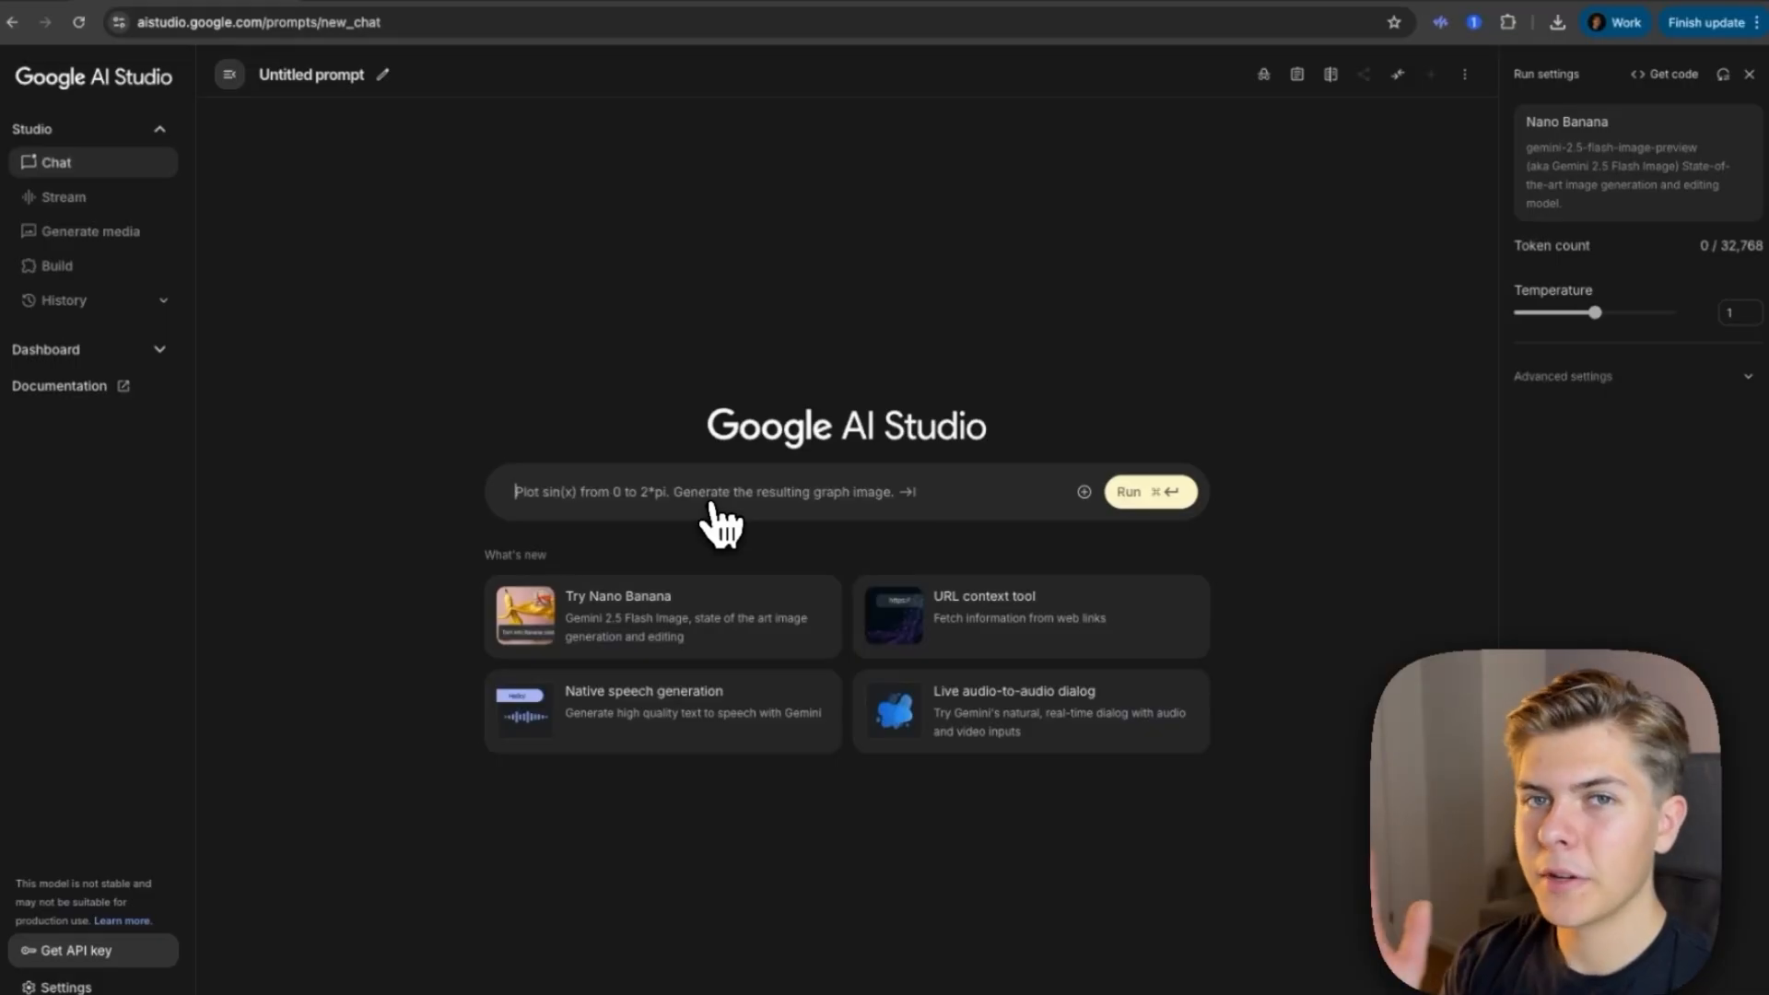
{"action": "left_click", "coordinate": [1085, 490]}
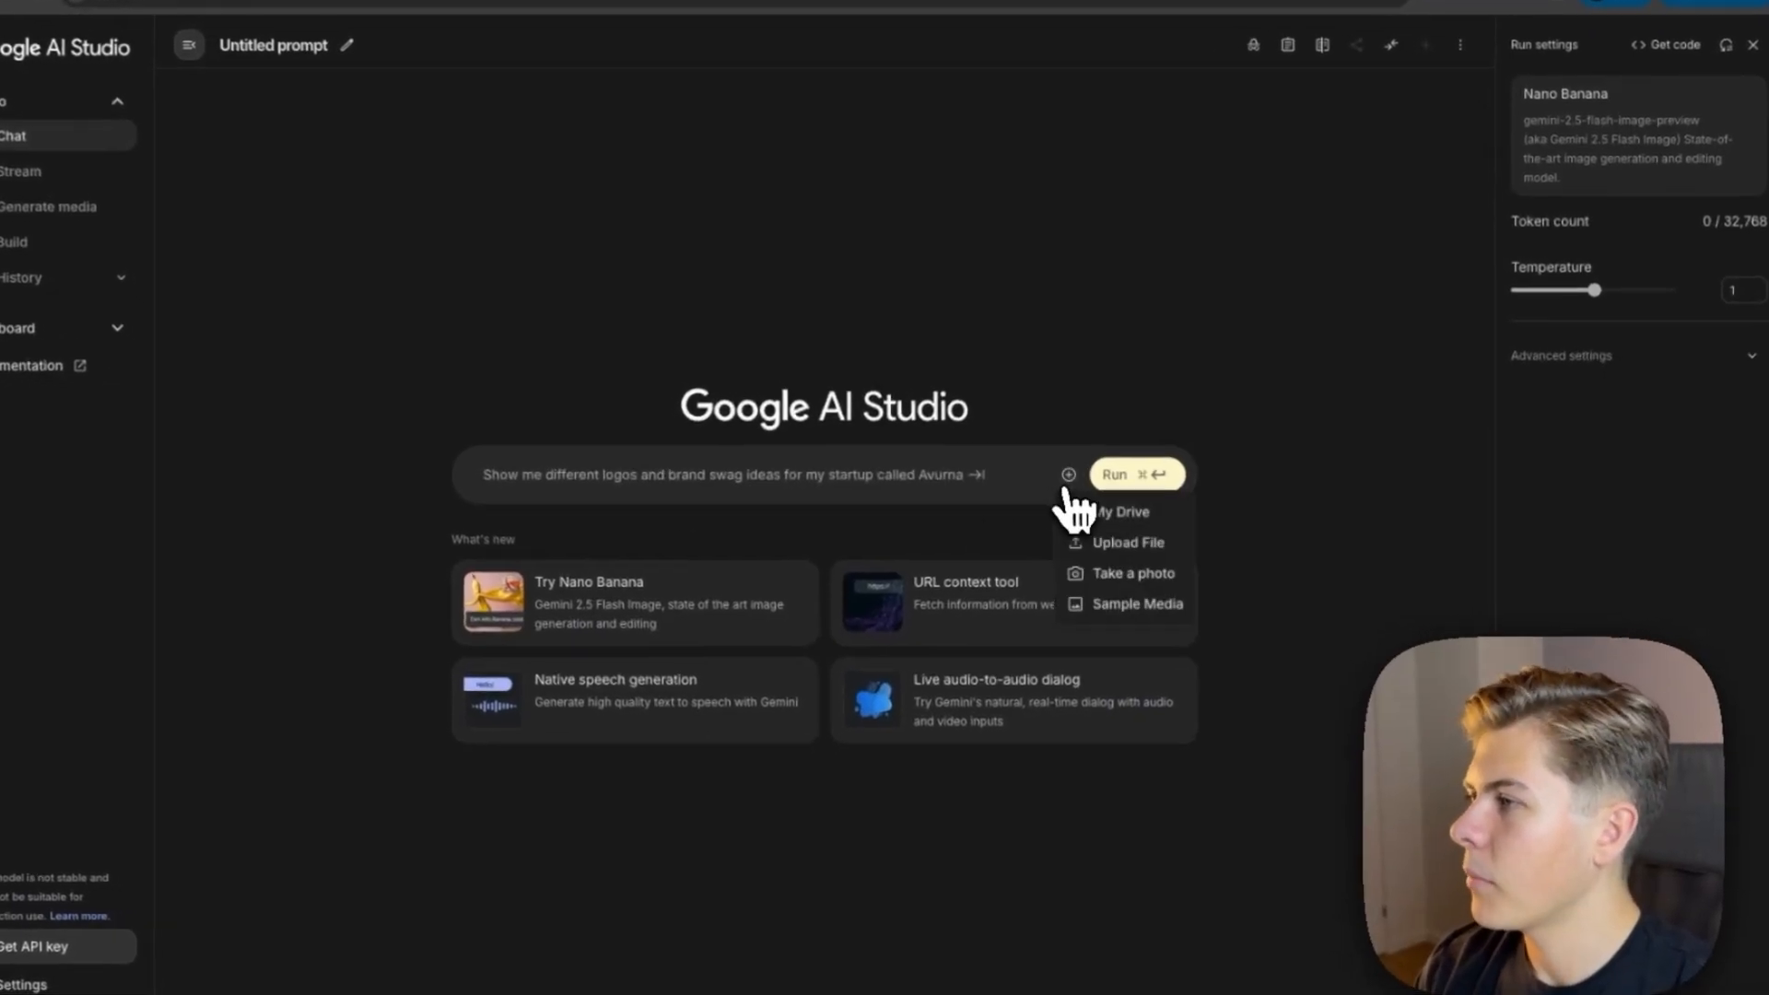
{"action": "left_click", "coordinate": [1129, 541]}
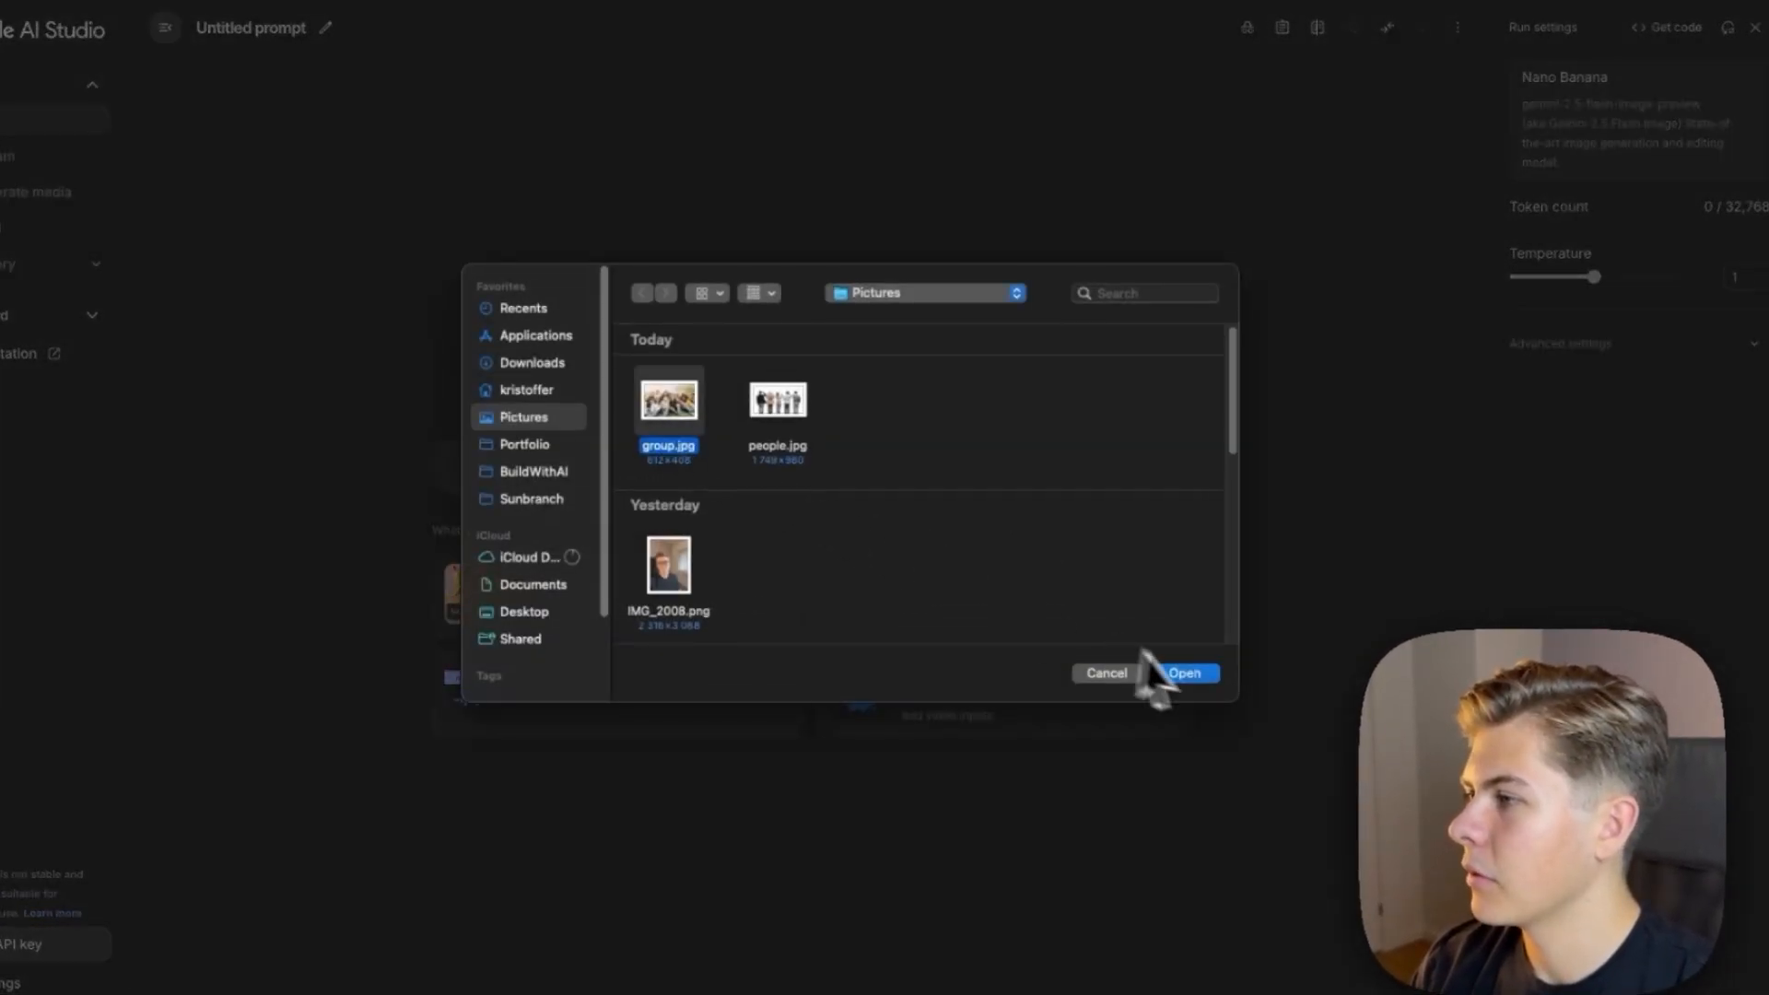
{"action": "left_click", "coordinate": [1183, 672]}
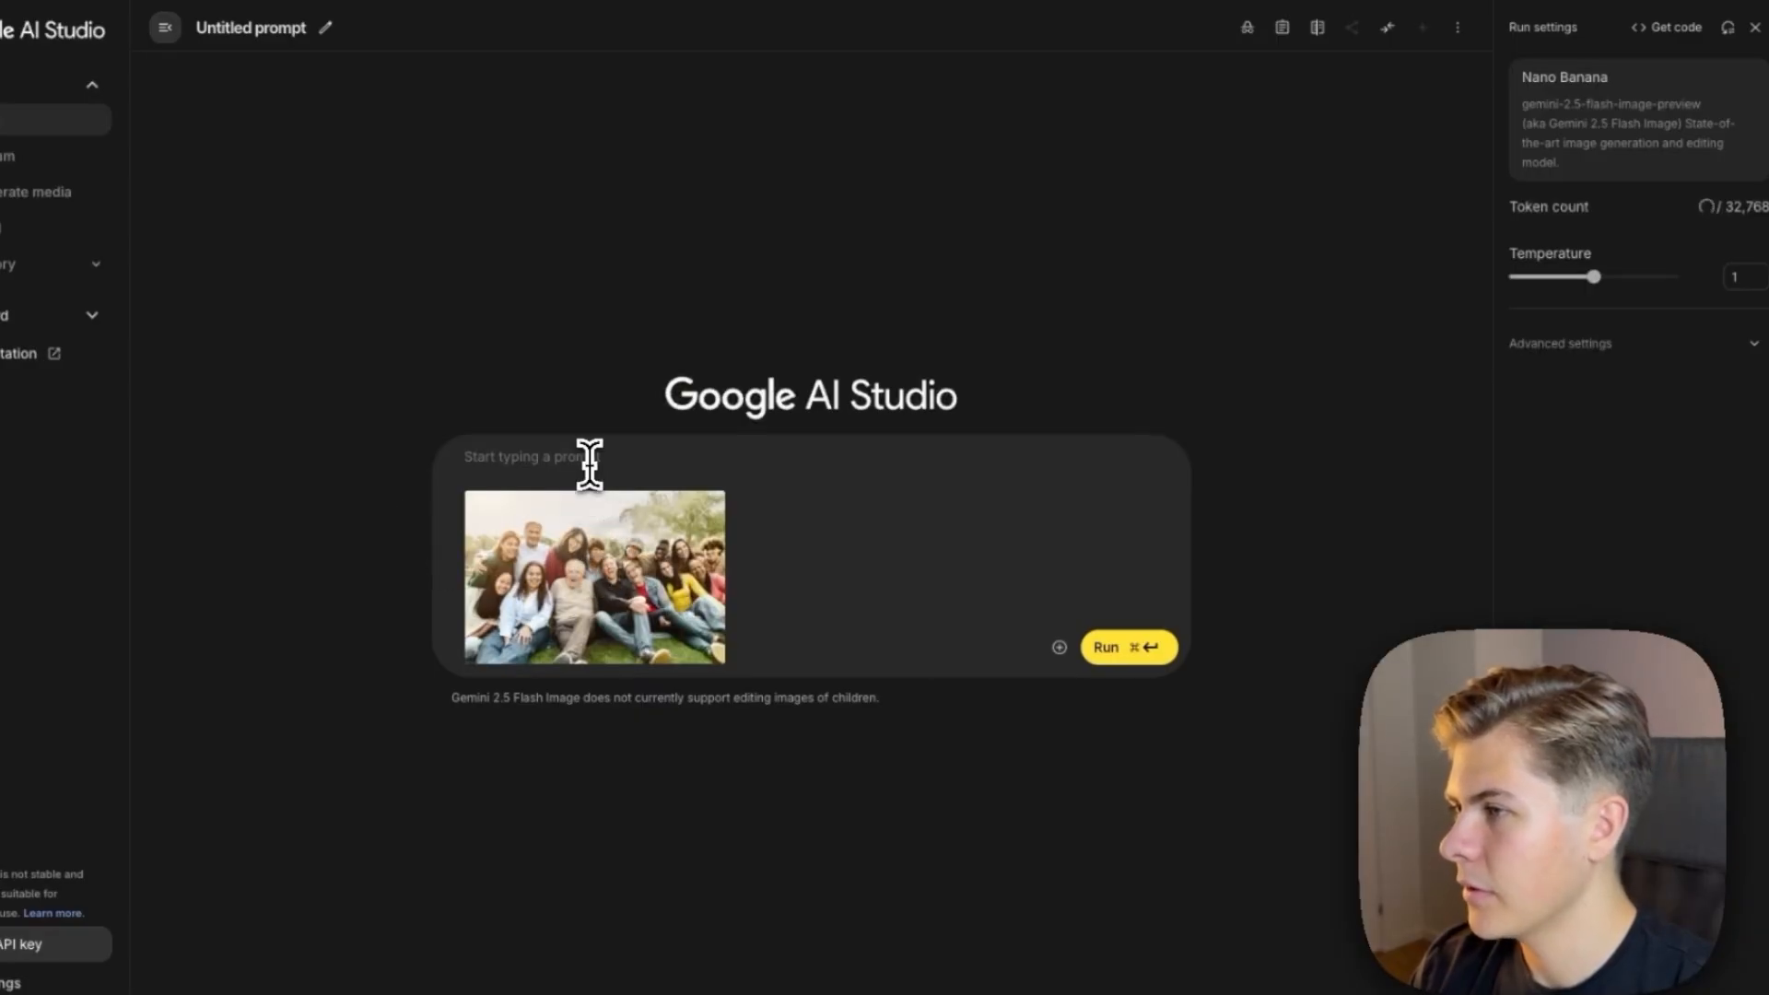
{"action": "type", "text": "Remove the person all the way left at the botto"}
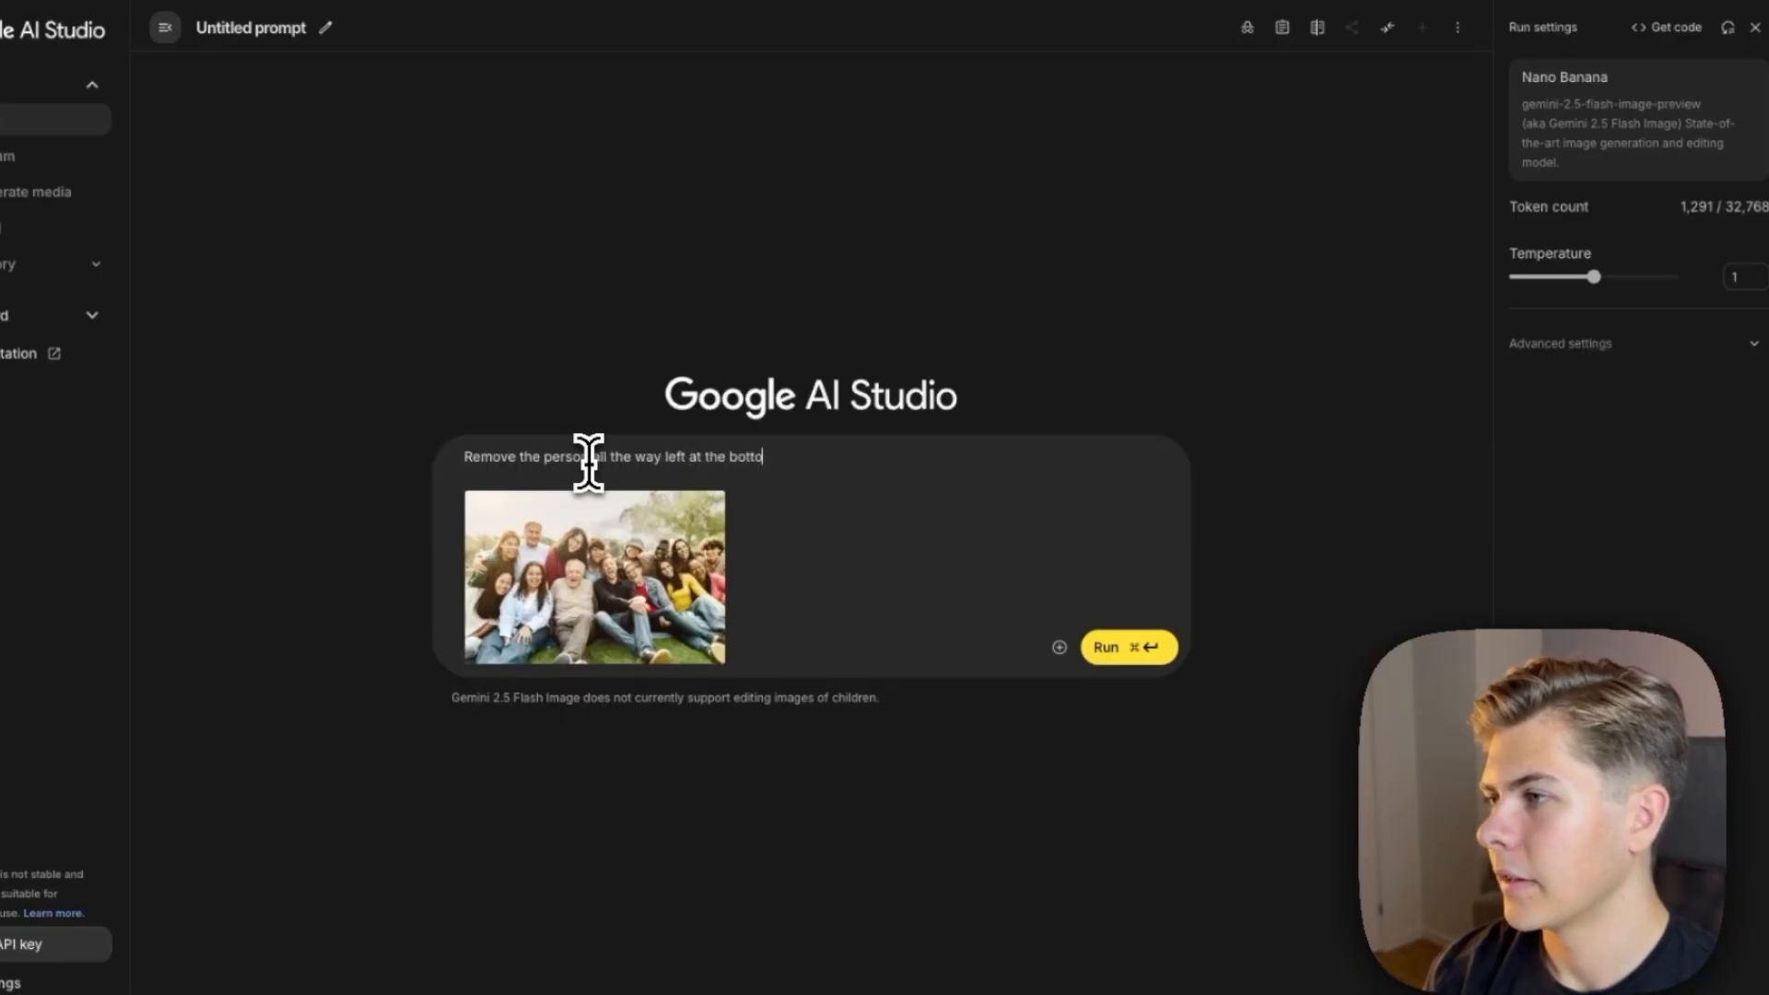
{"action": "left_click", "coordinate": [1127, 647]}
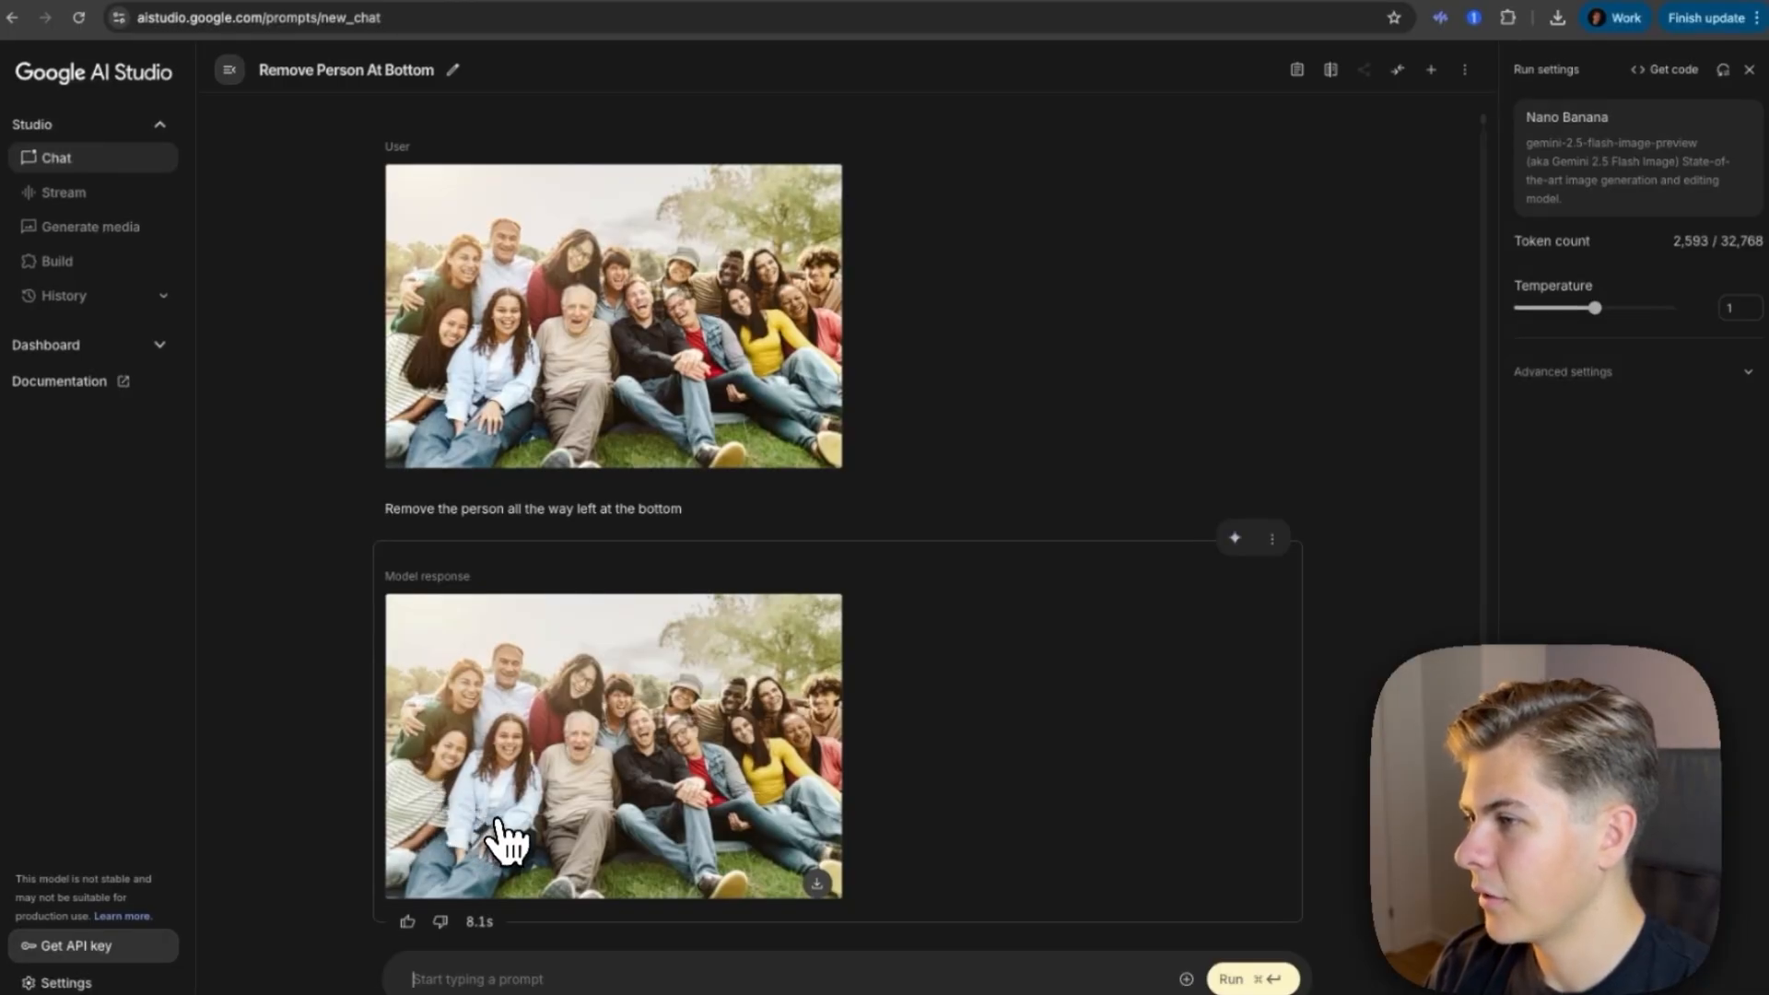
Step: Retry with a shorter 'remove the person left at the bottom' request, then start a new empty prompt
{"action": "type", "text": "Remove the person all the way to the"}
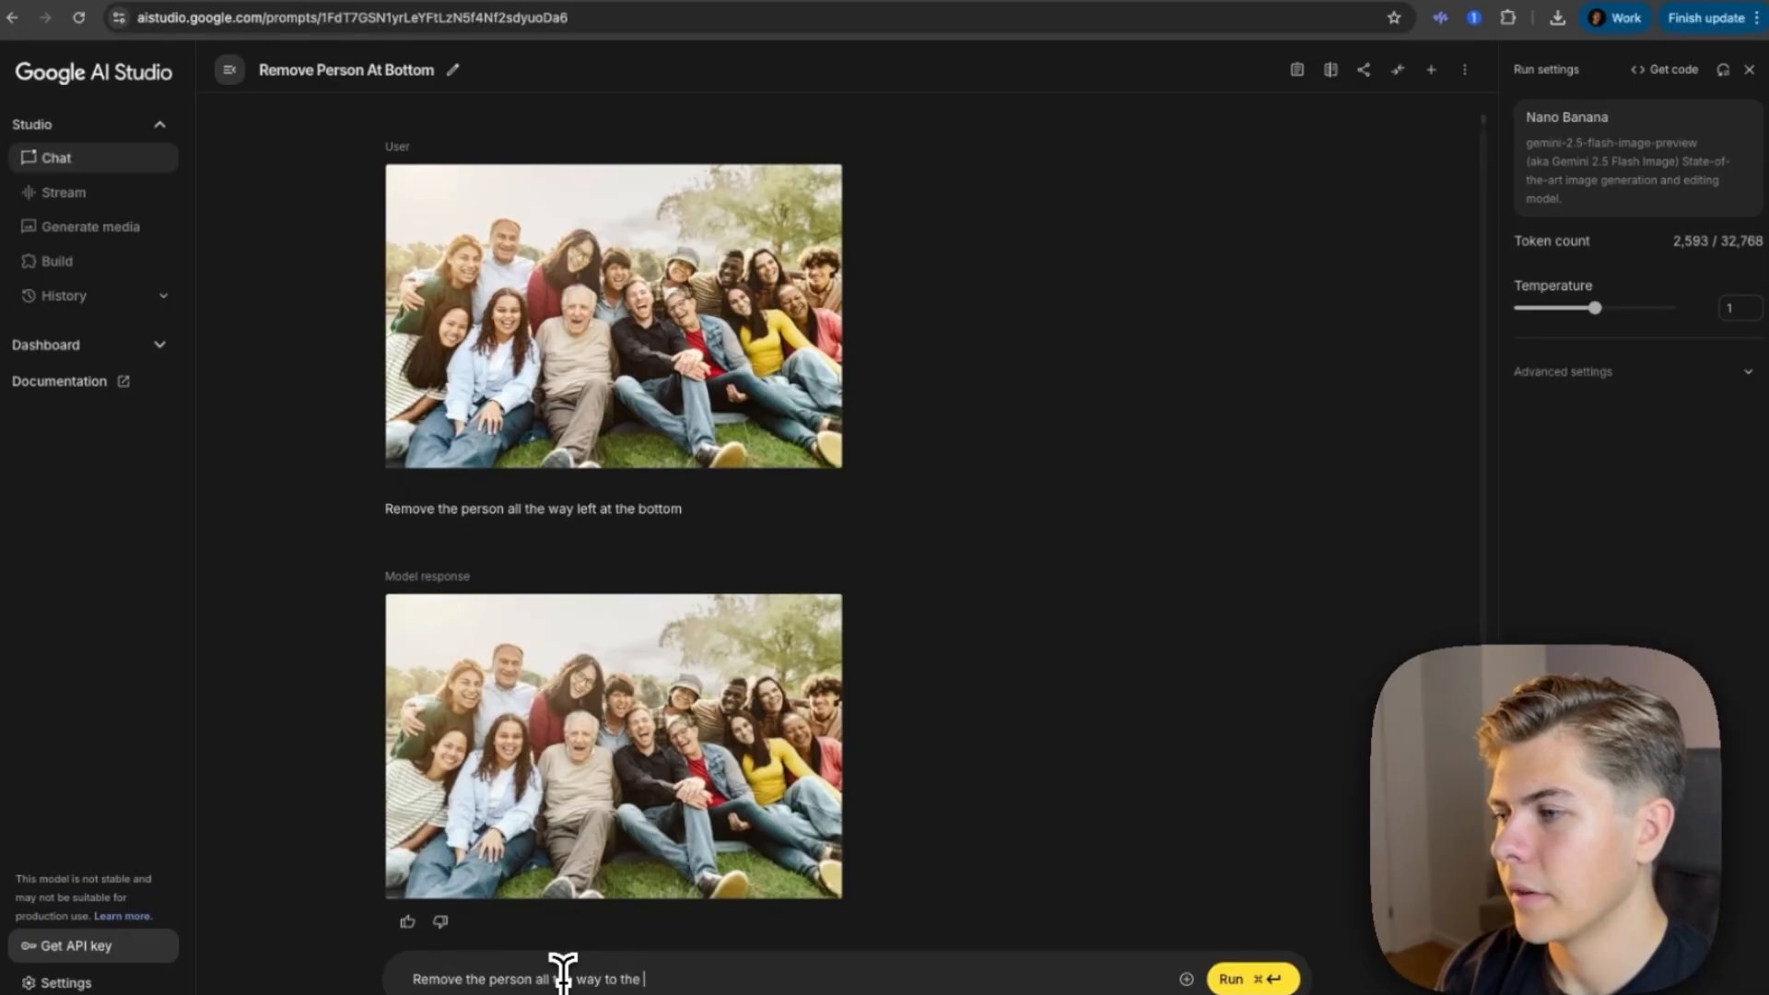
{"action": "type", "text": "left at the bottom"}
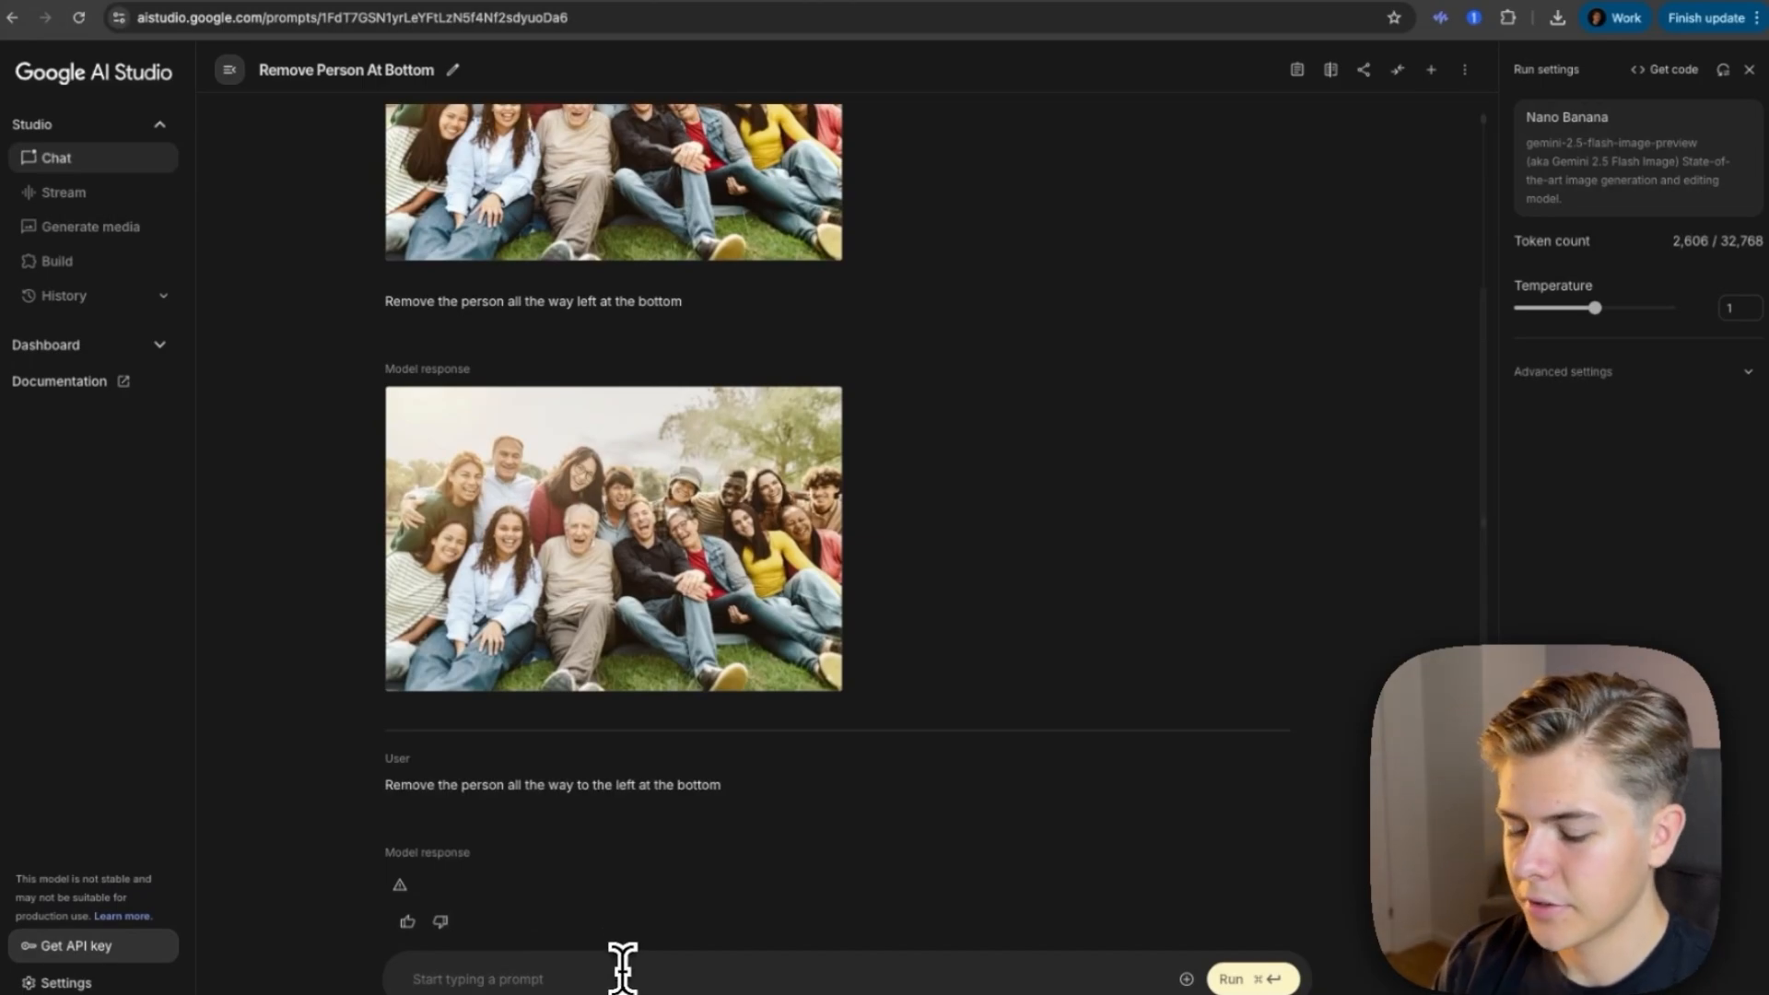
{"action": "type", "text": "remove the person all the way"}
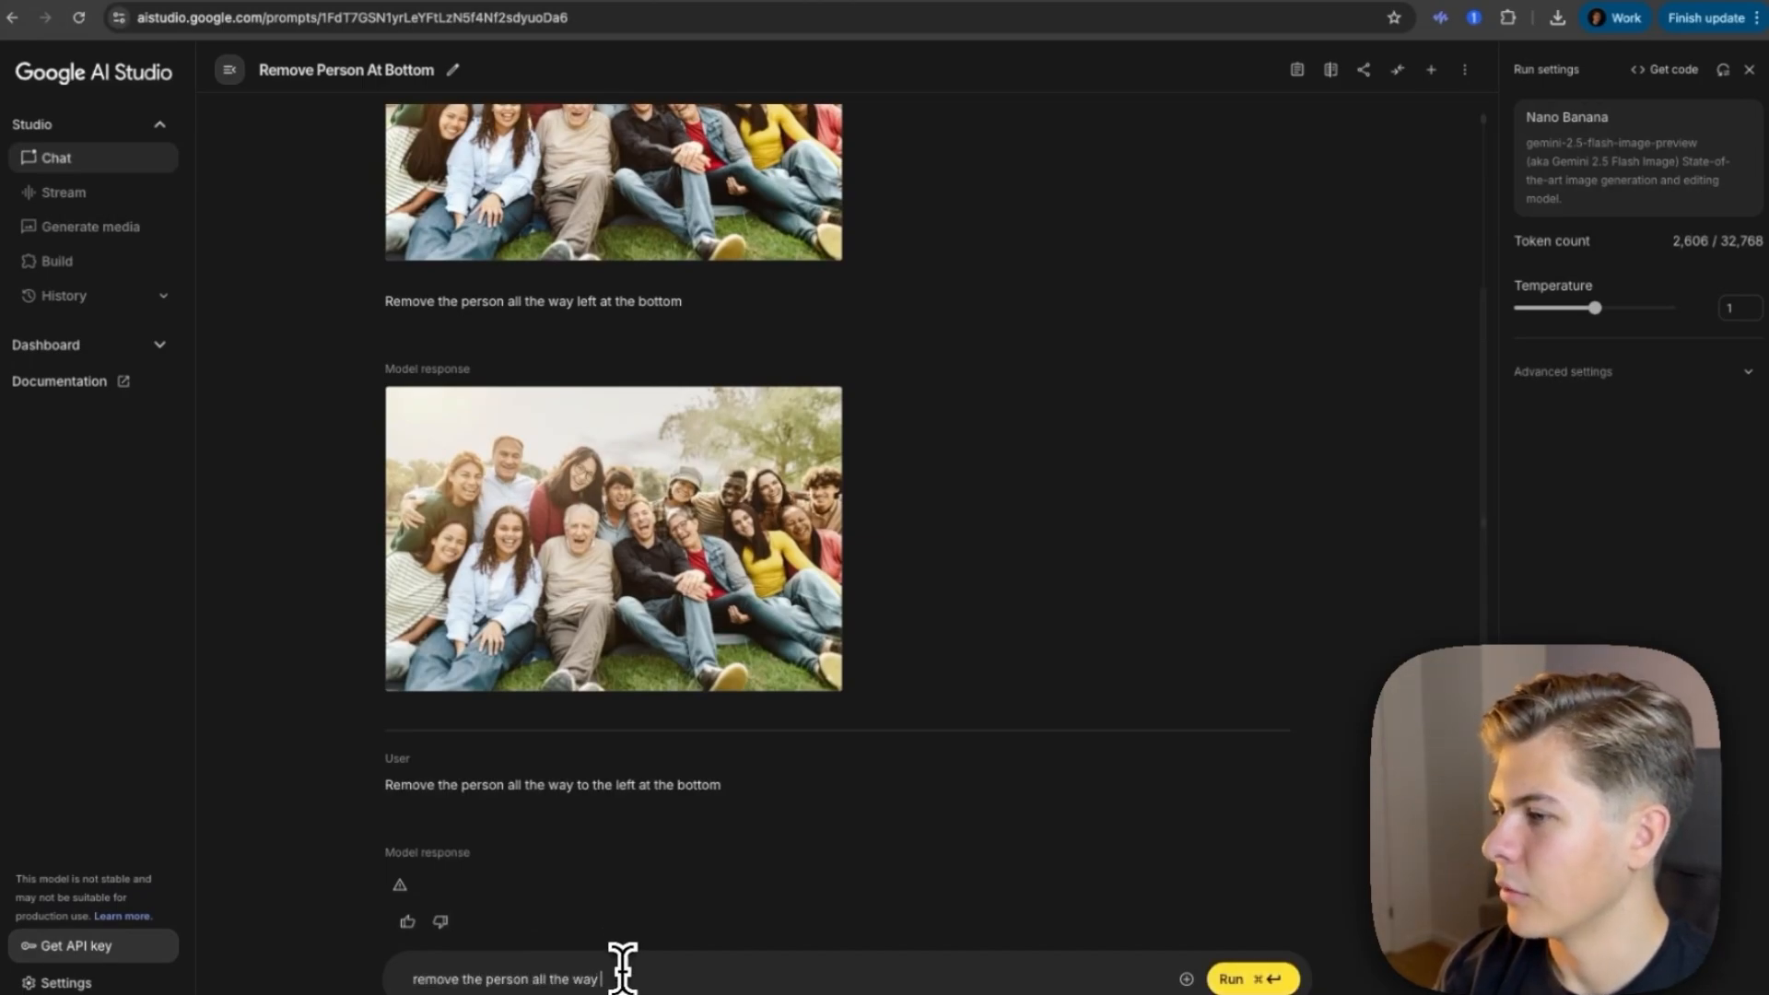
{"action": "left_click", "coordinate": [1230, 979]}
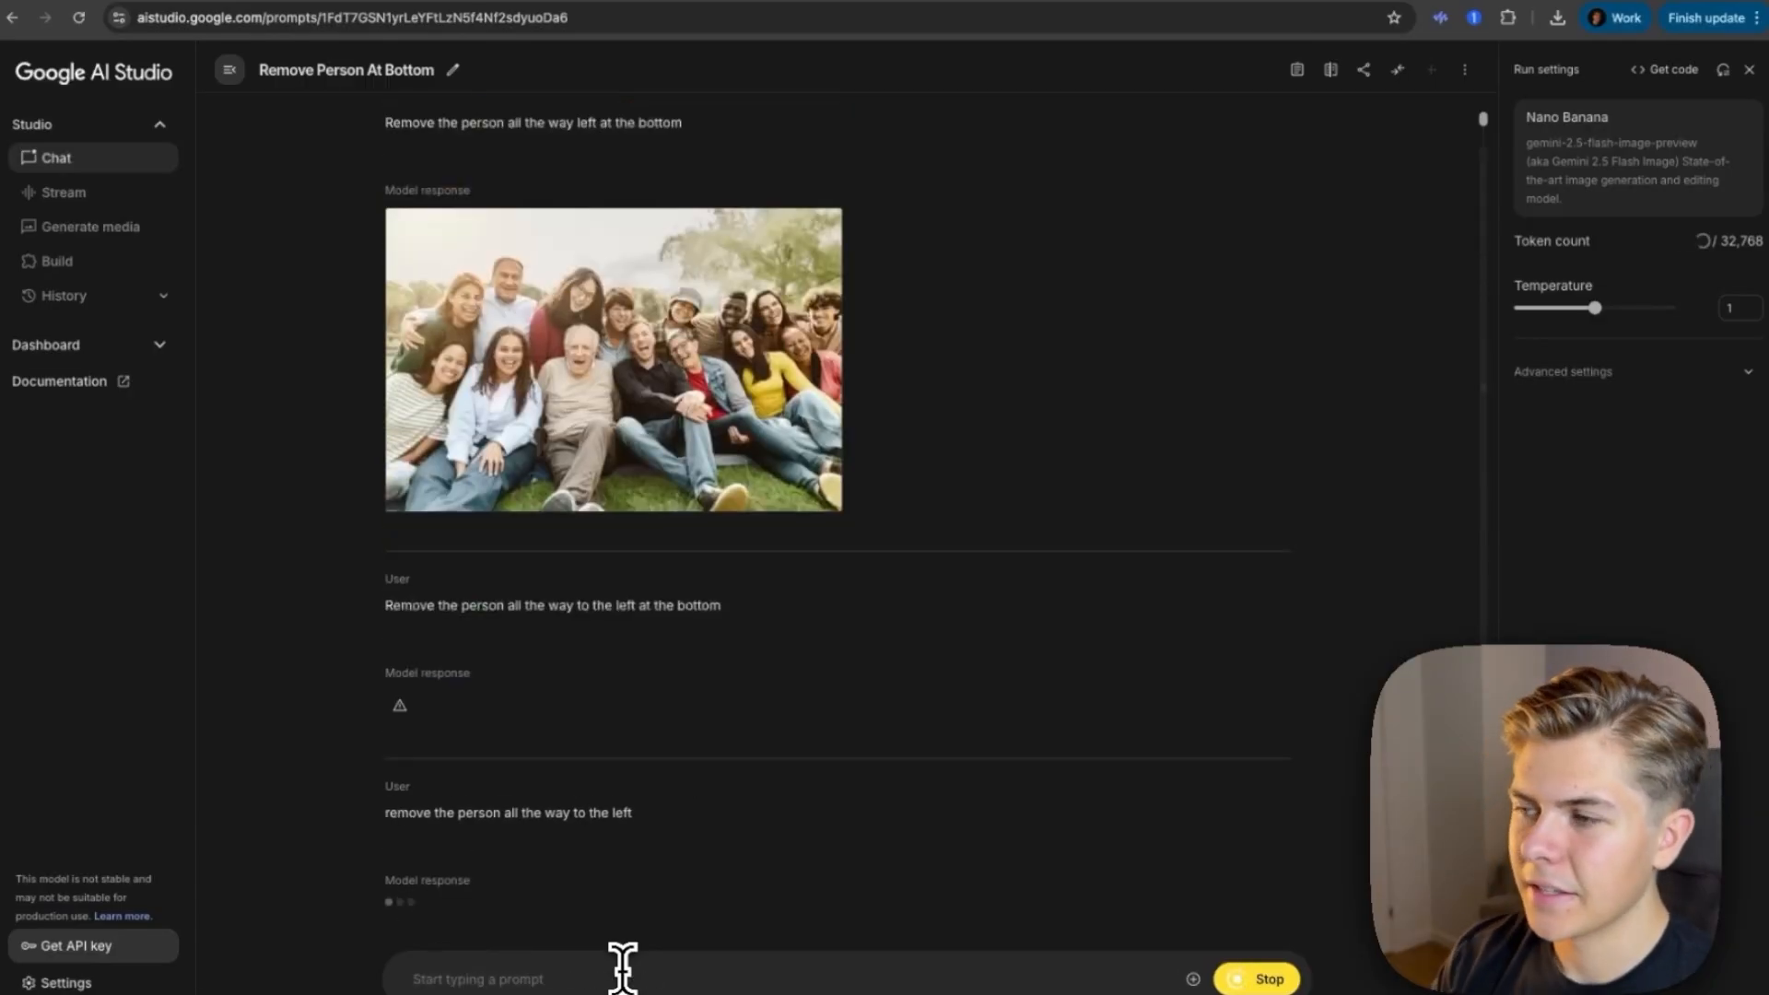
{"action": "scroll", "scroll_direction": "down", "scroll_amount": 3}
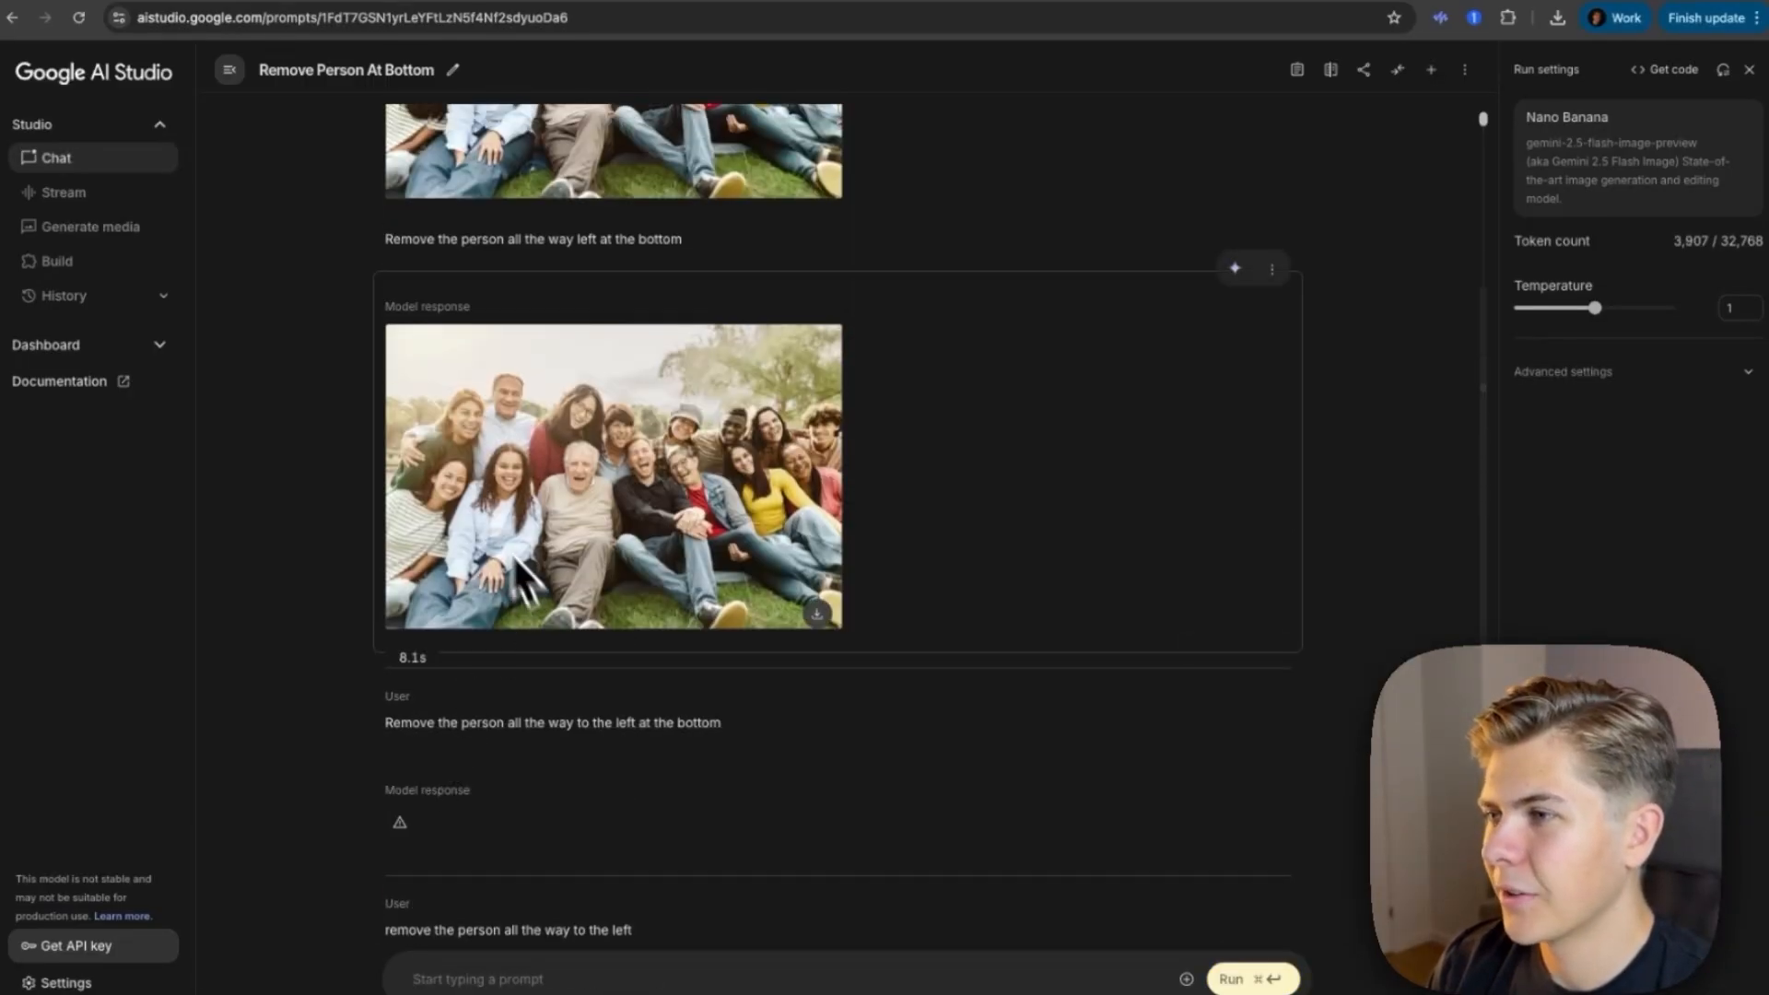
{"action": "left_click", "coordinate": [612, 475]}
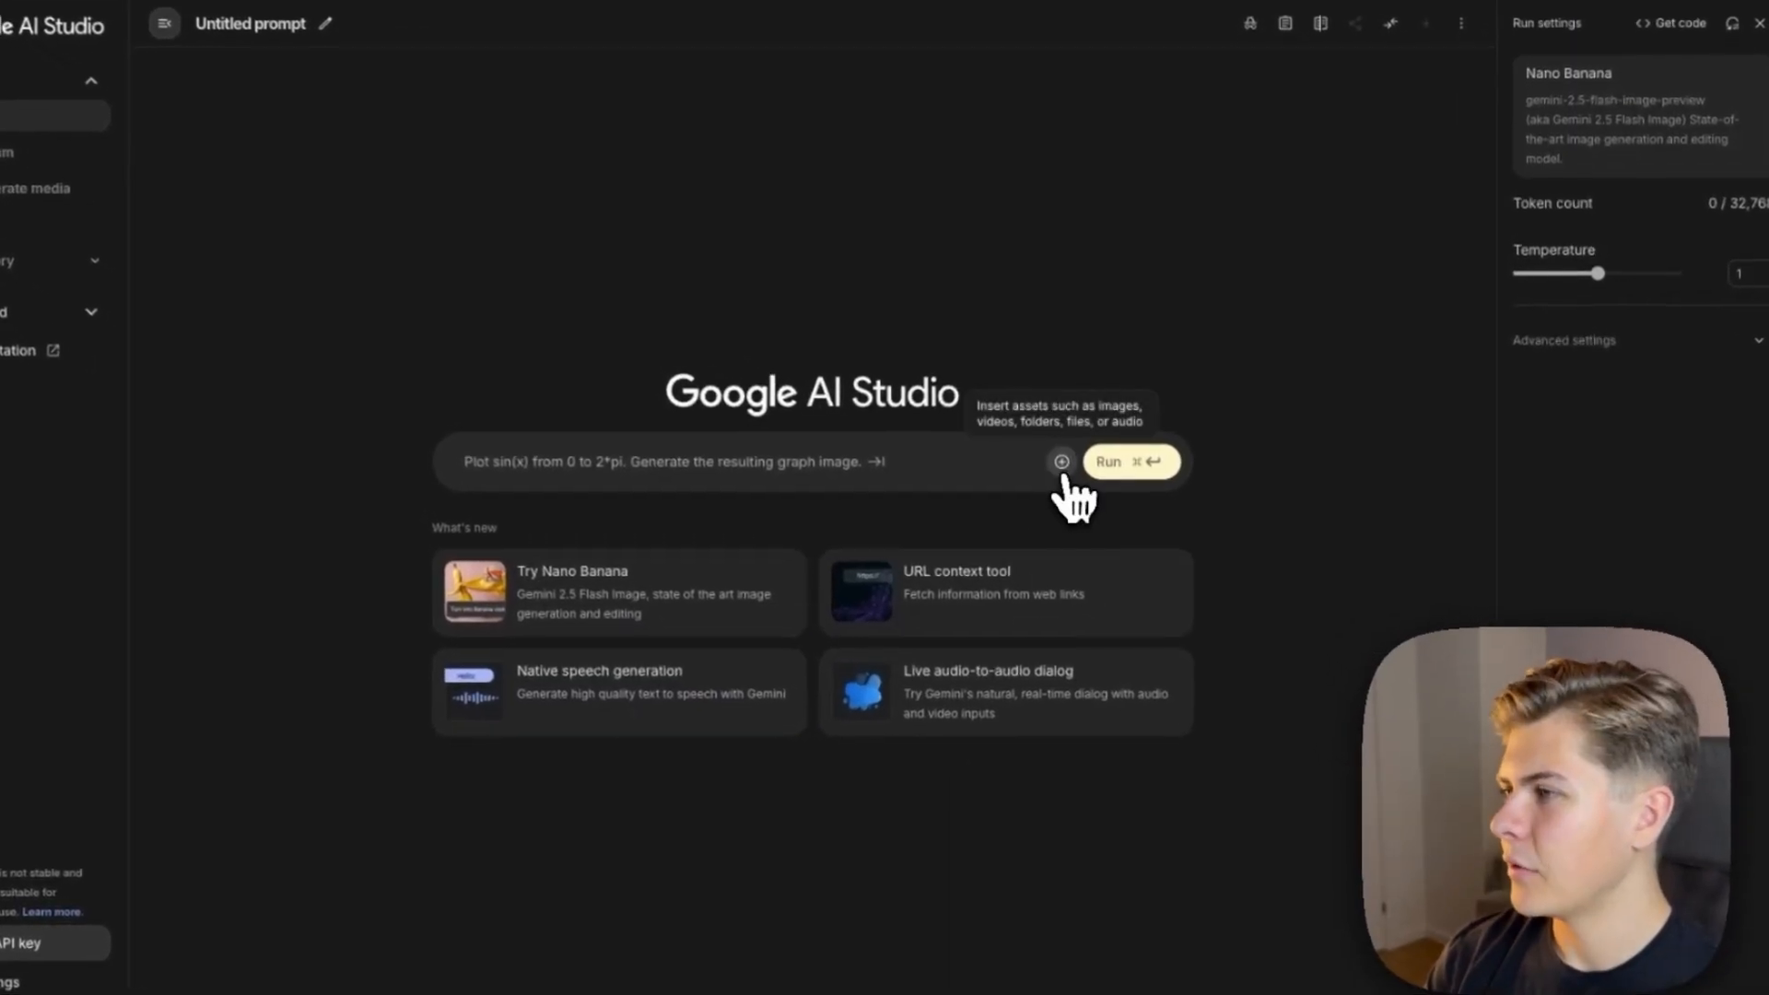
Step: Attach kitchen.jpg, request 'Create a kitchen island', and view the generated kitchen full size
{"action": "left_click", "coordinate": [1059, 461]}
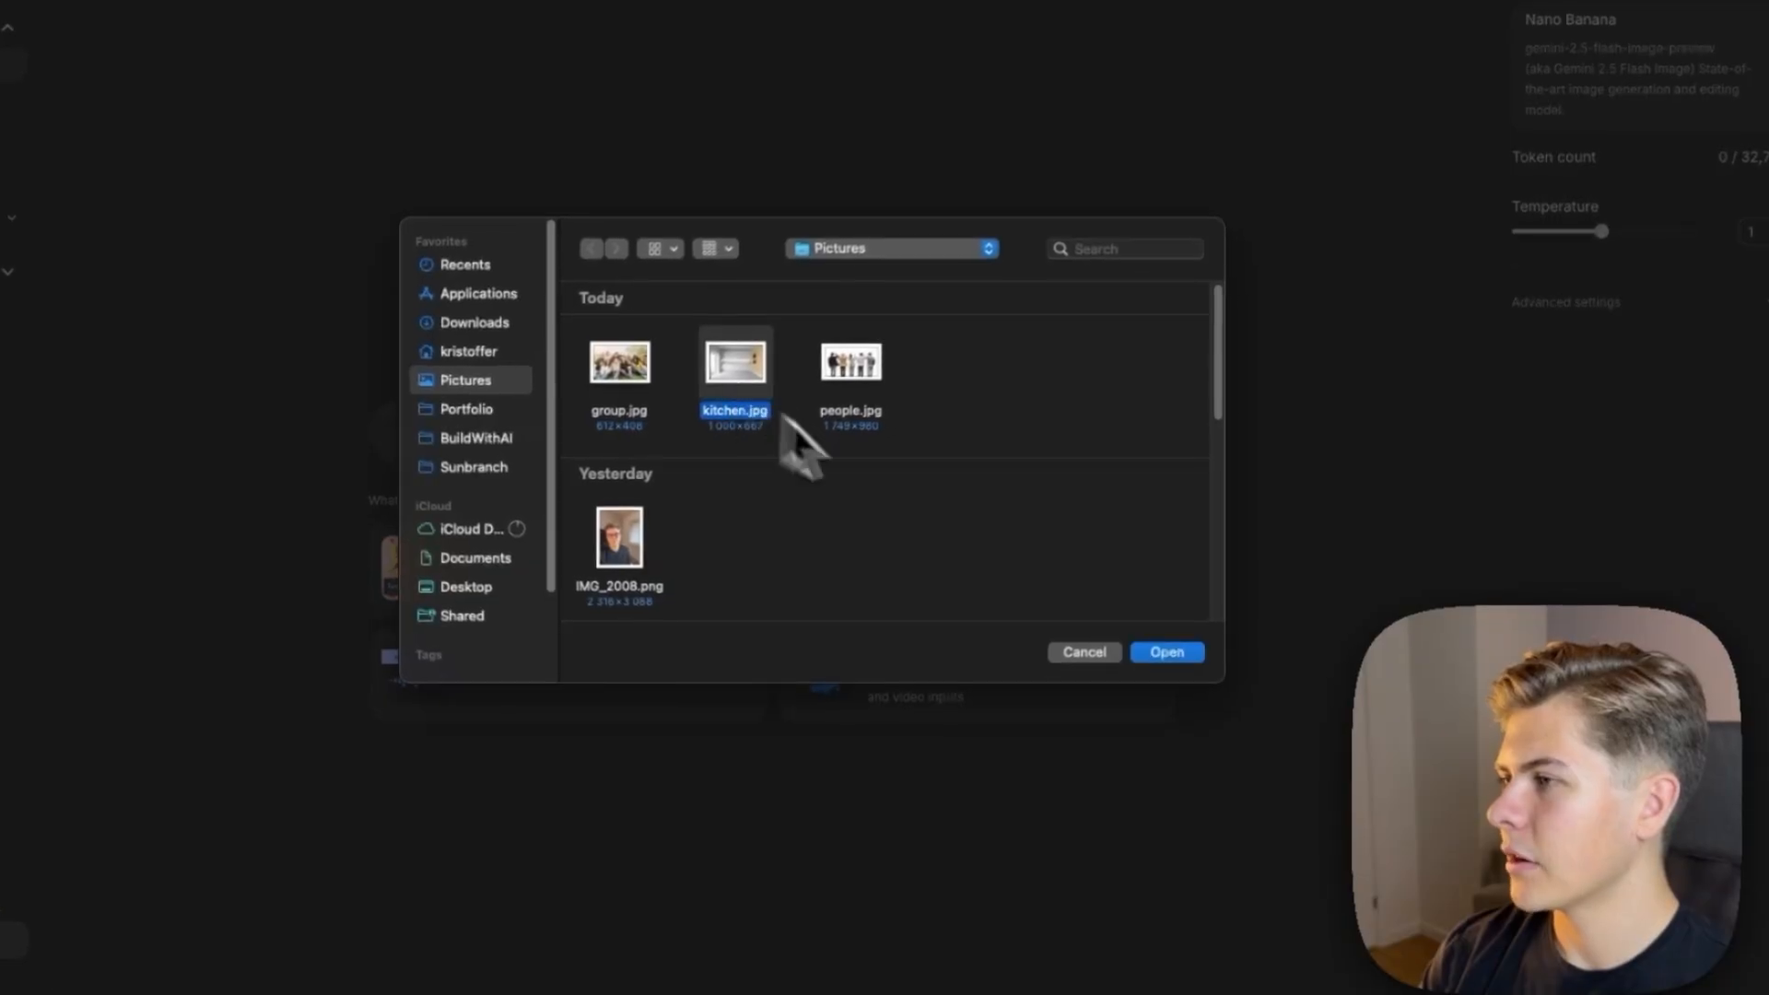
{"action": "left_click", "coordinate": [1166, 652]}
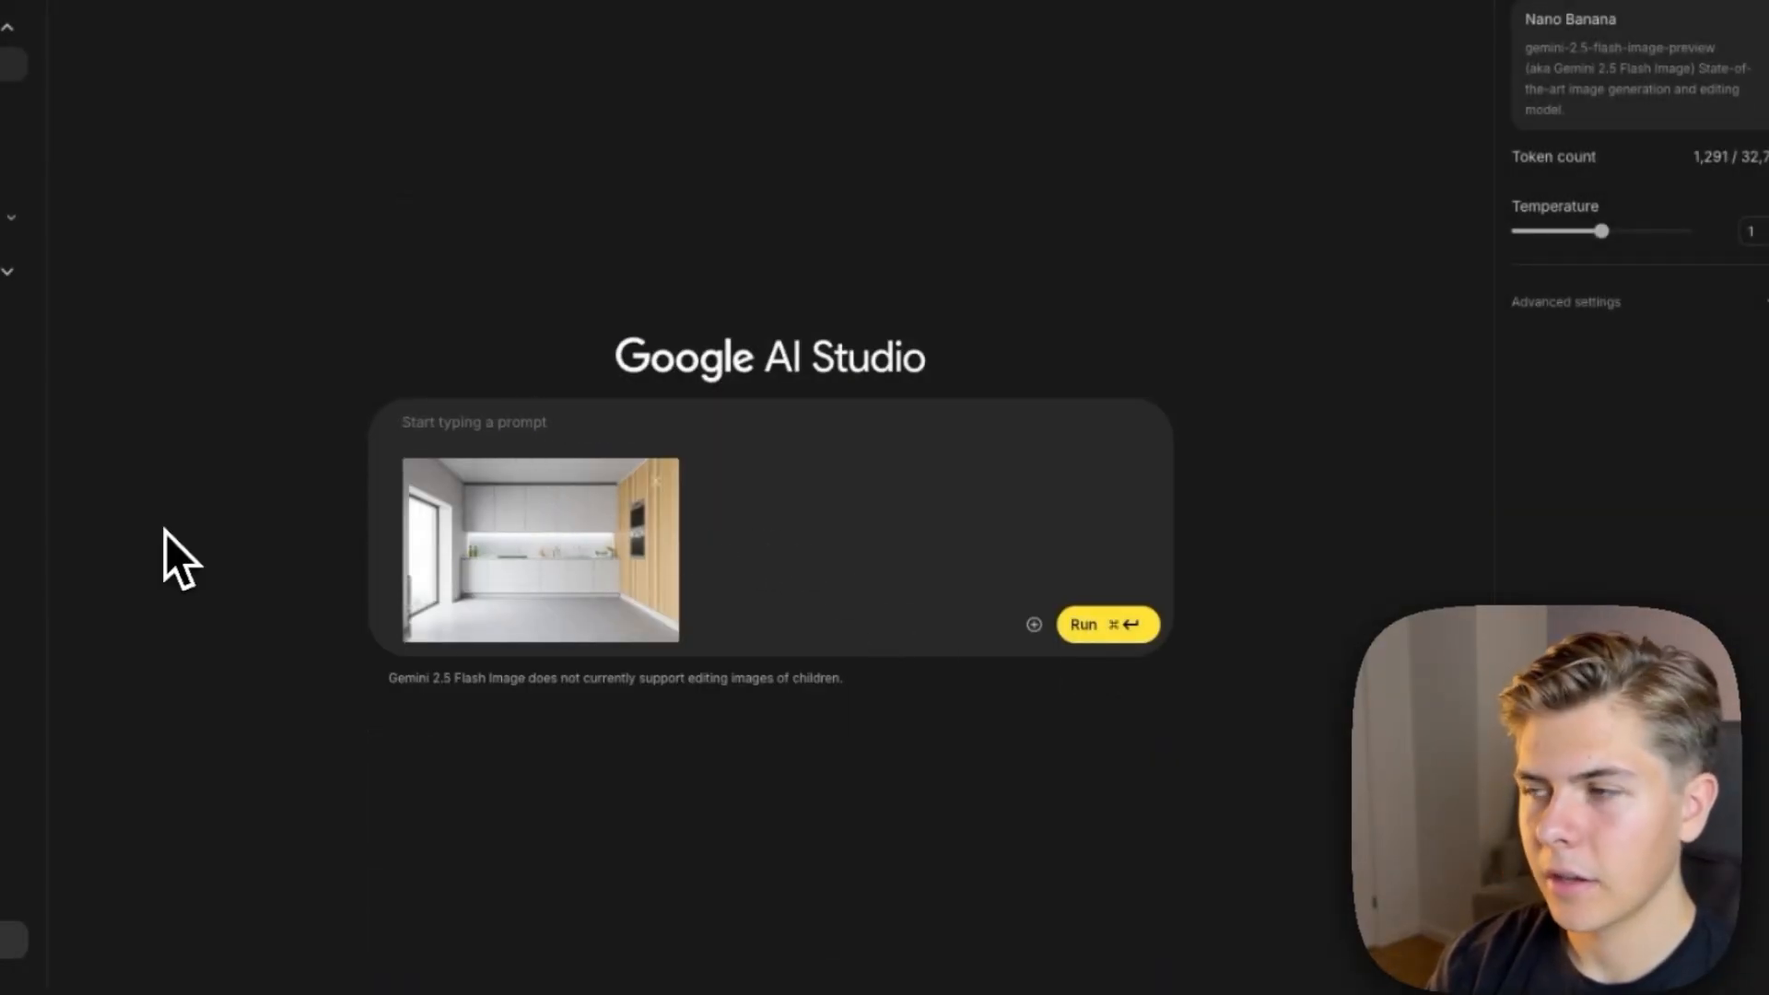
{"action": "type", "text": "Create a kit"}
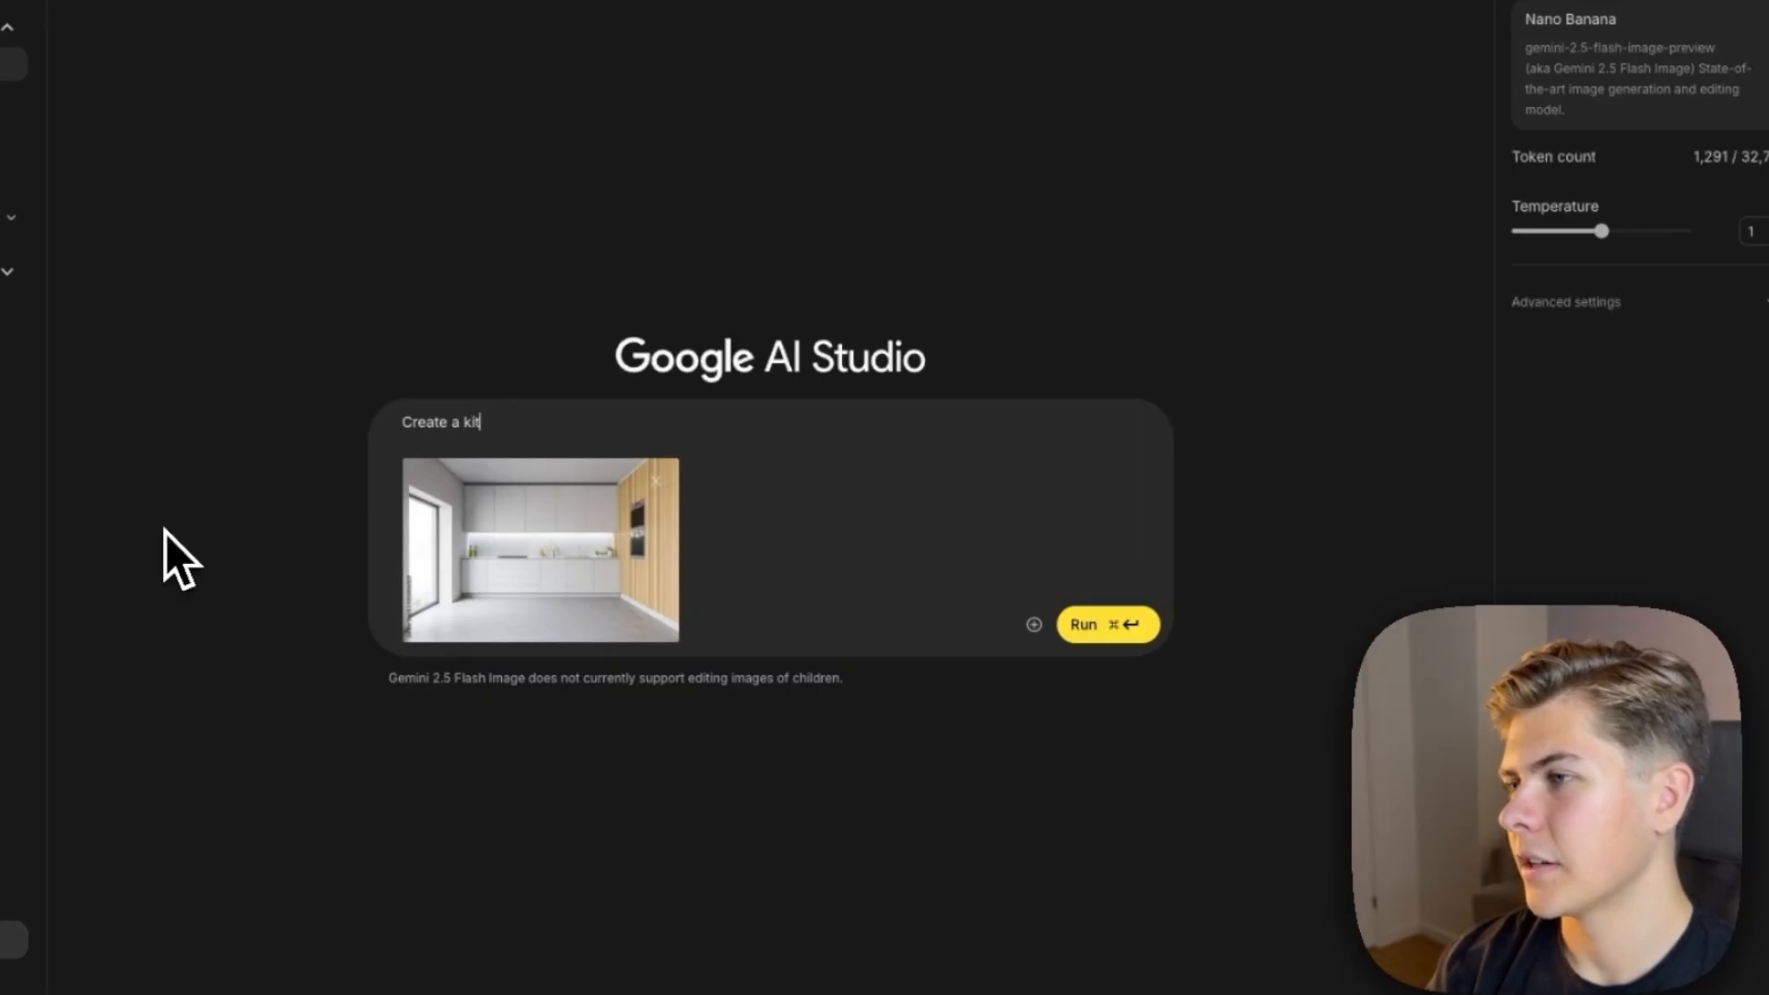
{"action": "left_click", "coordinate": [1106, 625]}
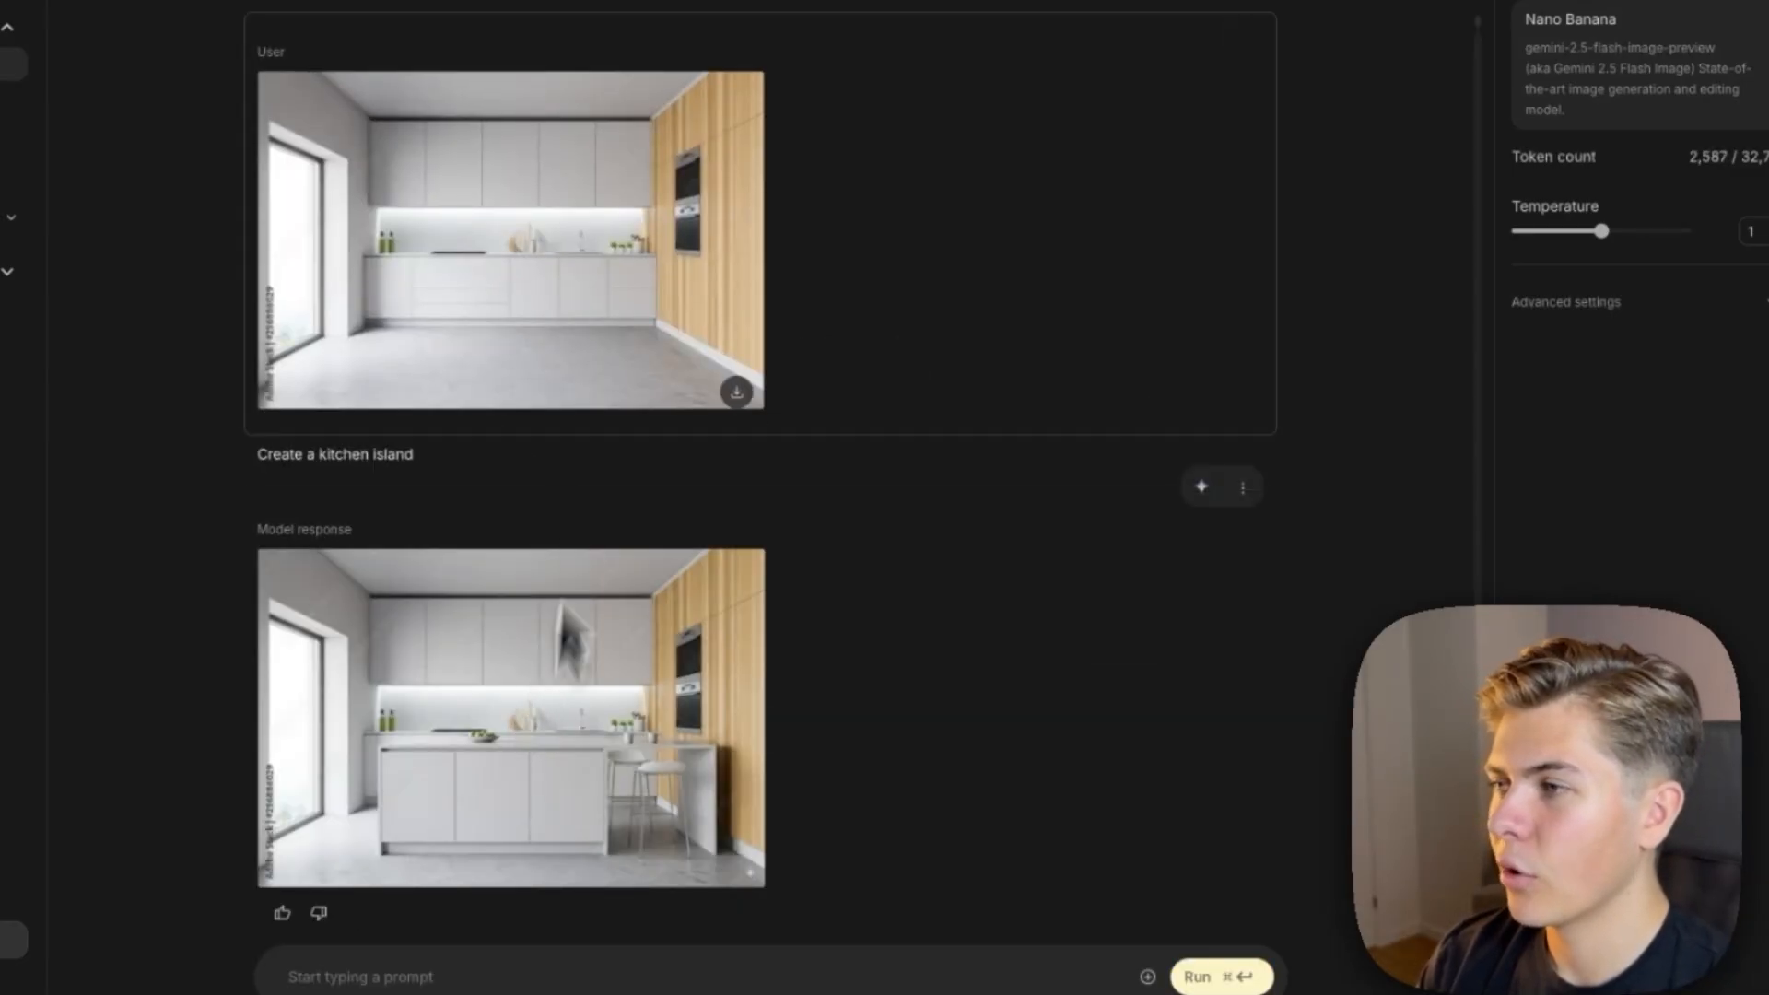
{"action": "left_click", "coordinate": [508, 721]}
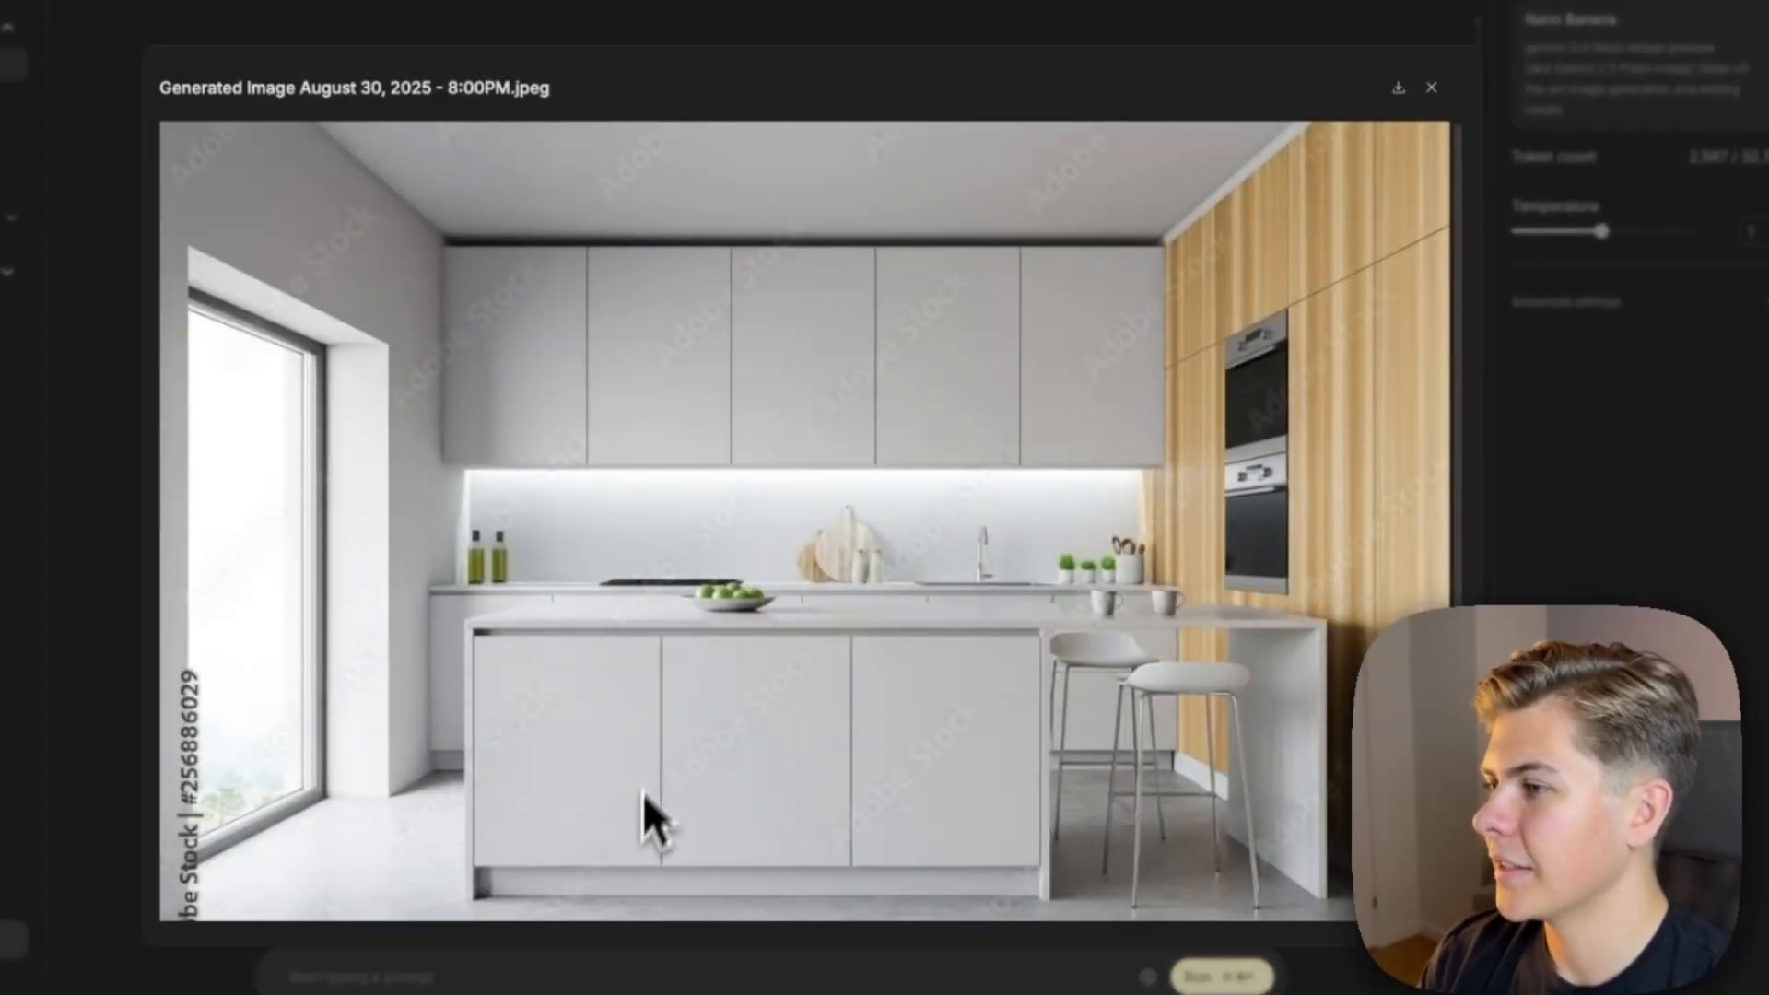
{"action": "mouse_move", "coordinate": [1117, 701]}
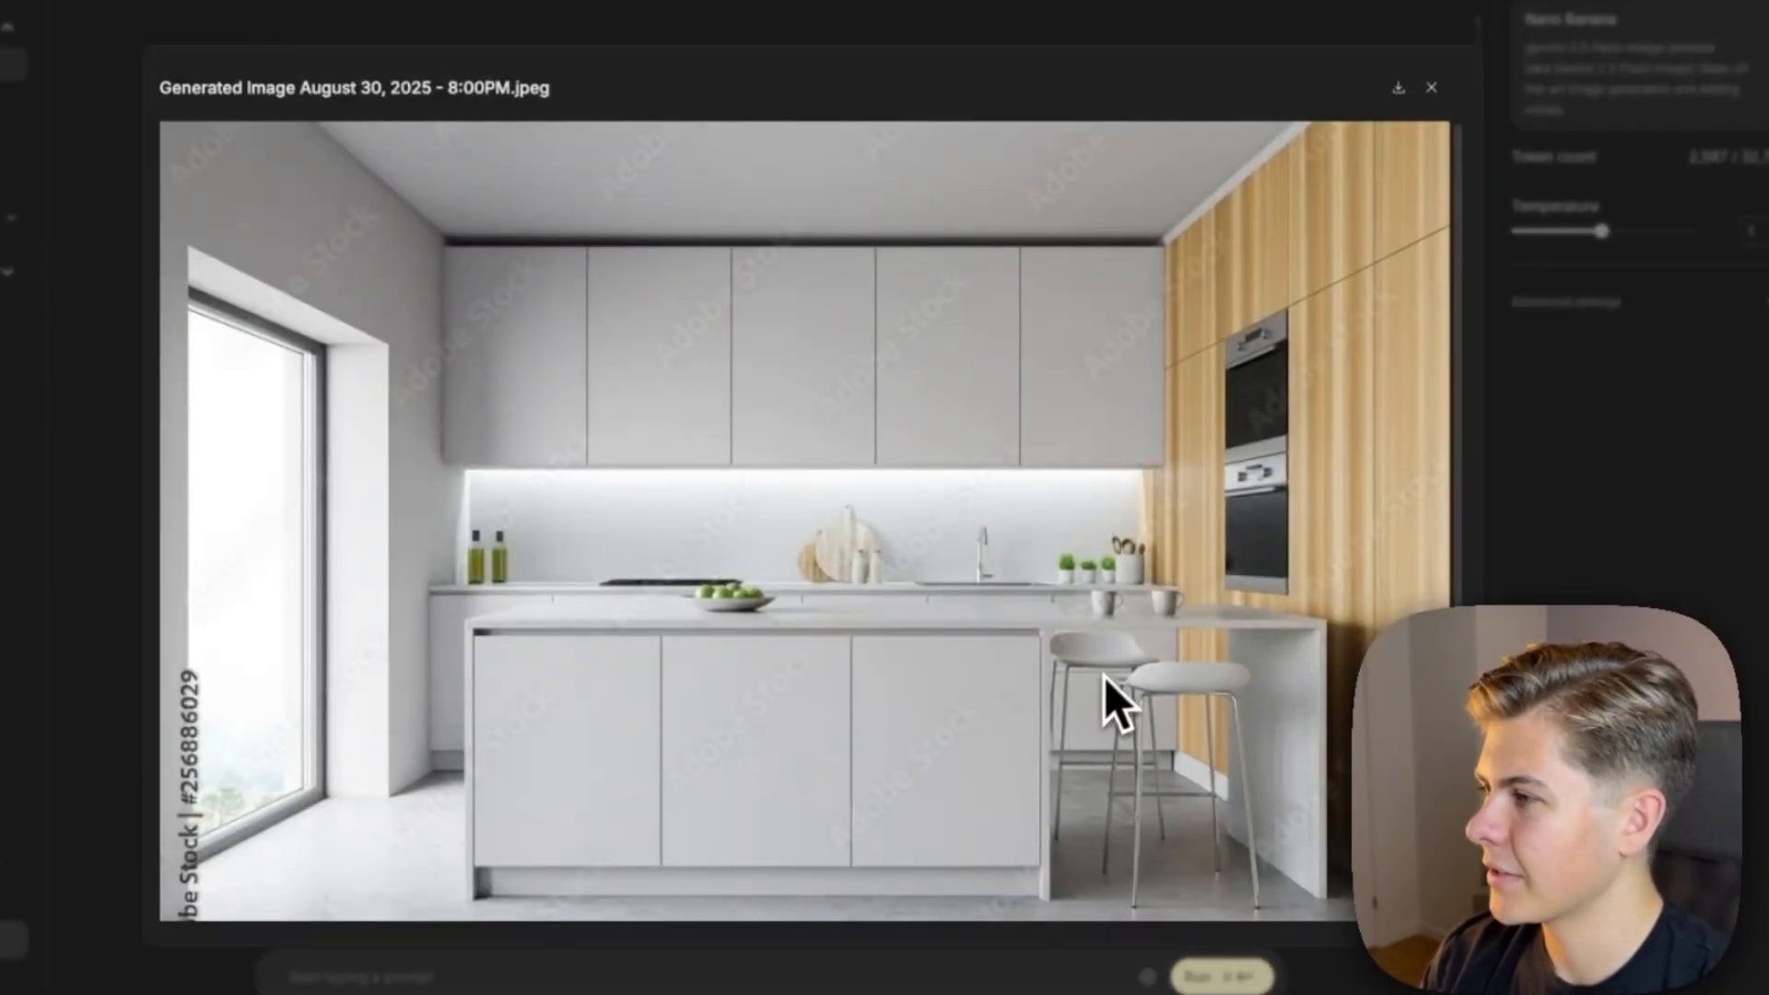
Step: Request replacing the brown wooden wall with white storage and the oven moved left, then review the result
{"action": "left_click", "coordinate": [1429, 86]}
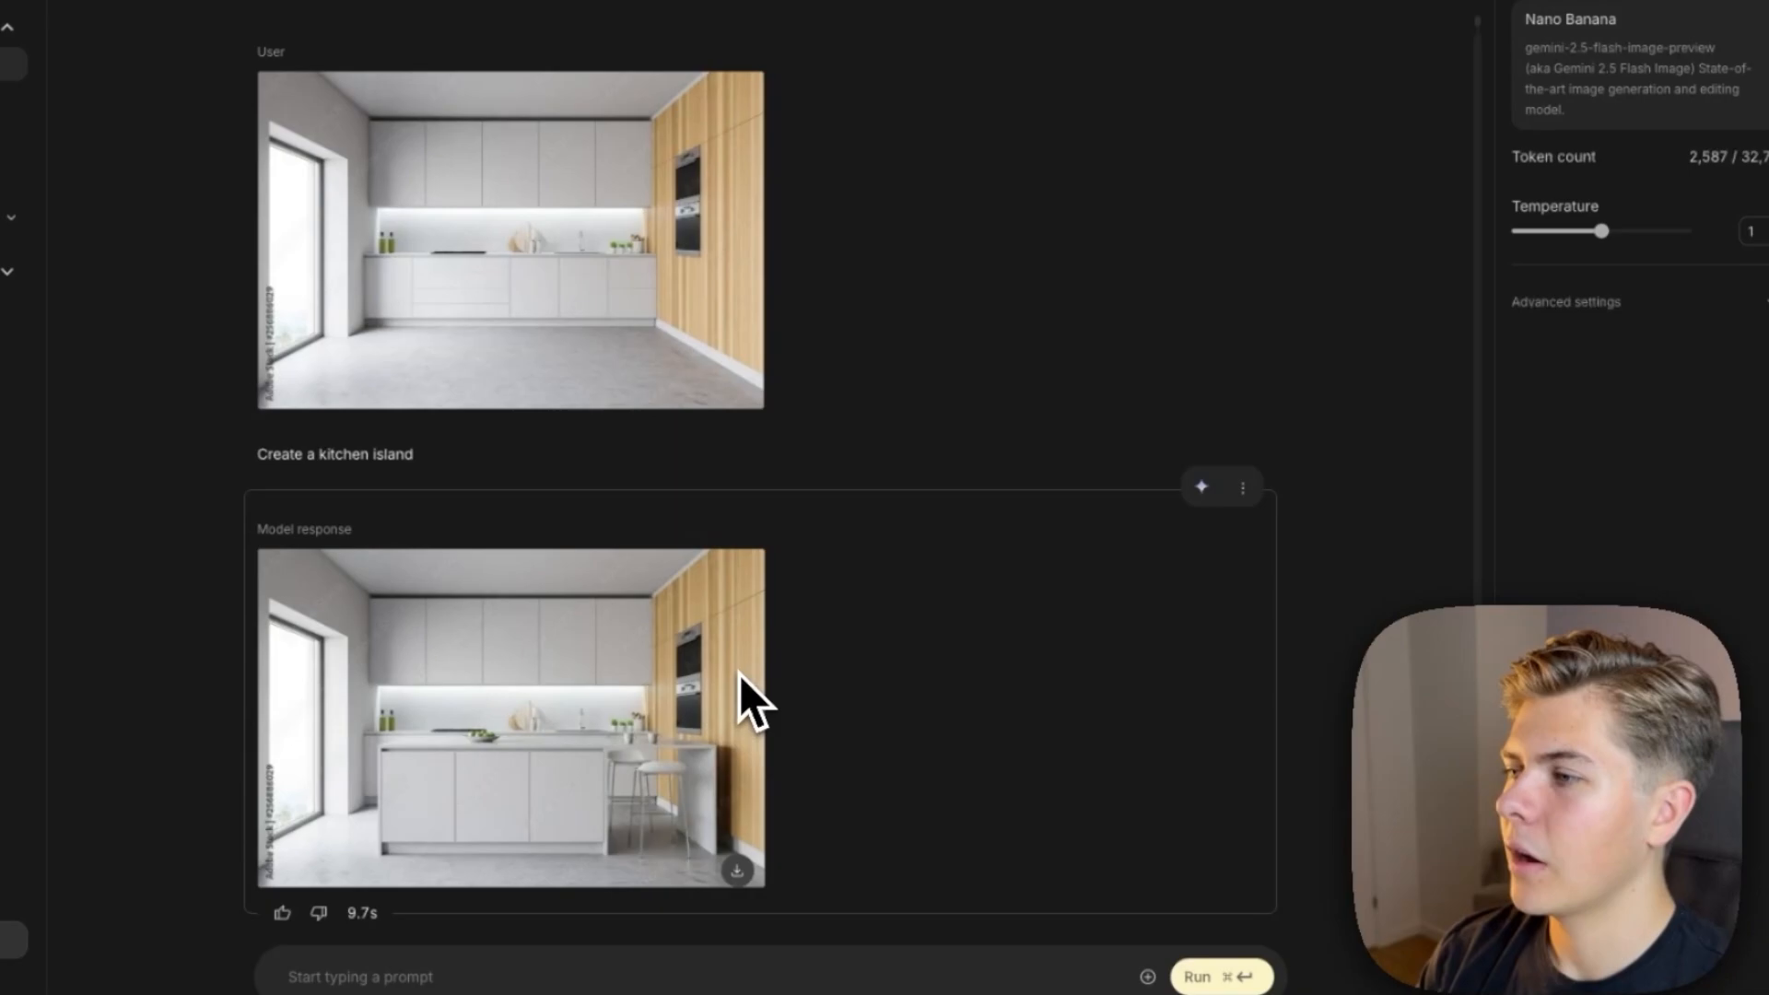
{"action": "mouse_move", "coordinate": [713, 694]}
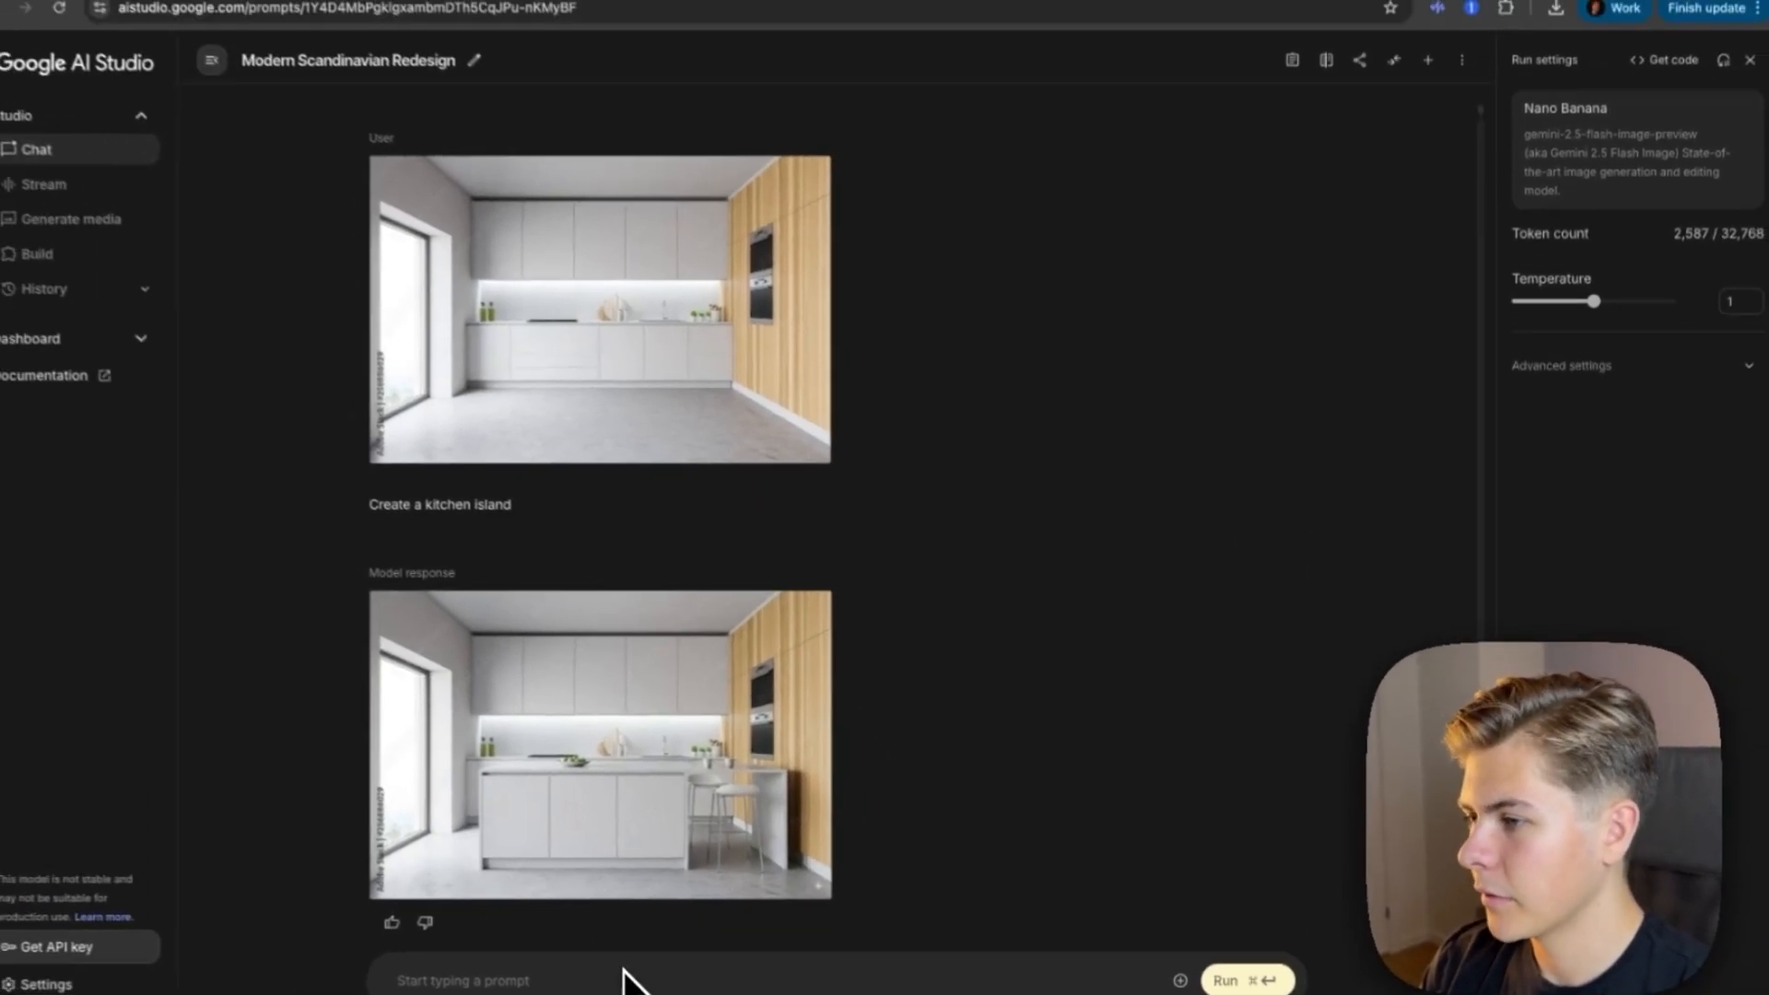
{"action": "type", "text": "Replace the brown wall with storage space. And then move the ovens to the left of th"}
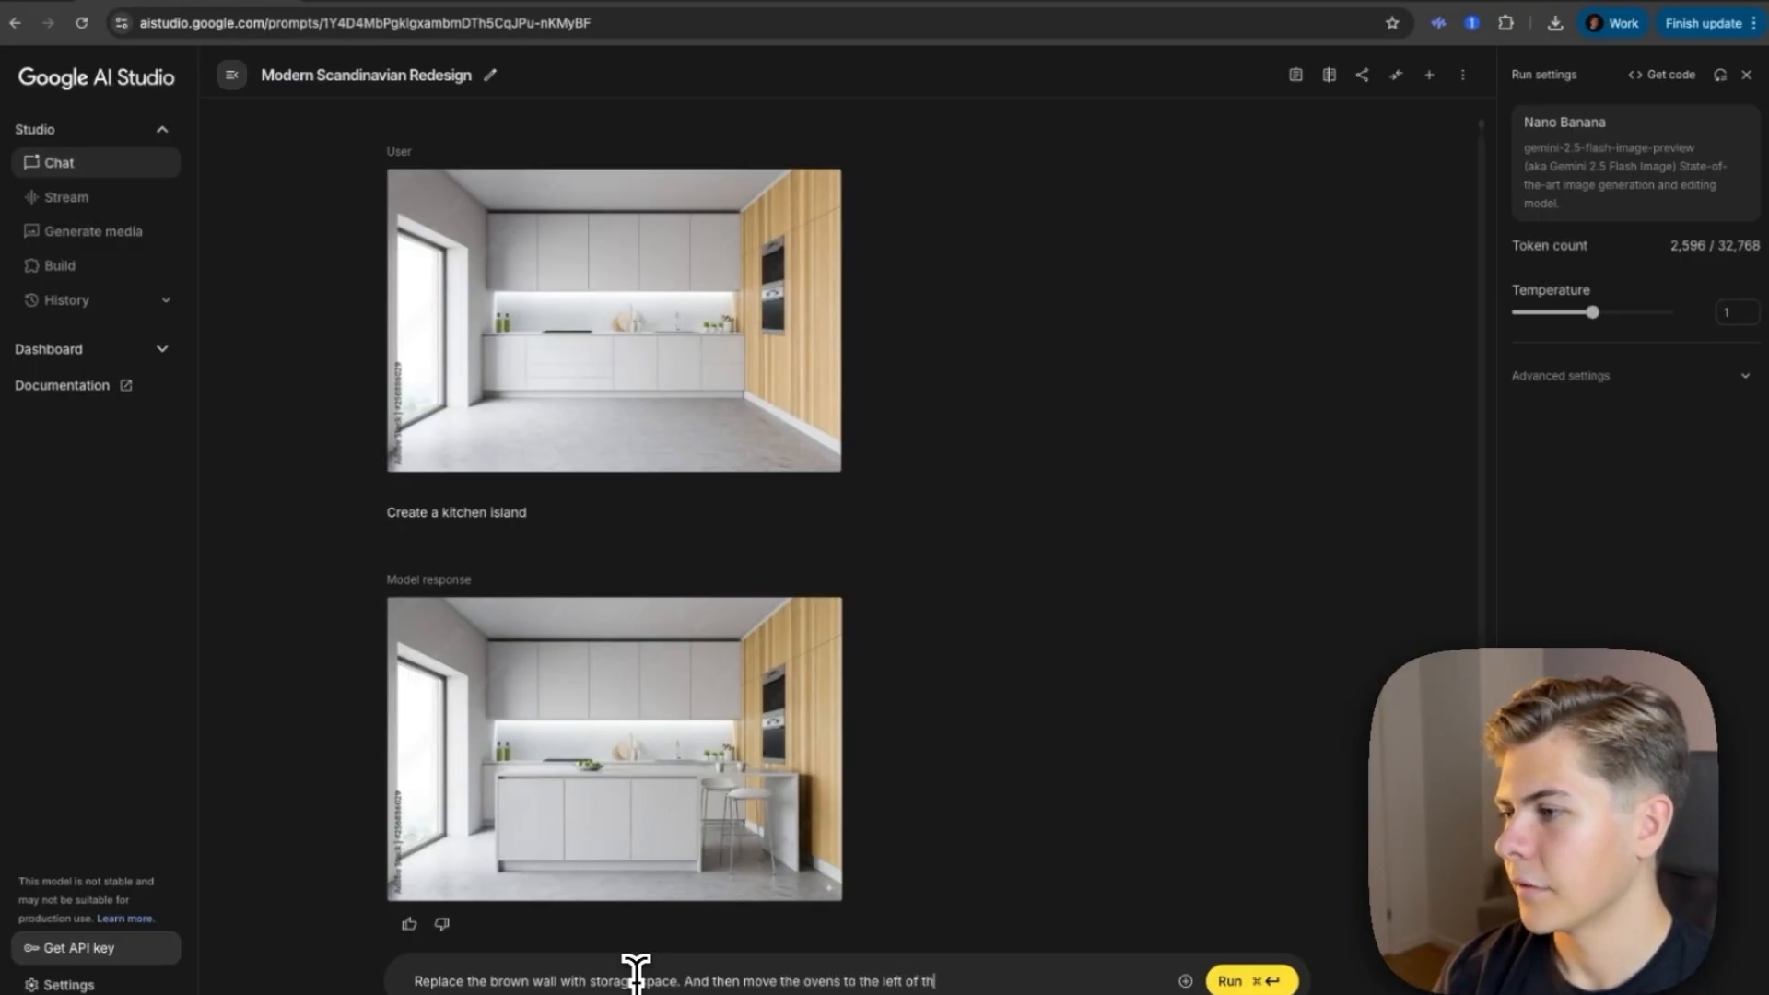
{"action": "left_click", "coordinate": [1251, 978]}
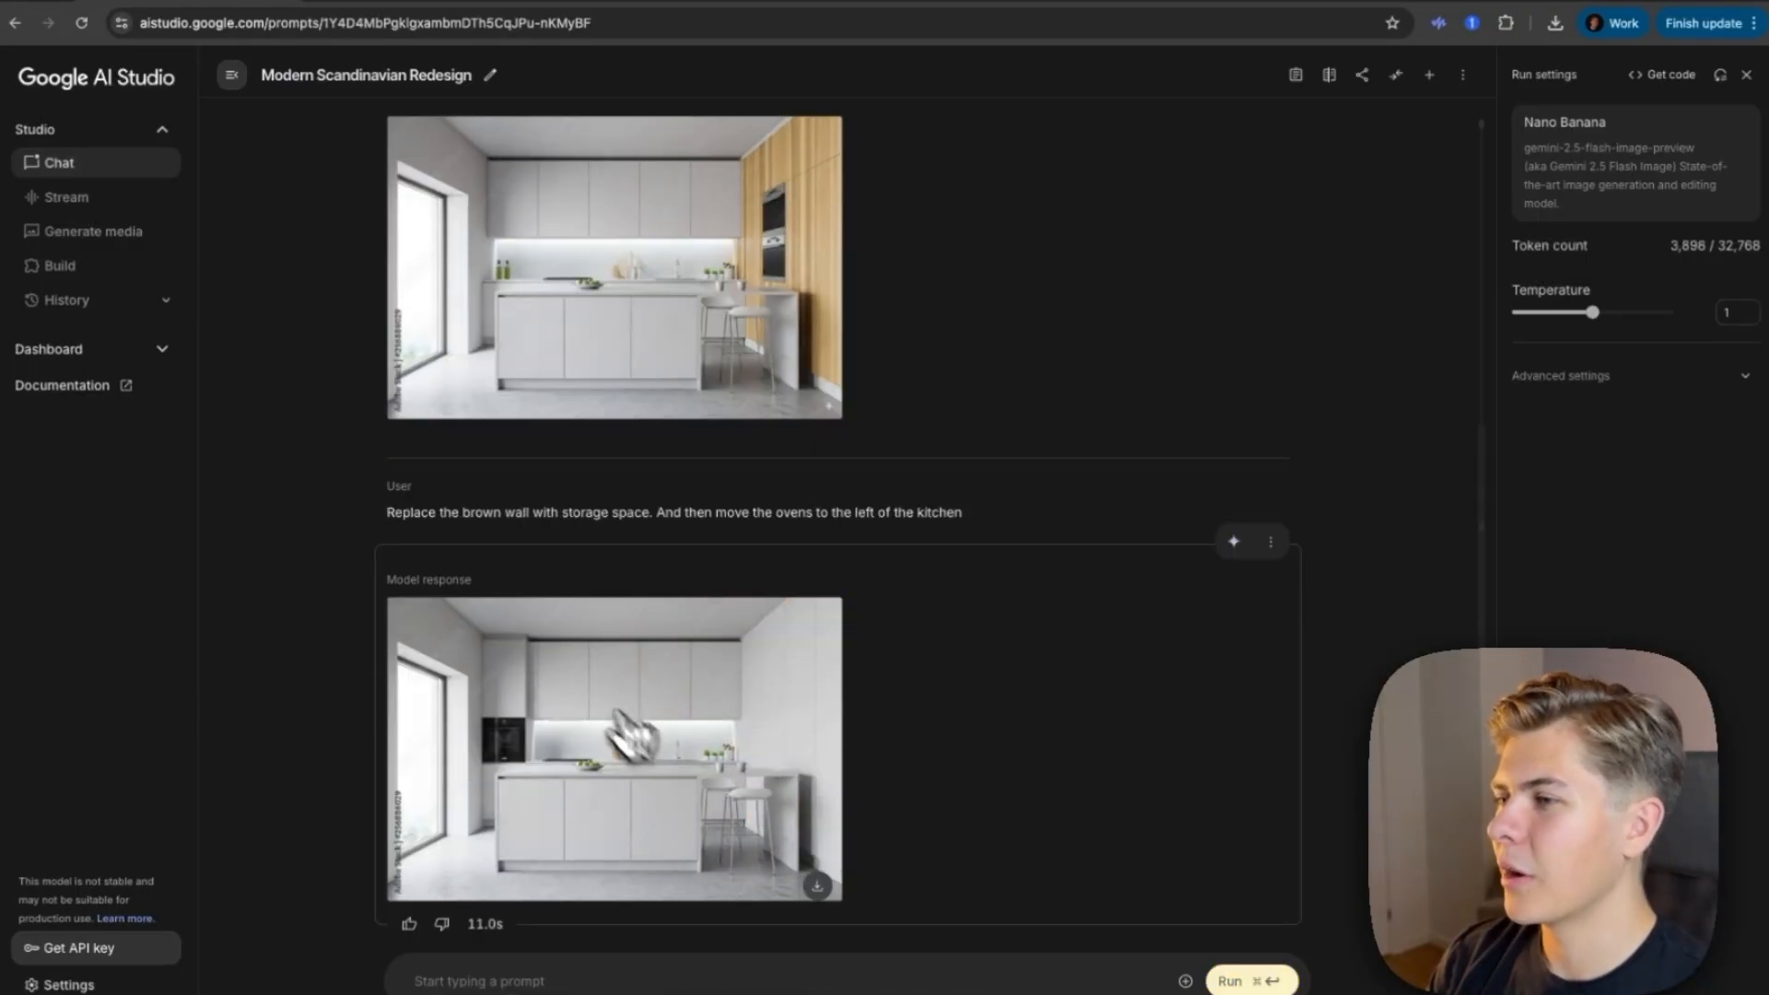
{"action": "left_click", "coordinate": [614, 747]}
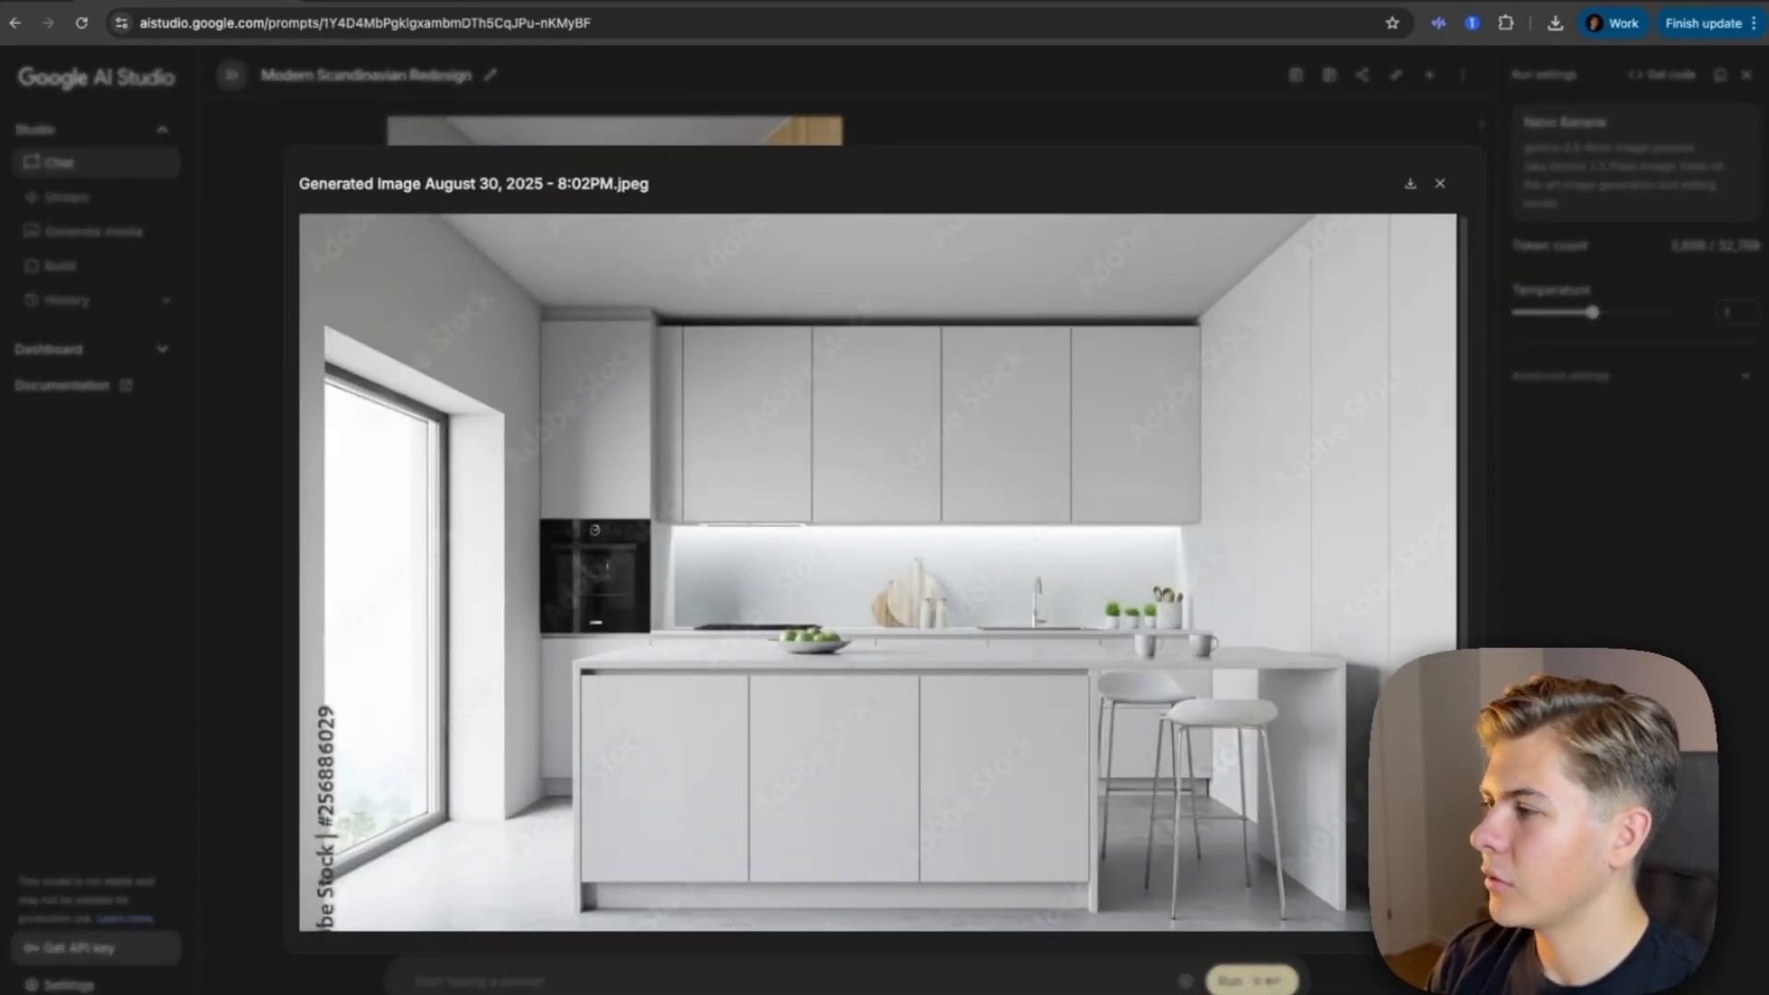
{"action": "left_click", "coordinate": [1439, 182]}
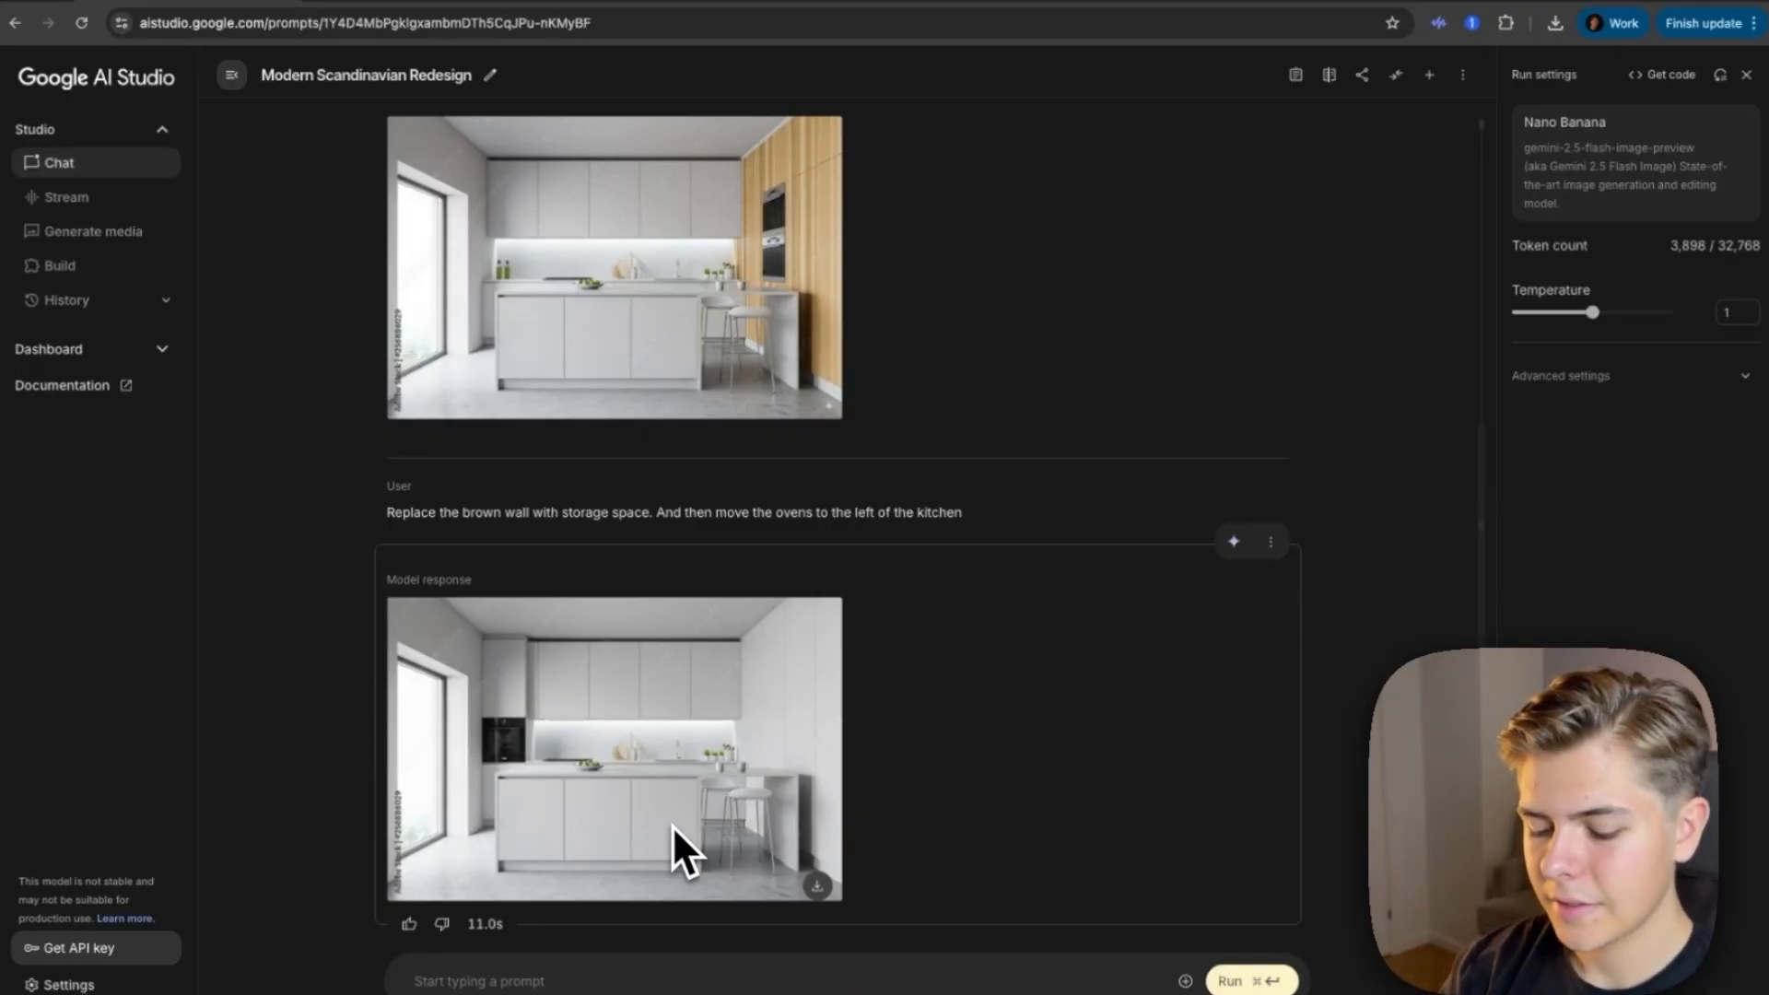
Step: Request 'Make the kitchen extremely old' and review the aged kitchen image
{"action": "type", "text": "Make the kitchen extreme"}
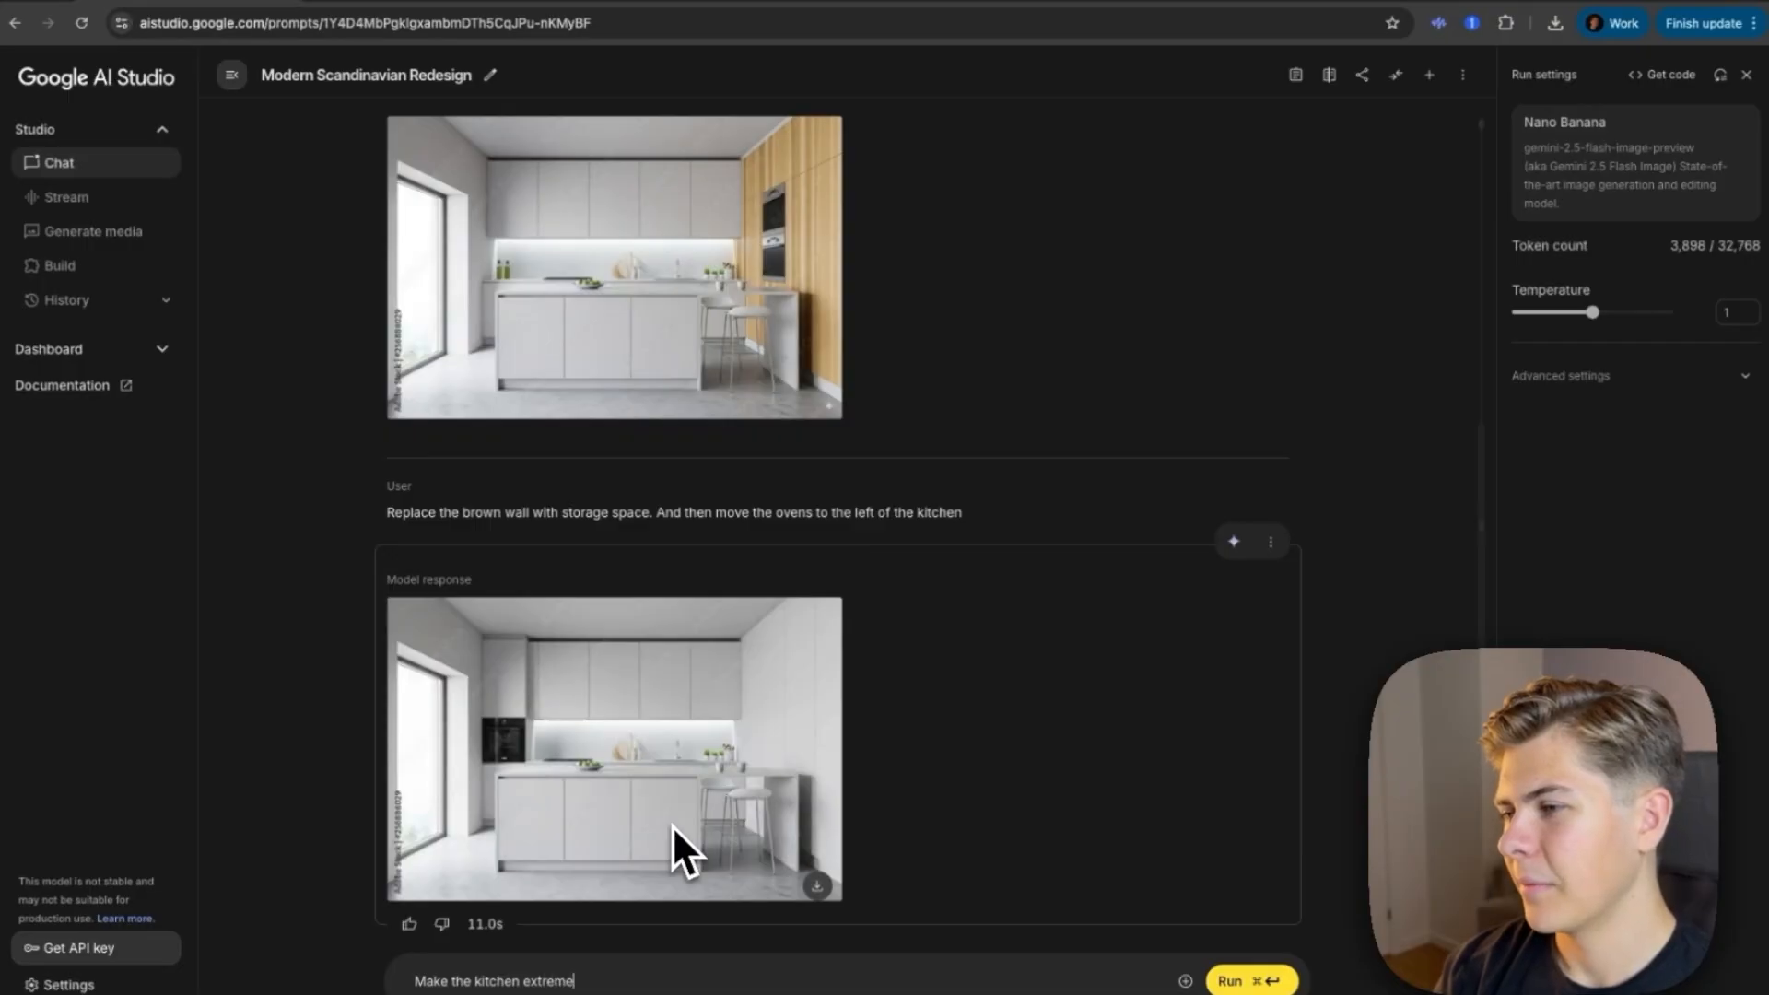
{"action": "left_click", "coordinate": [1249, 978]}
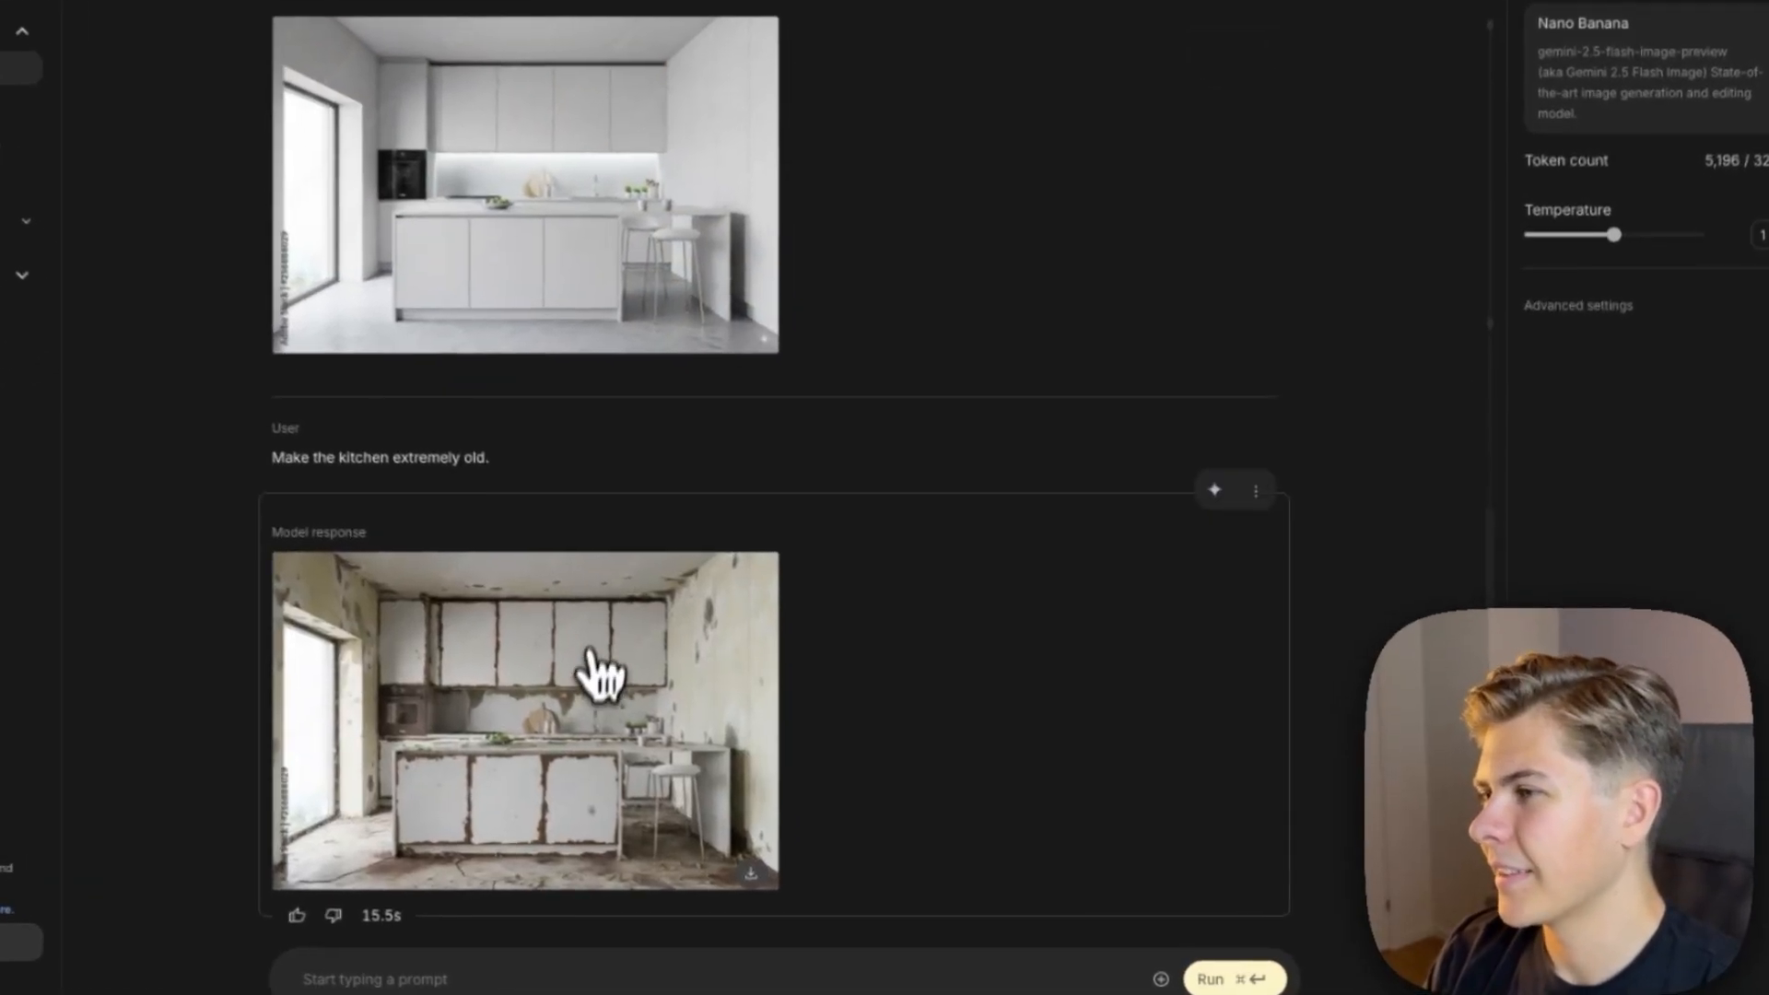
{"action": "left_click", "coordinate": [521, 720]}
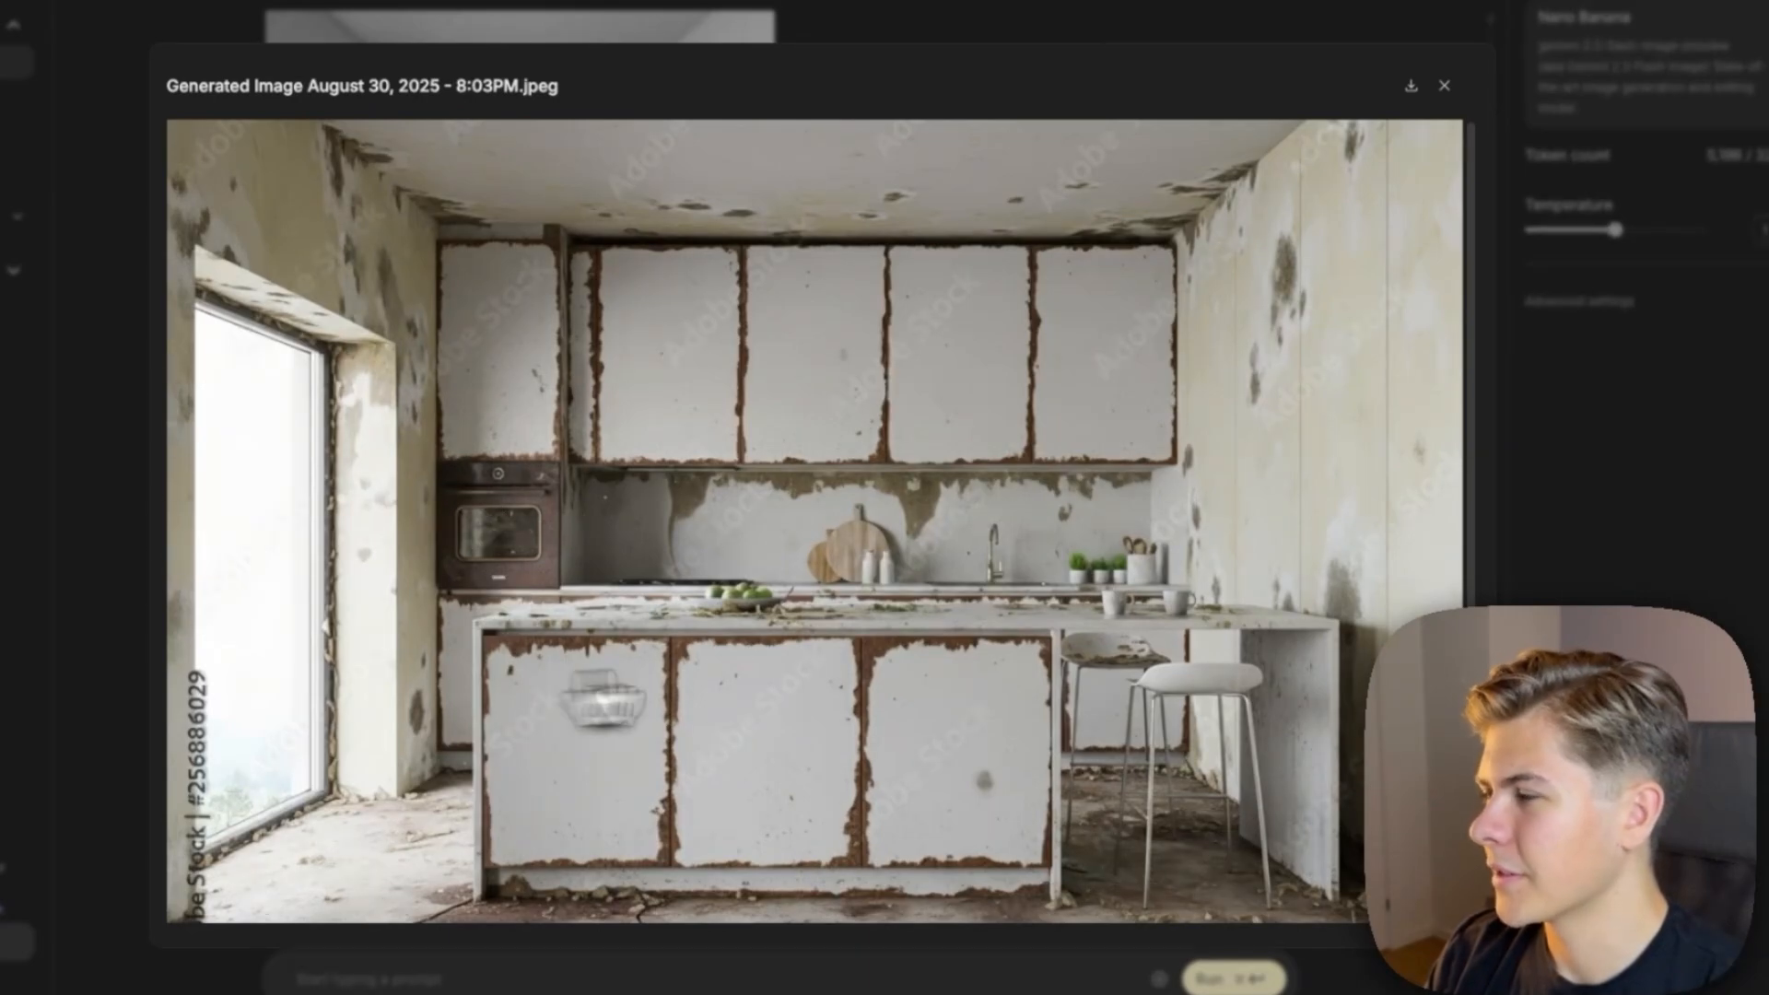
{"action": "left_click", "coordinate": [1444, 85]}
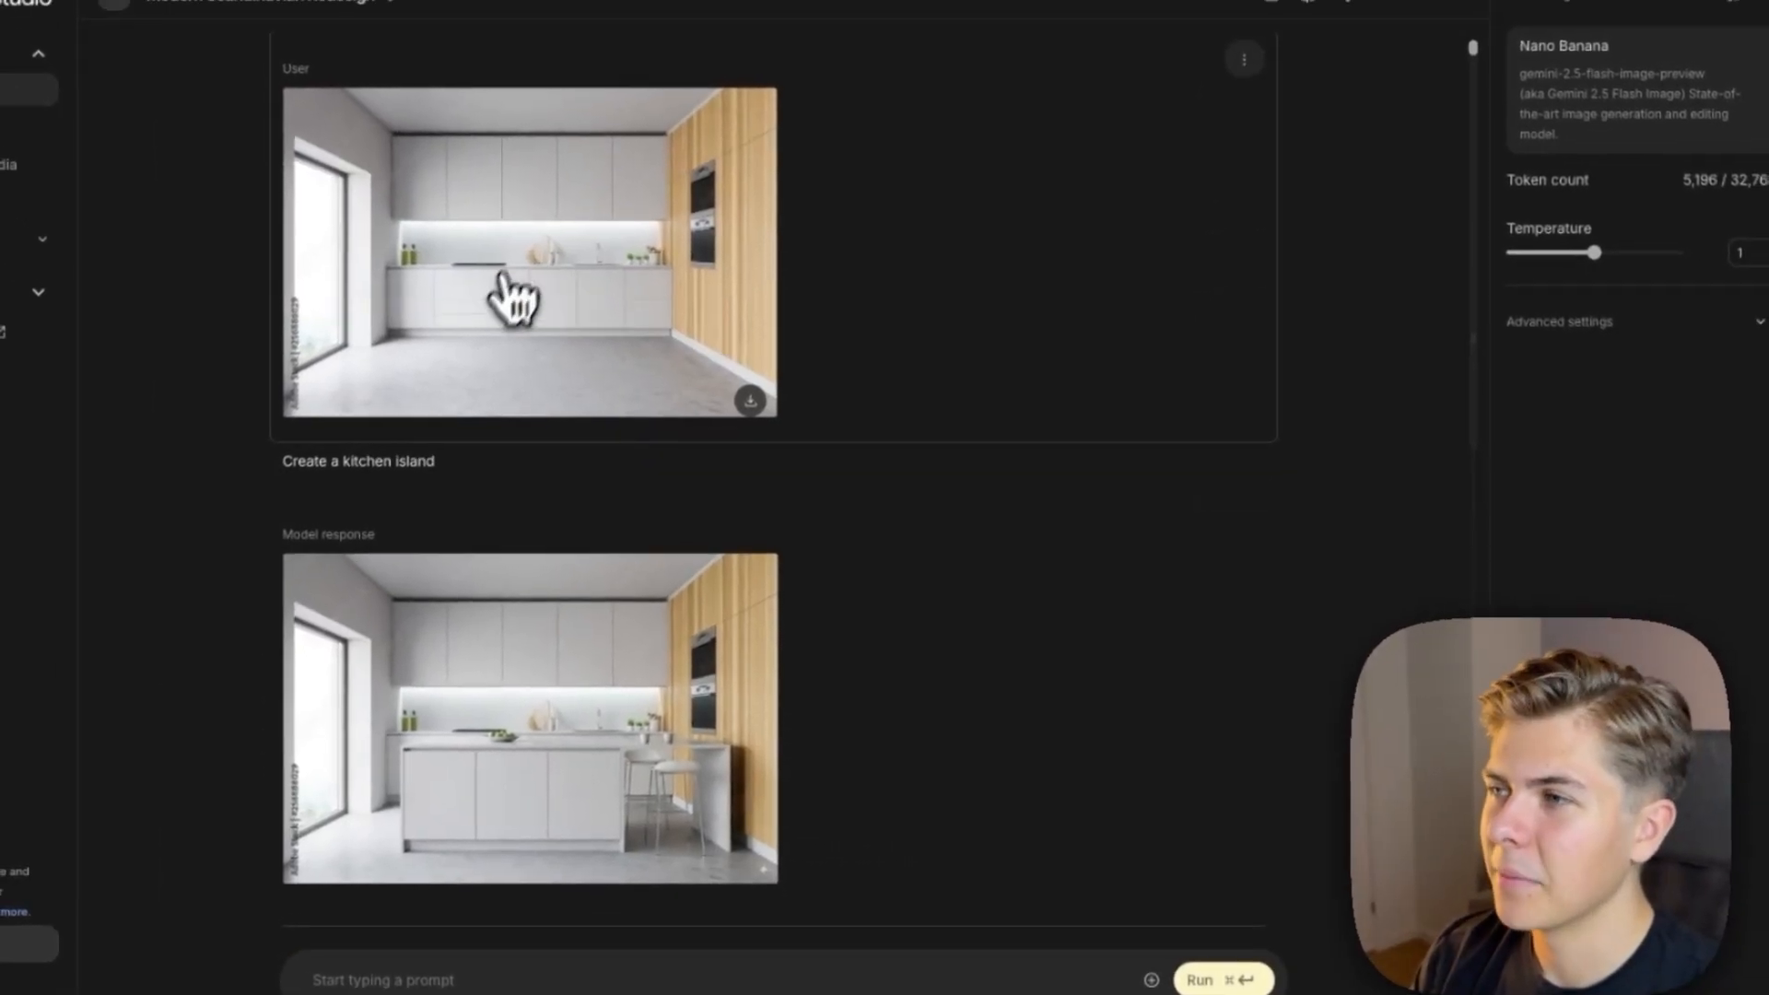
{"action": "scroll", "scroll_direction": "down", "scroll_amount": 3}
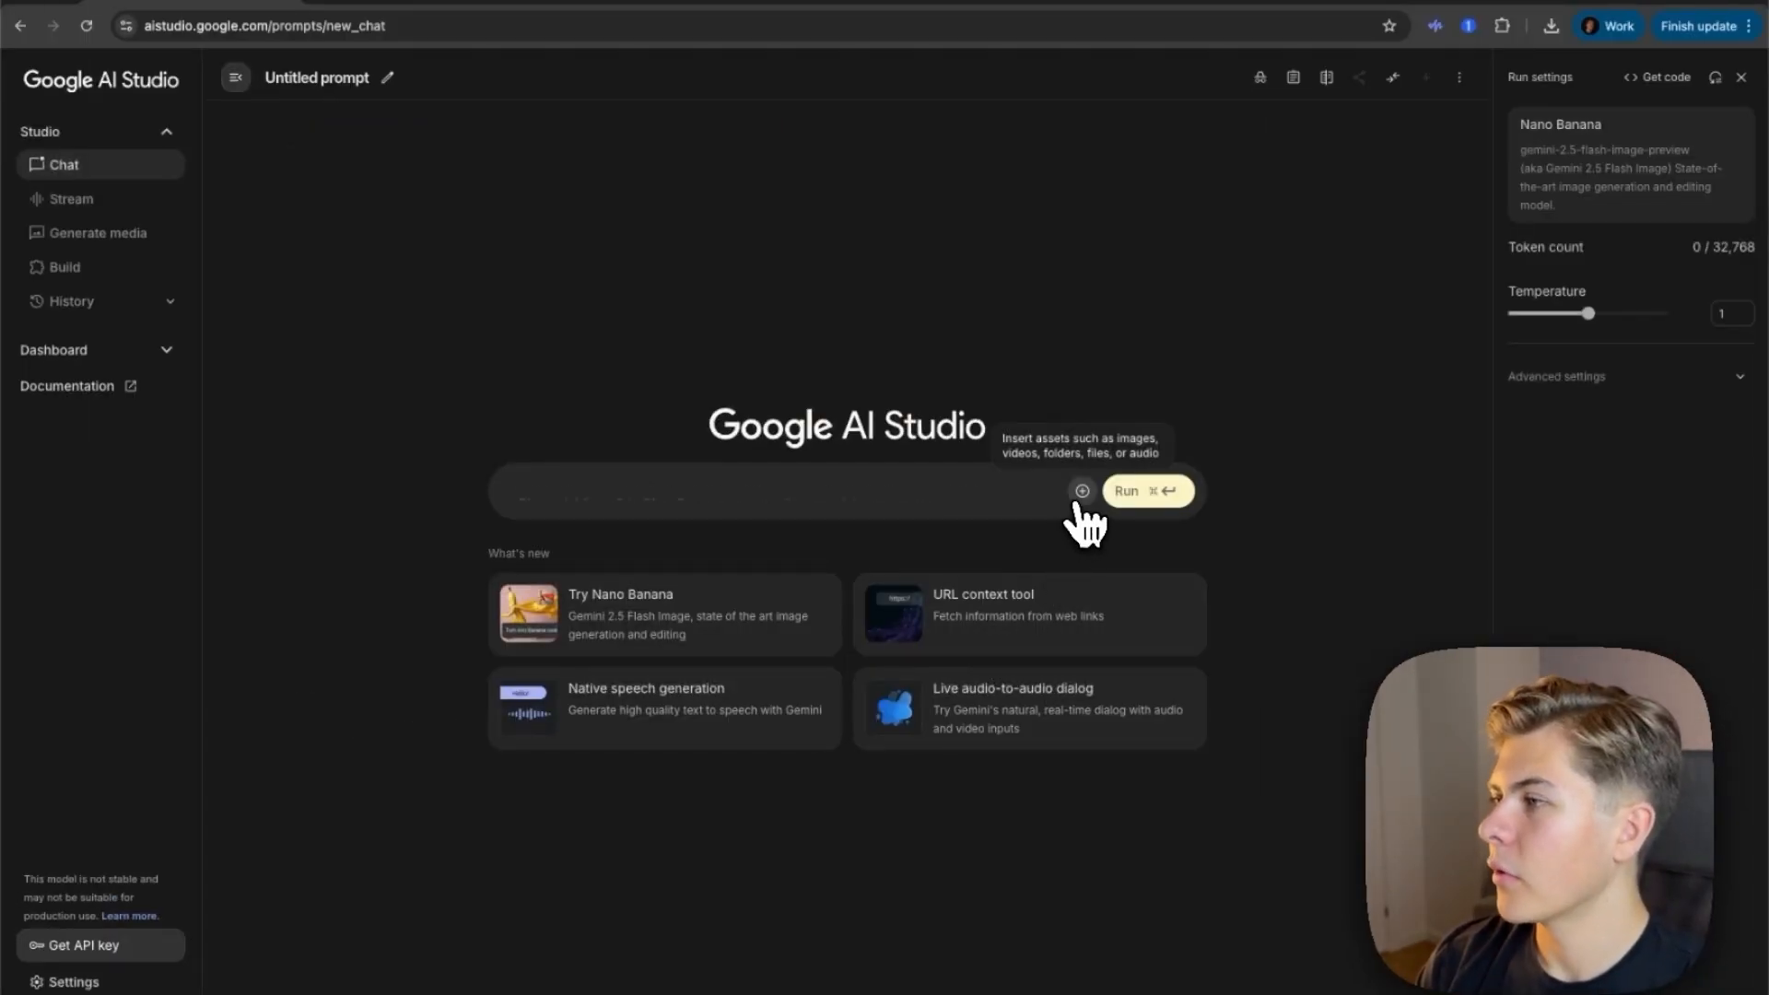
Step: Attach the soda can and logo images, then run 'Add the logo to the soda can'
{"action": "left_click", "coordinate": [1082, 490]}
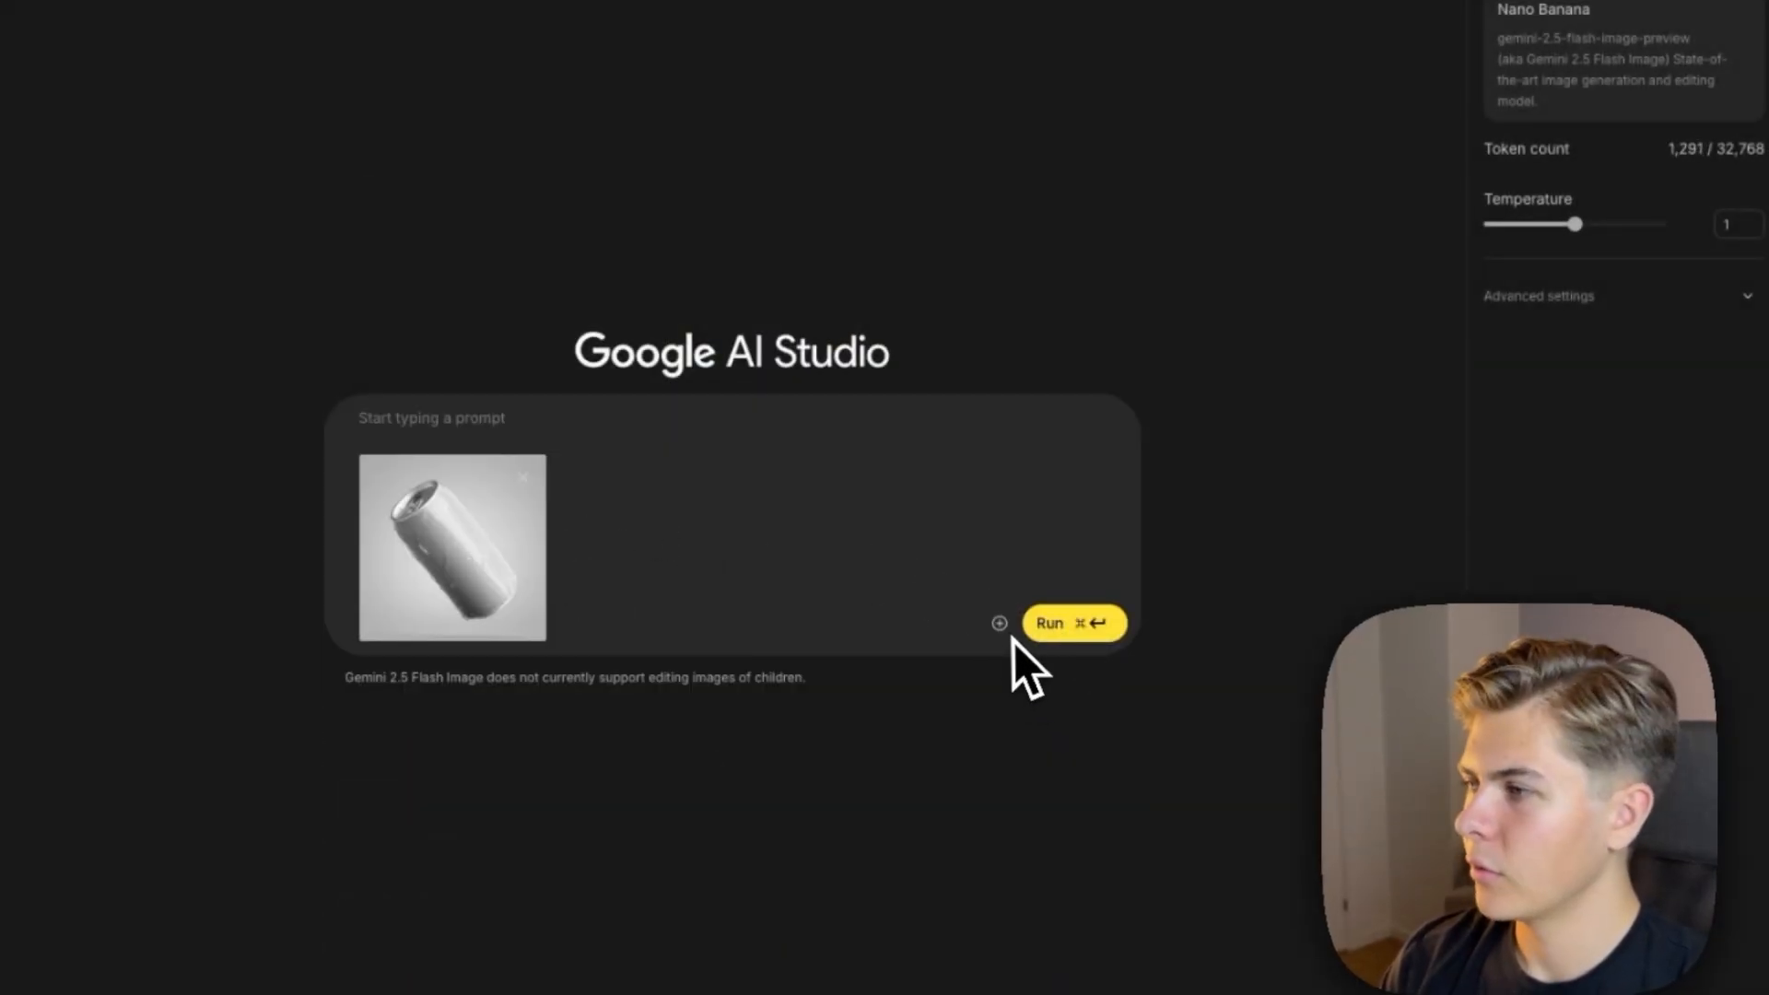
{"action": "left_click", "coordinate": [998, 622]}
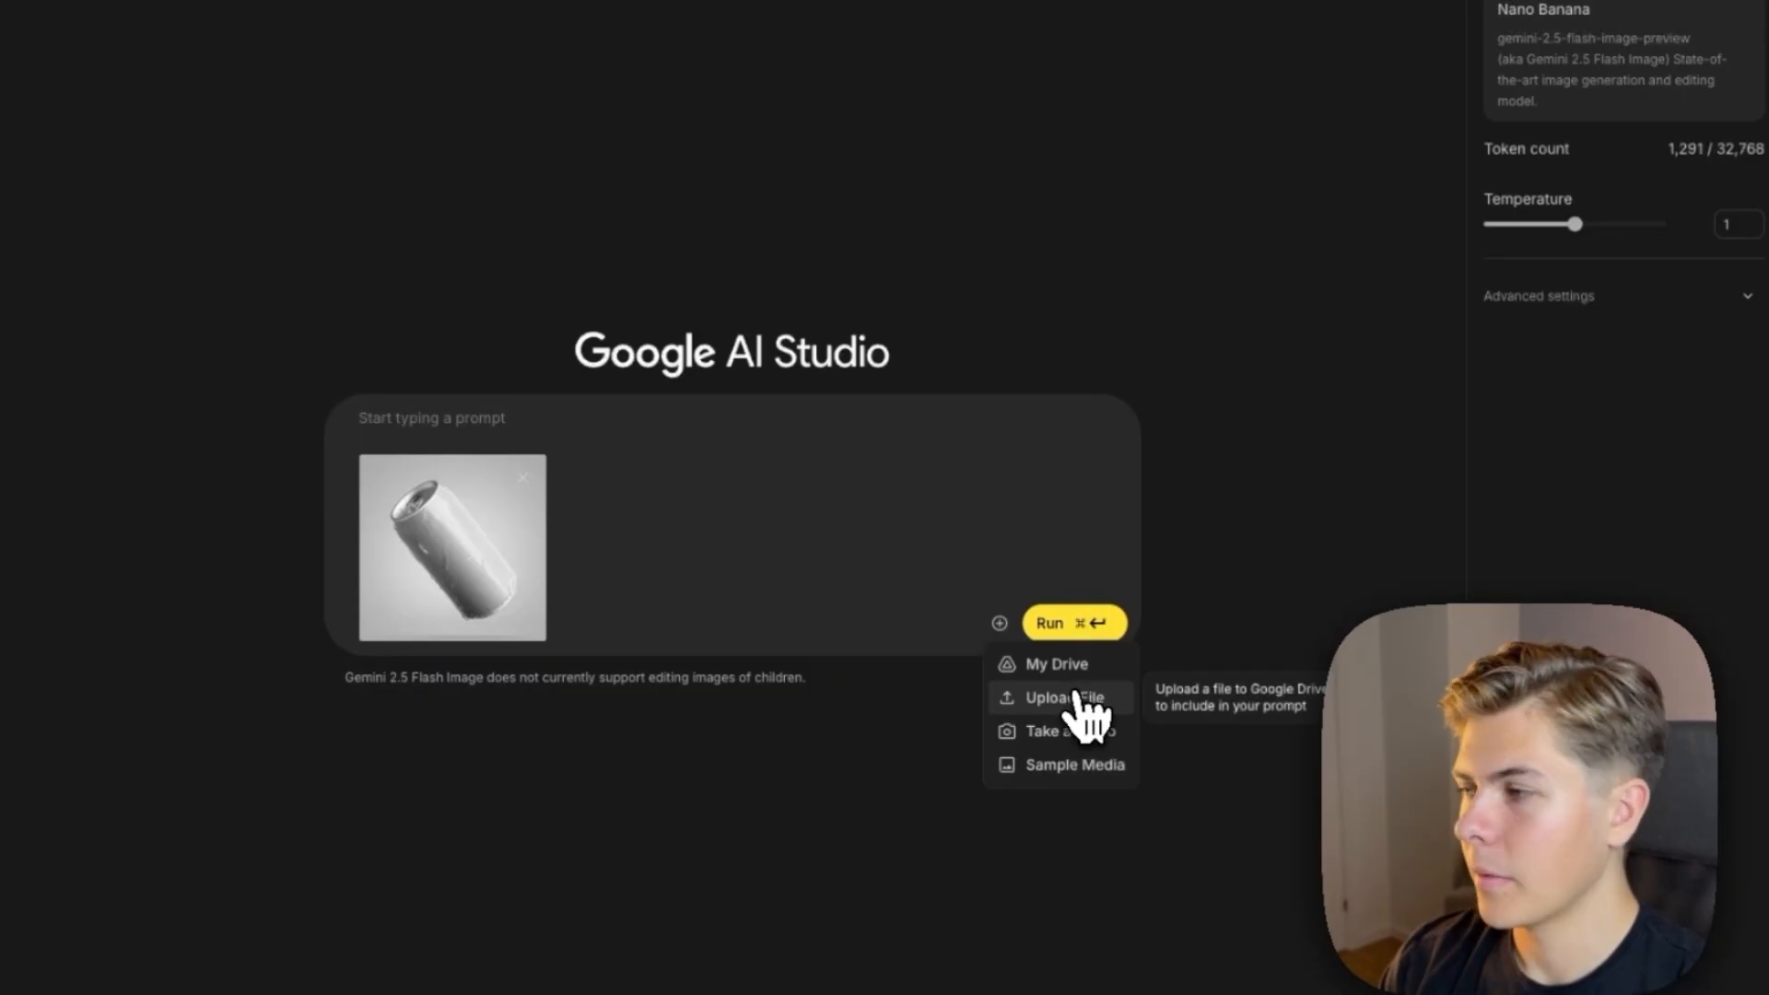
{"action": "left_click", "coordinate": [1052, 696]}
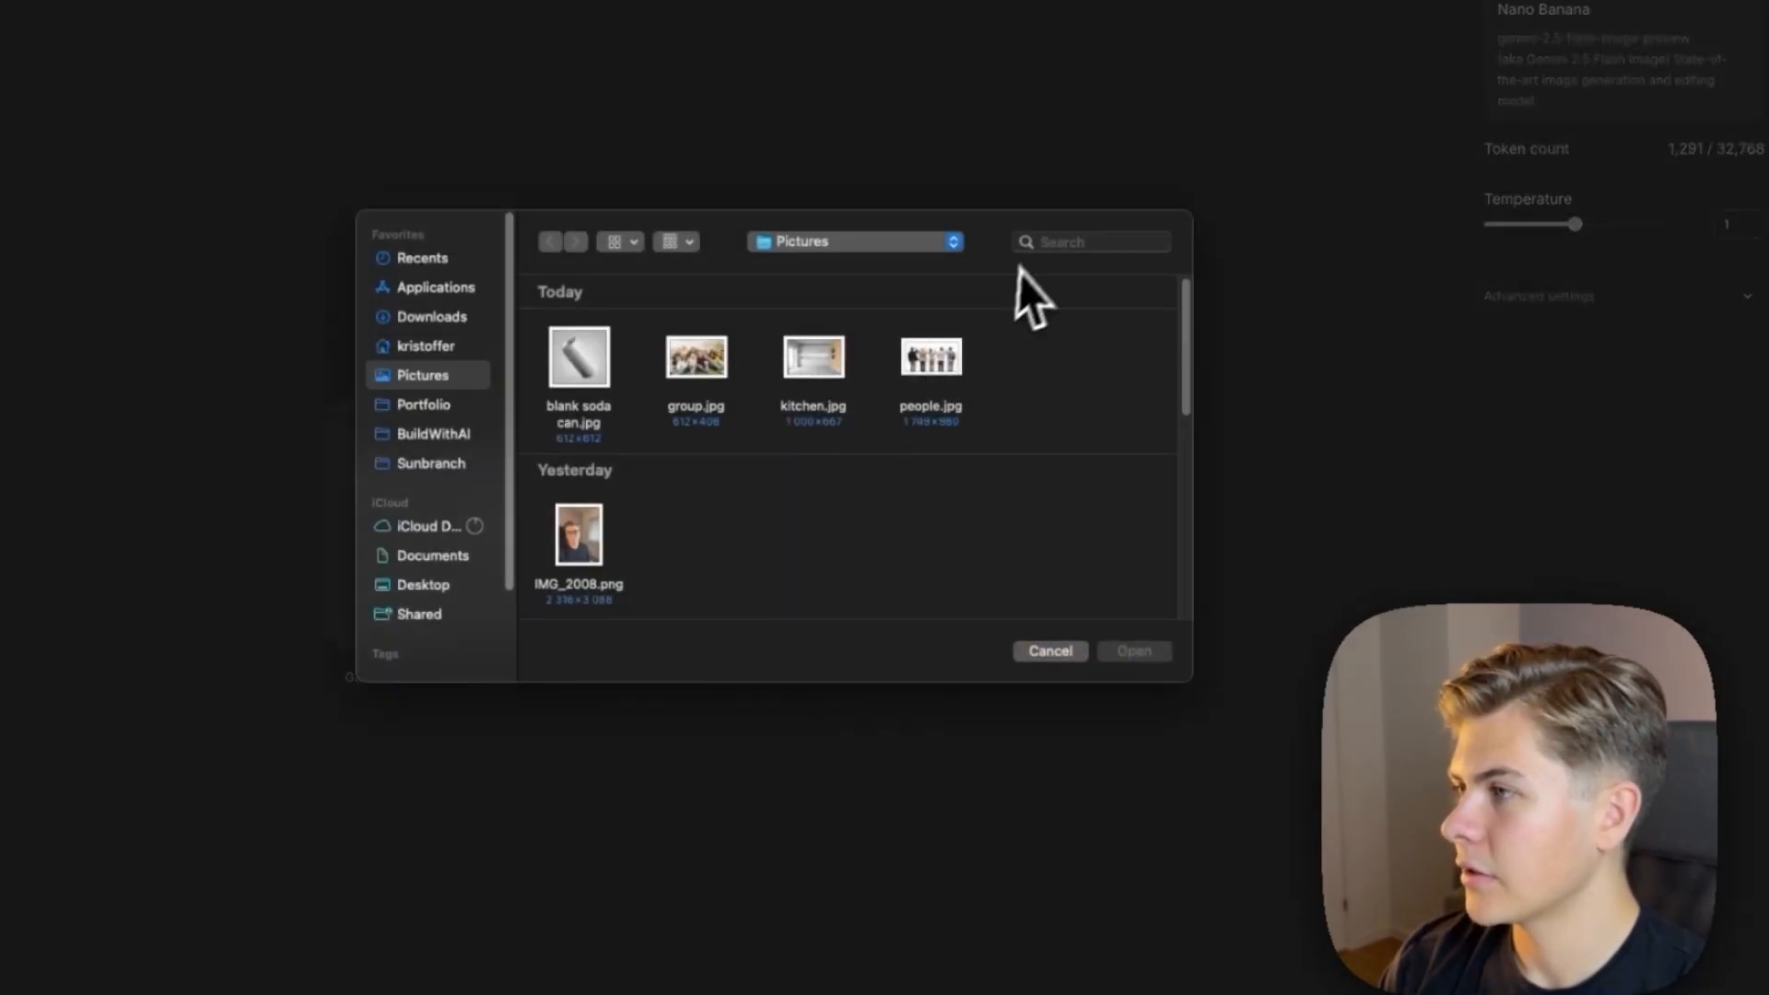
{"action": "type", "text": "bwa"}
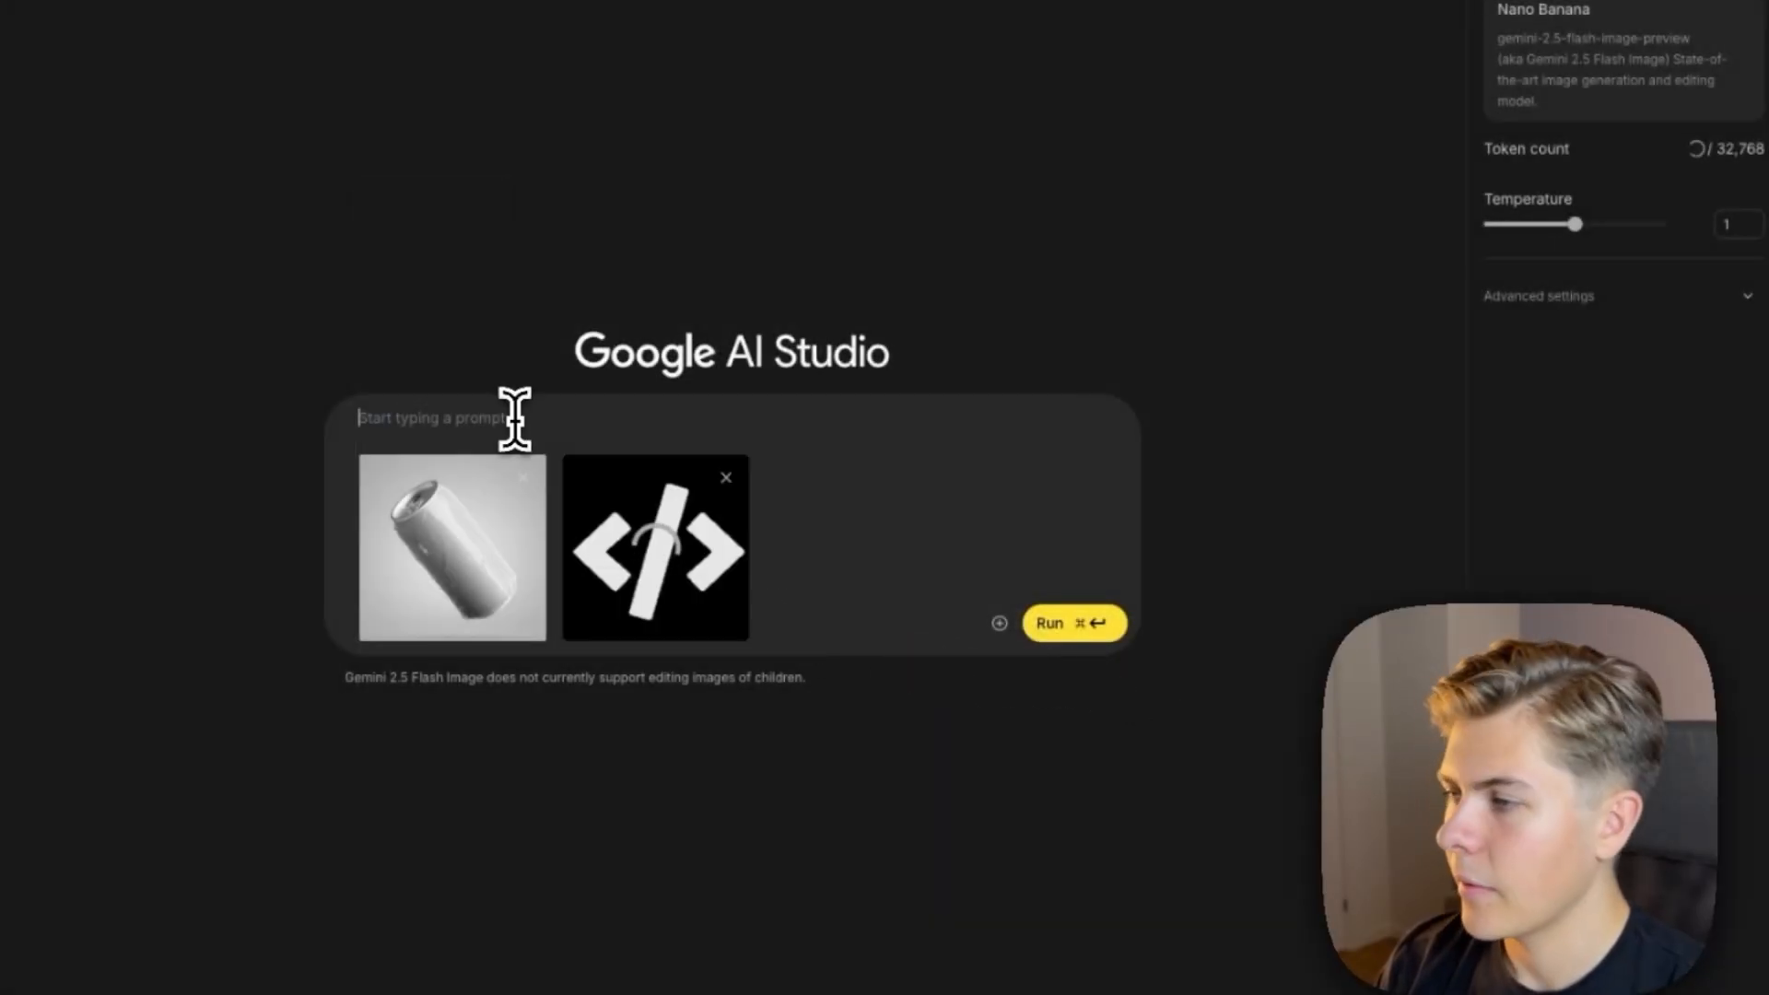
{"action": "type", "text": "Add the logo to the s"}
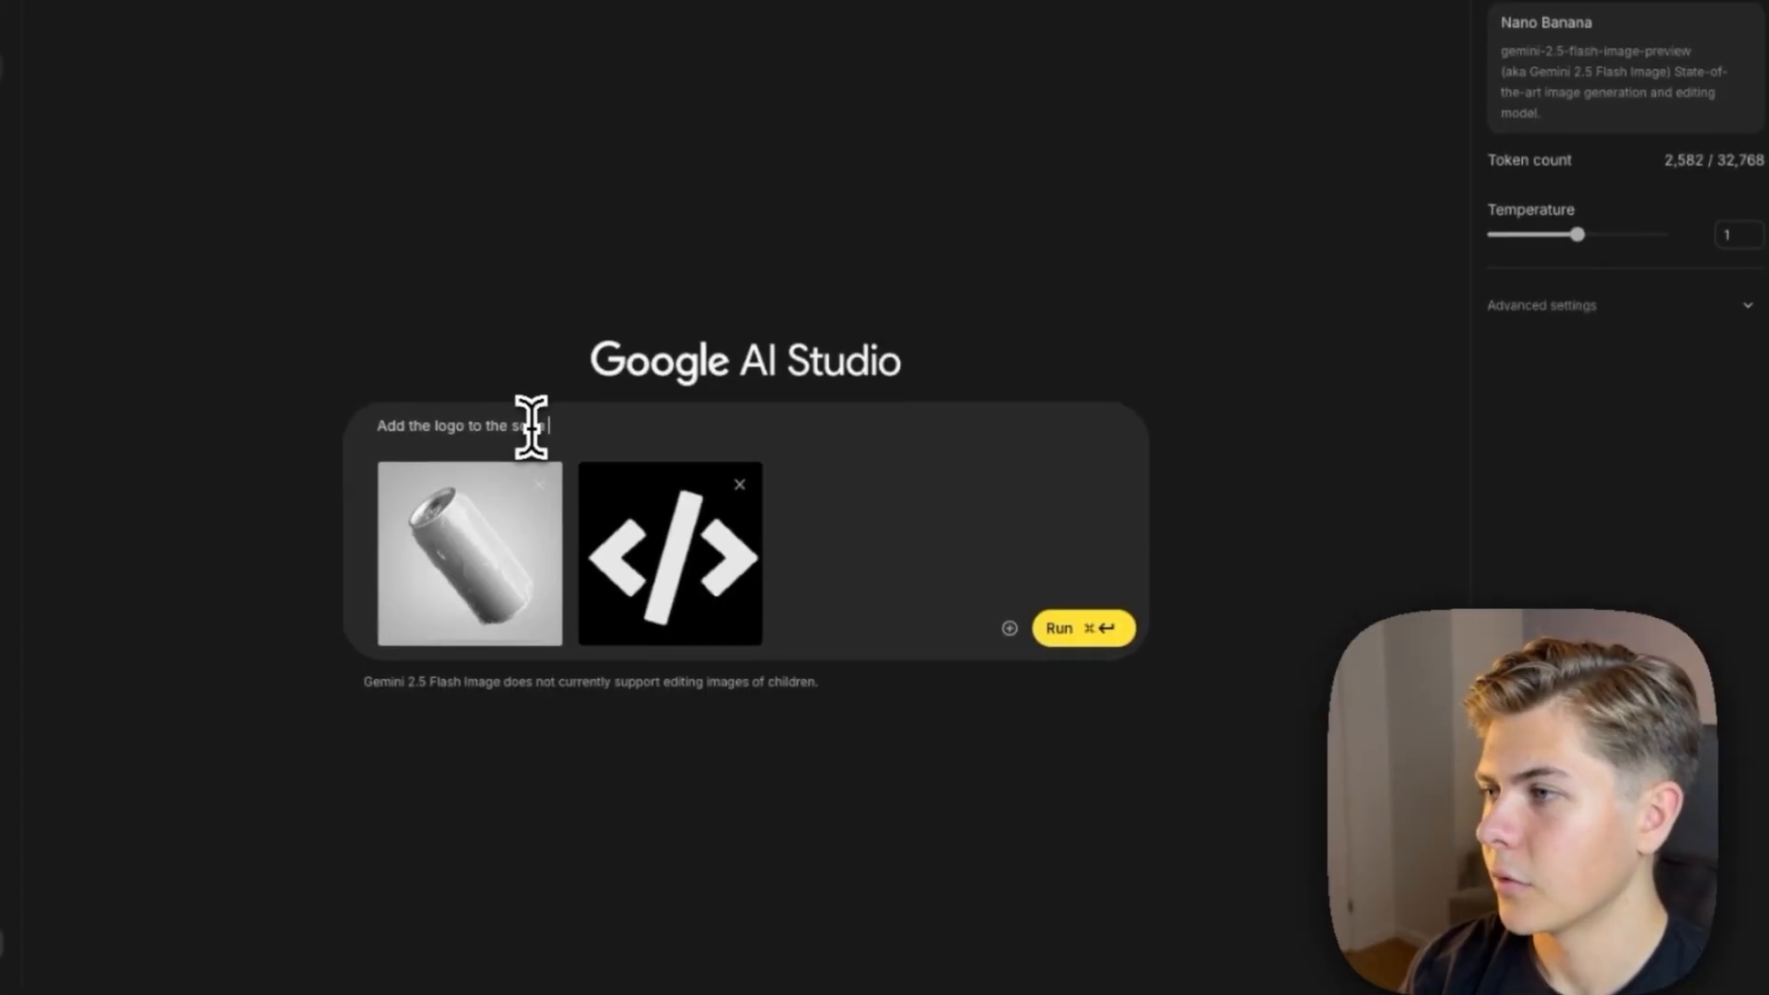
{"action": "left_click", "coordinate": [1081, 628]}
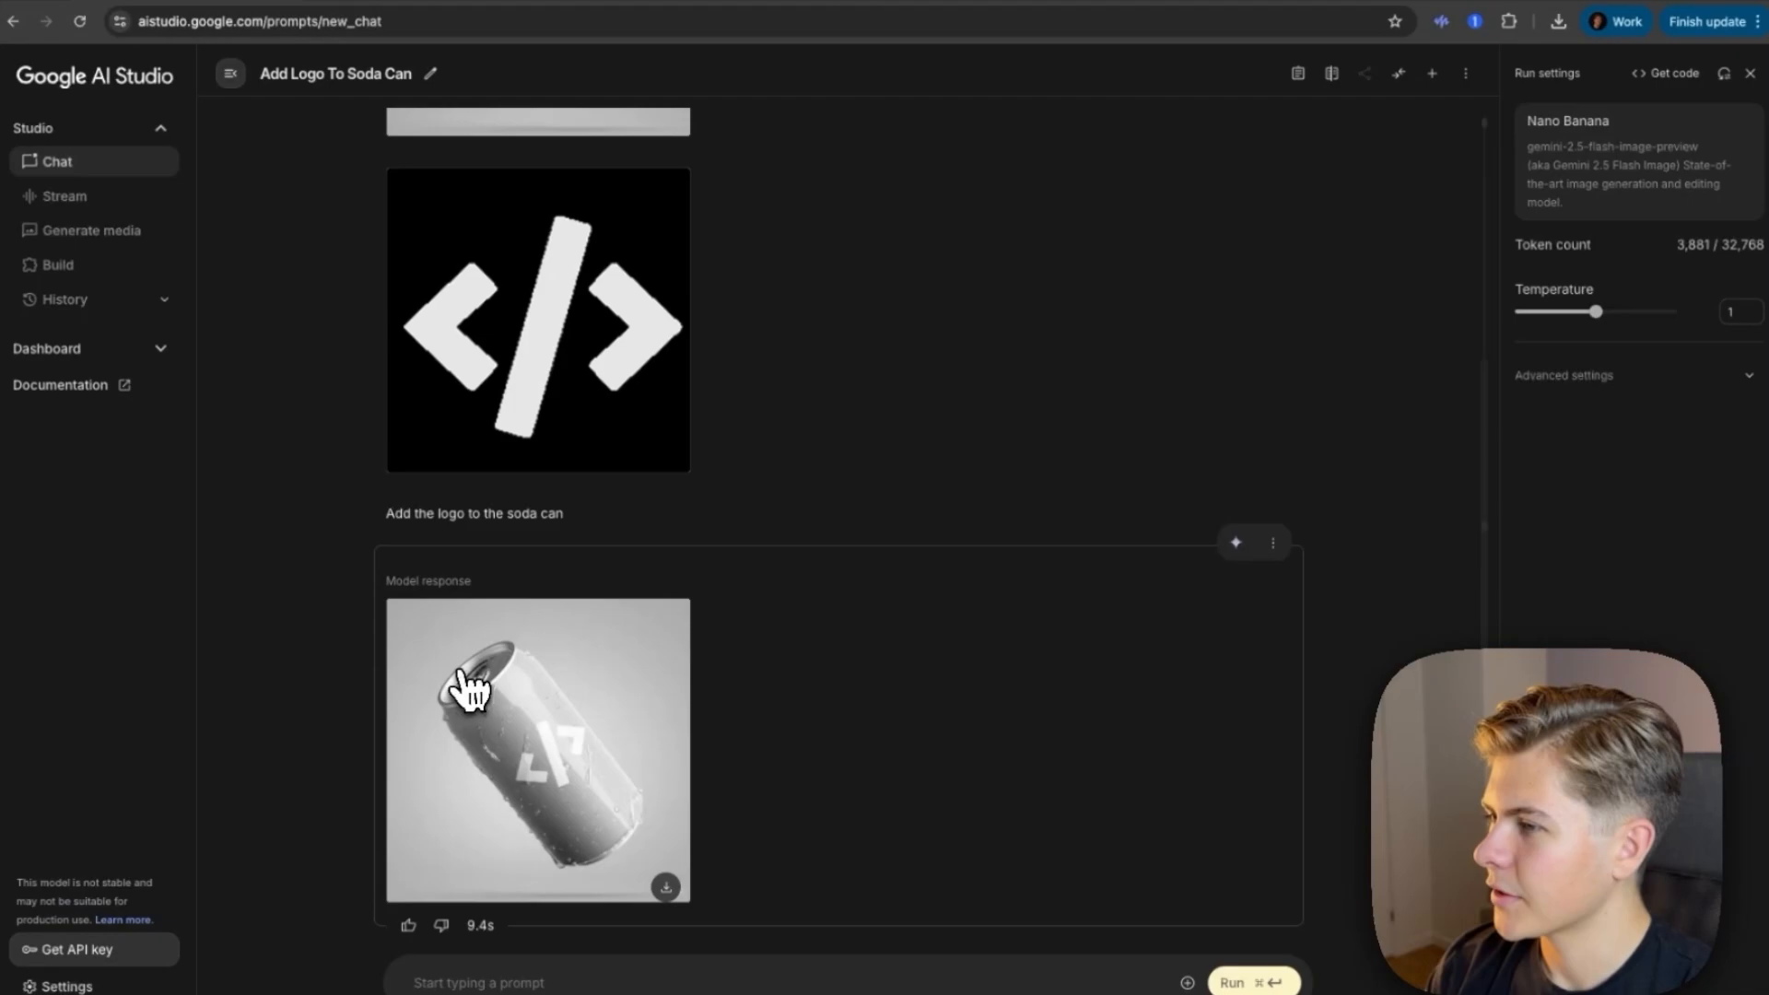
Step: Request 'Make the soda can black' and run it
{"action": "left_click", "coordinate": [536, 750]}
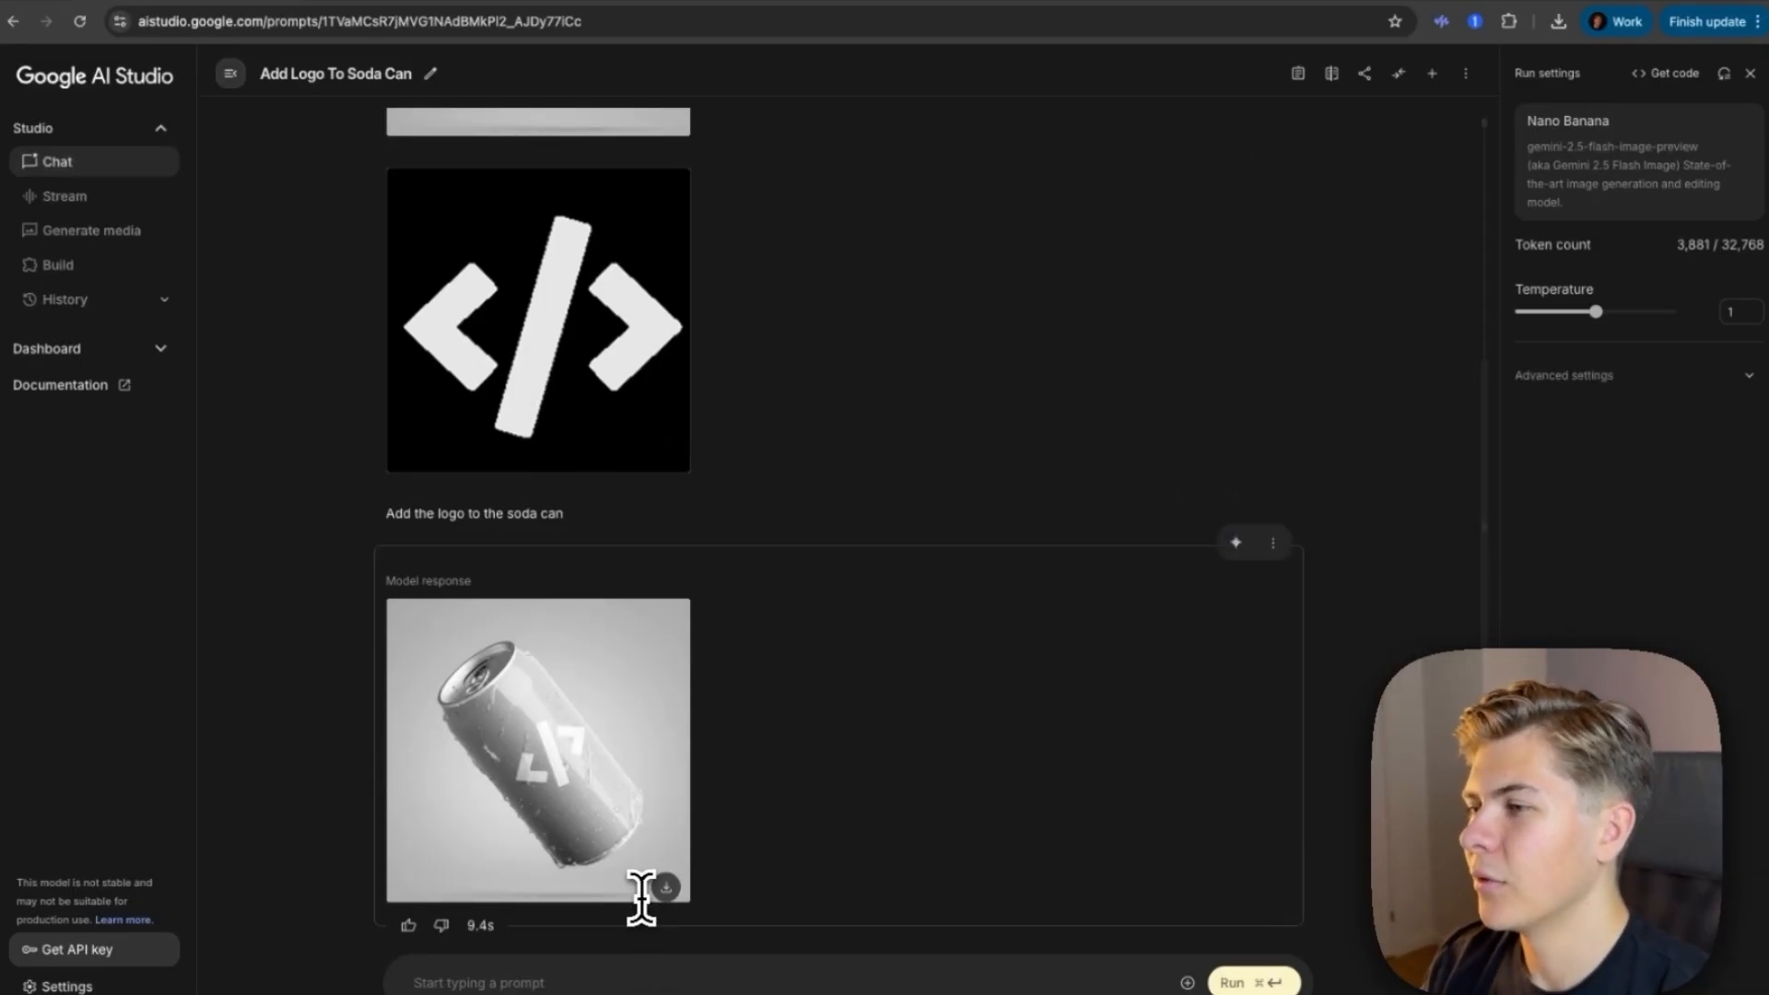
{"action": "type", "text": "Make"}
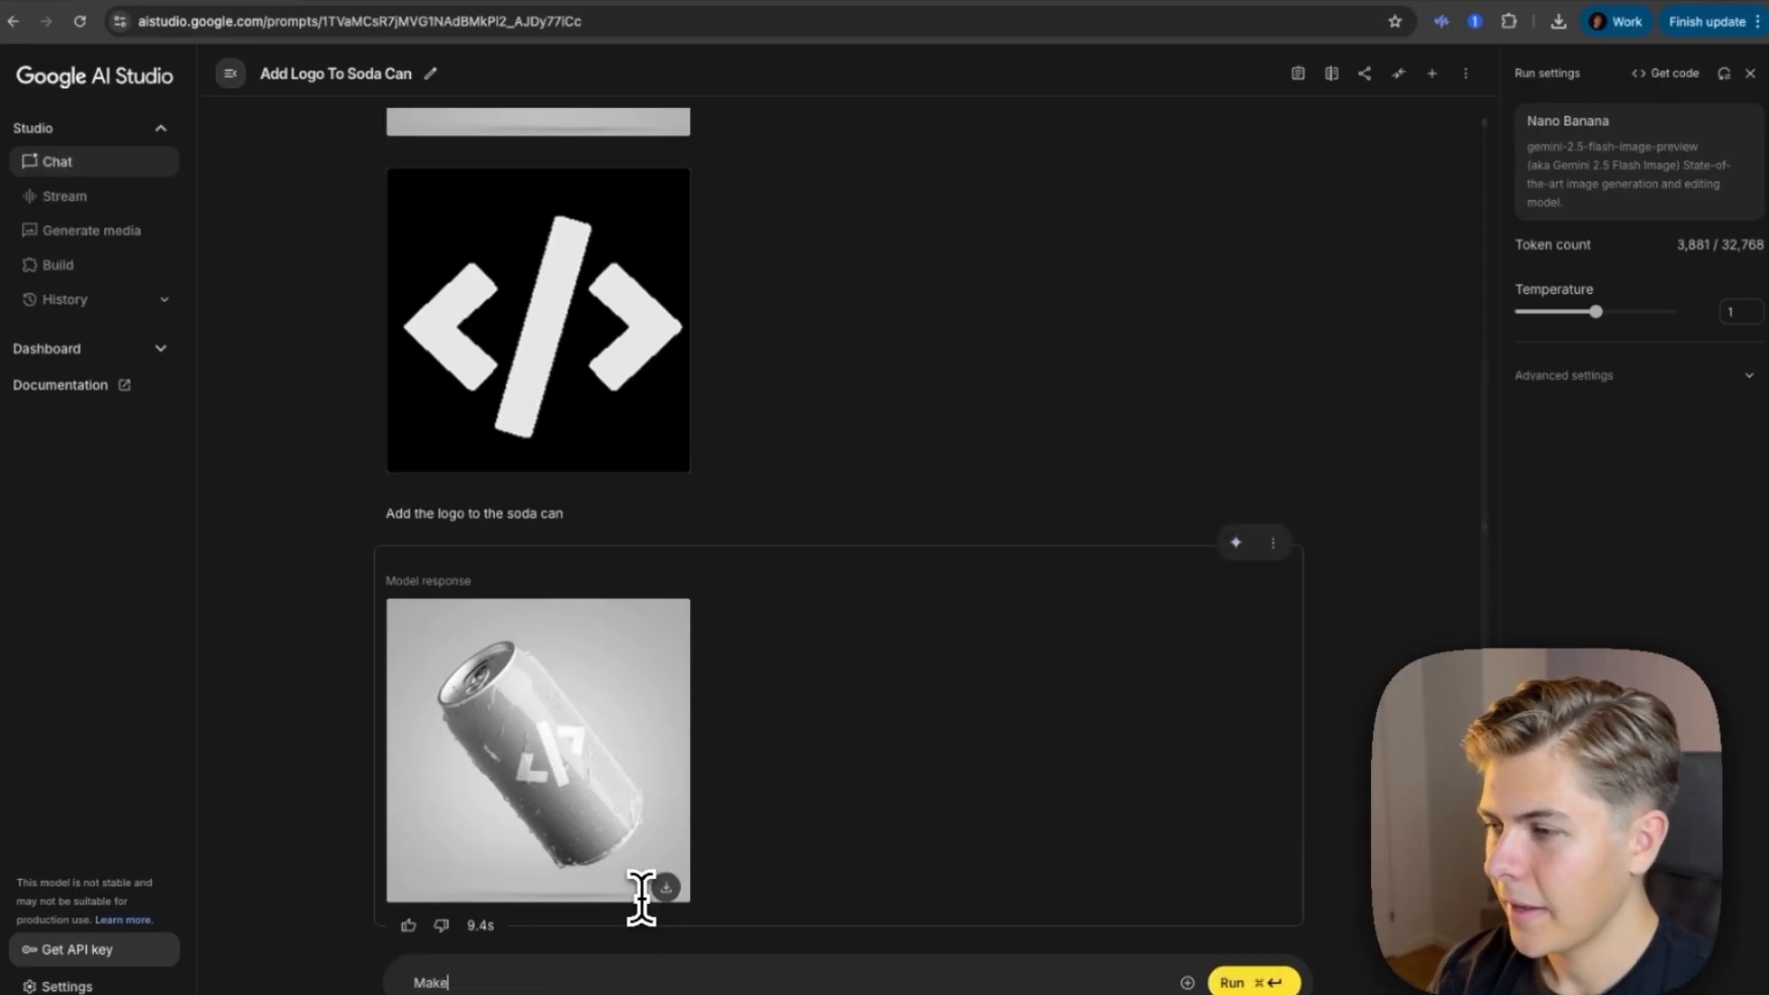
{"action": "type", "text": "the soda can black"}
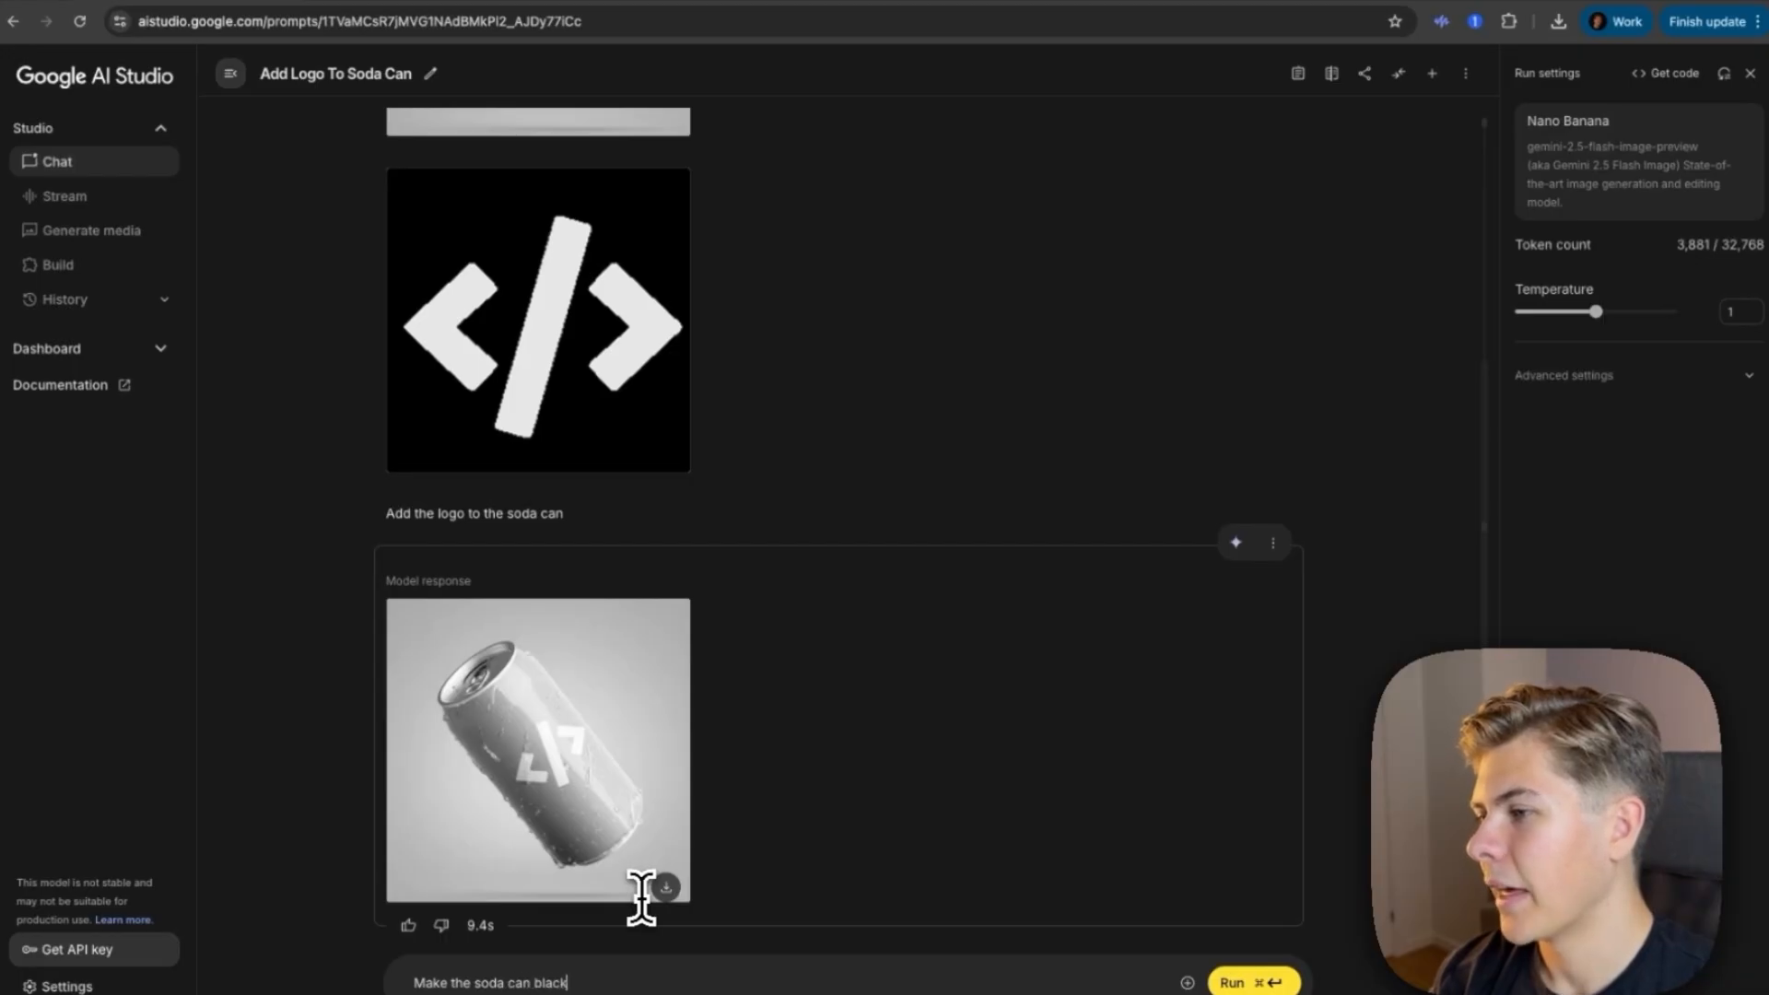
{"action": "left_click", "coordinate": [536, 750]}
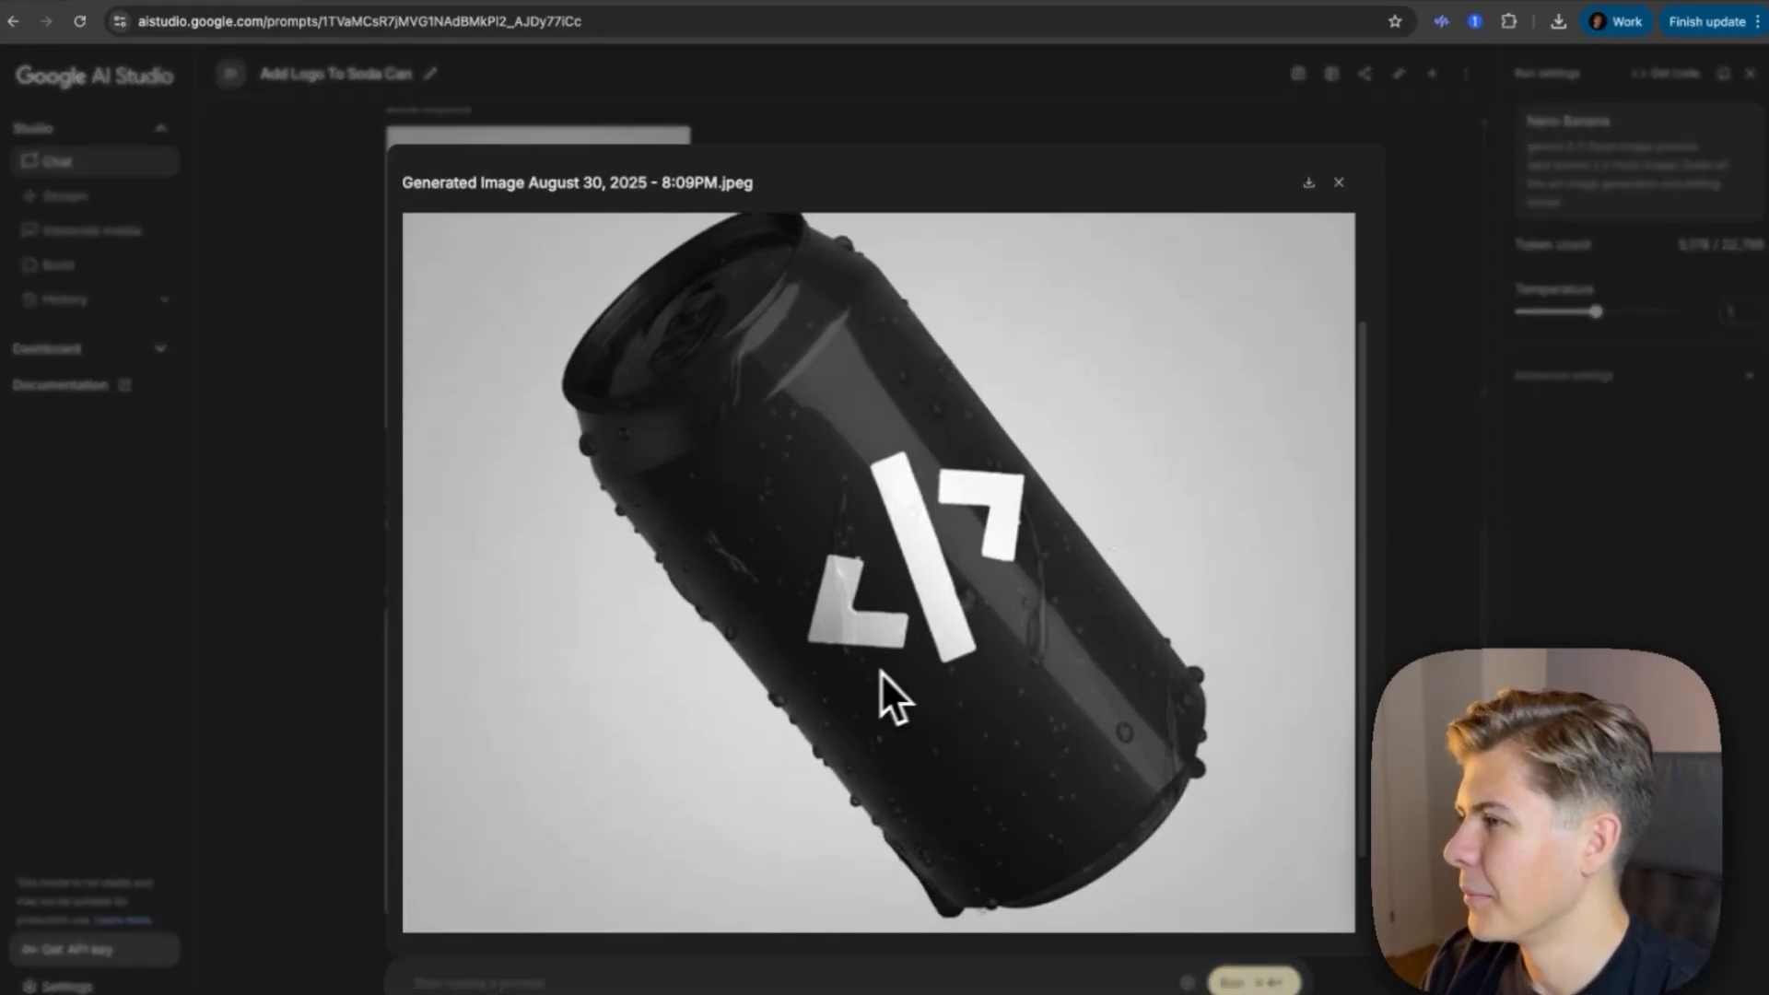
{"action": "mouse_move", "coordinate": [1444, 586]}
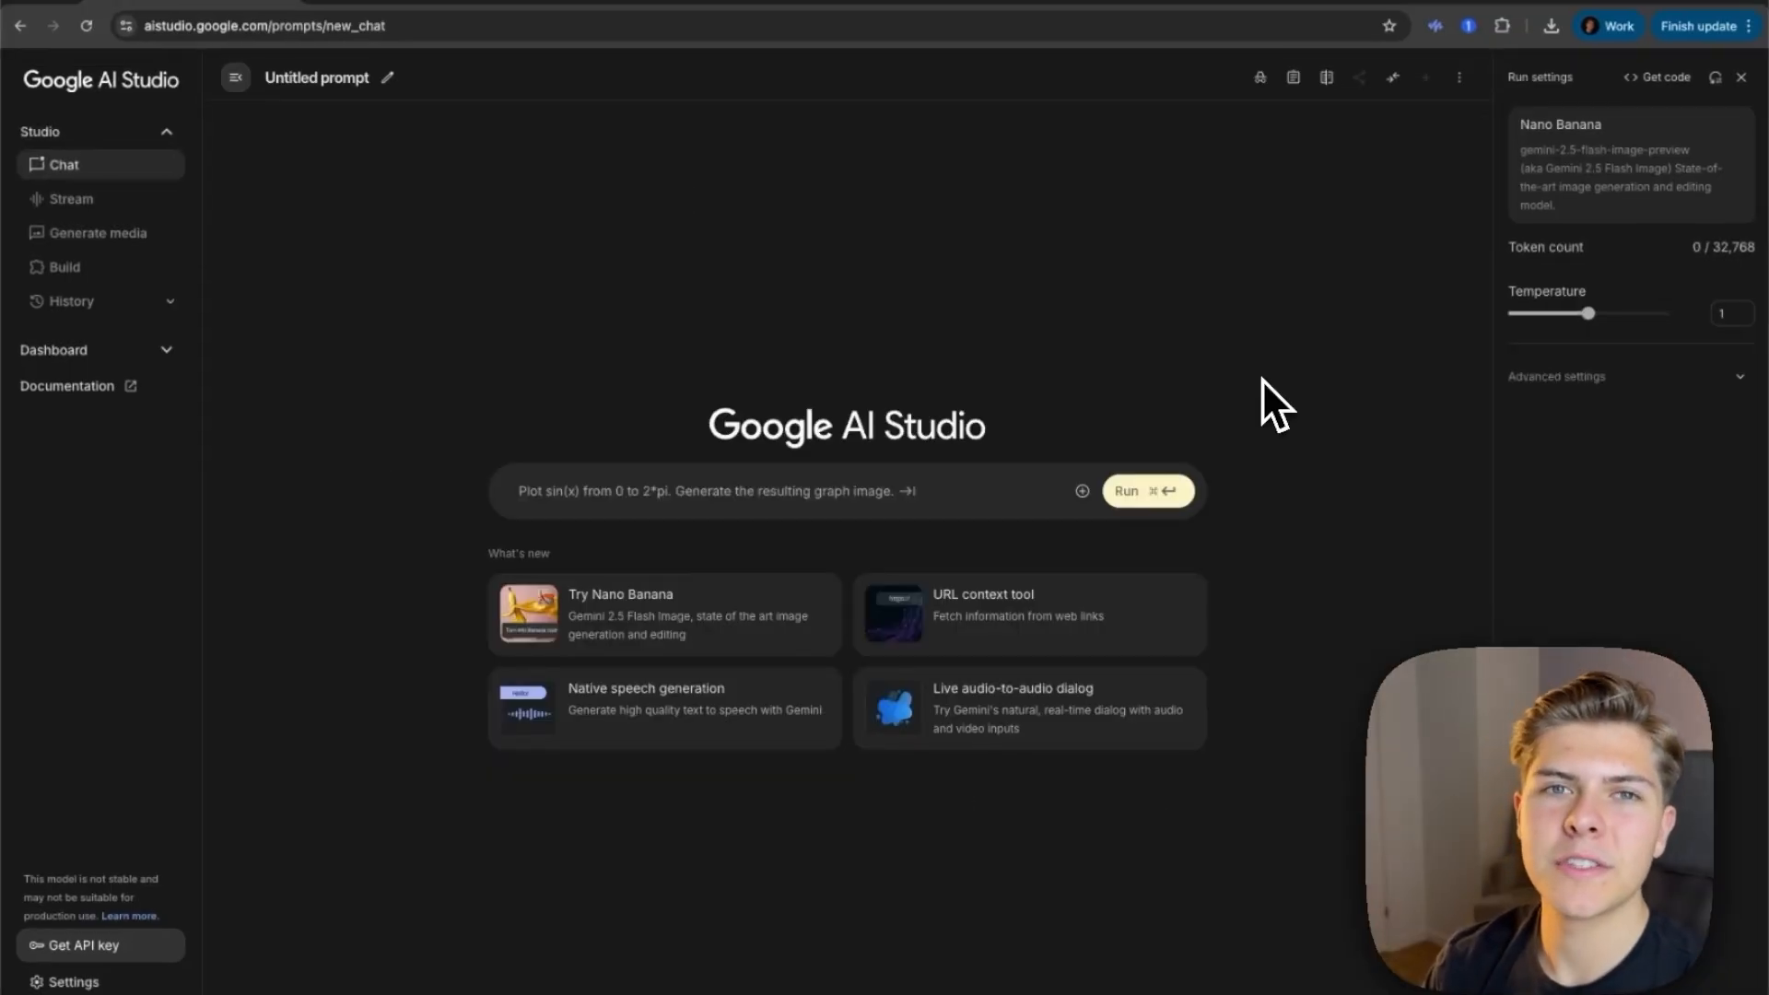
Step: Upload the portrait photo and run 'Show me as a "The Simpsons" character'
{"action": "left_click", "coordinate": [1082, 490]}
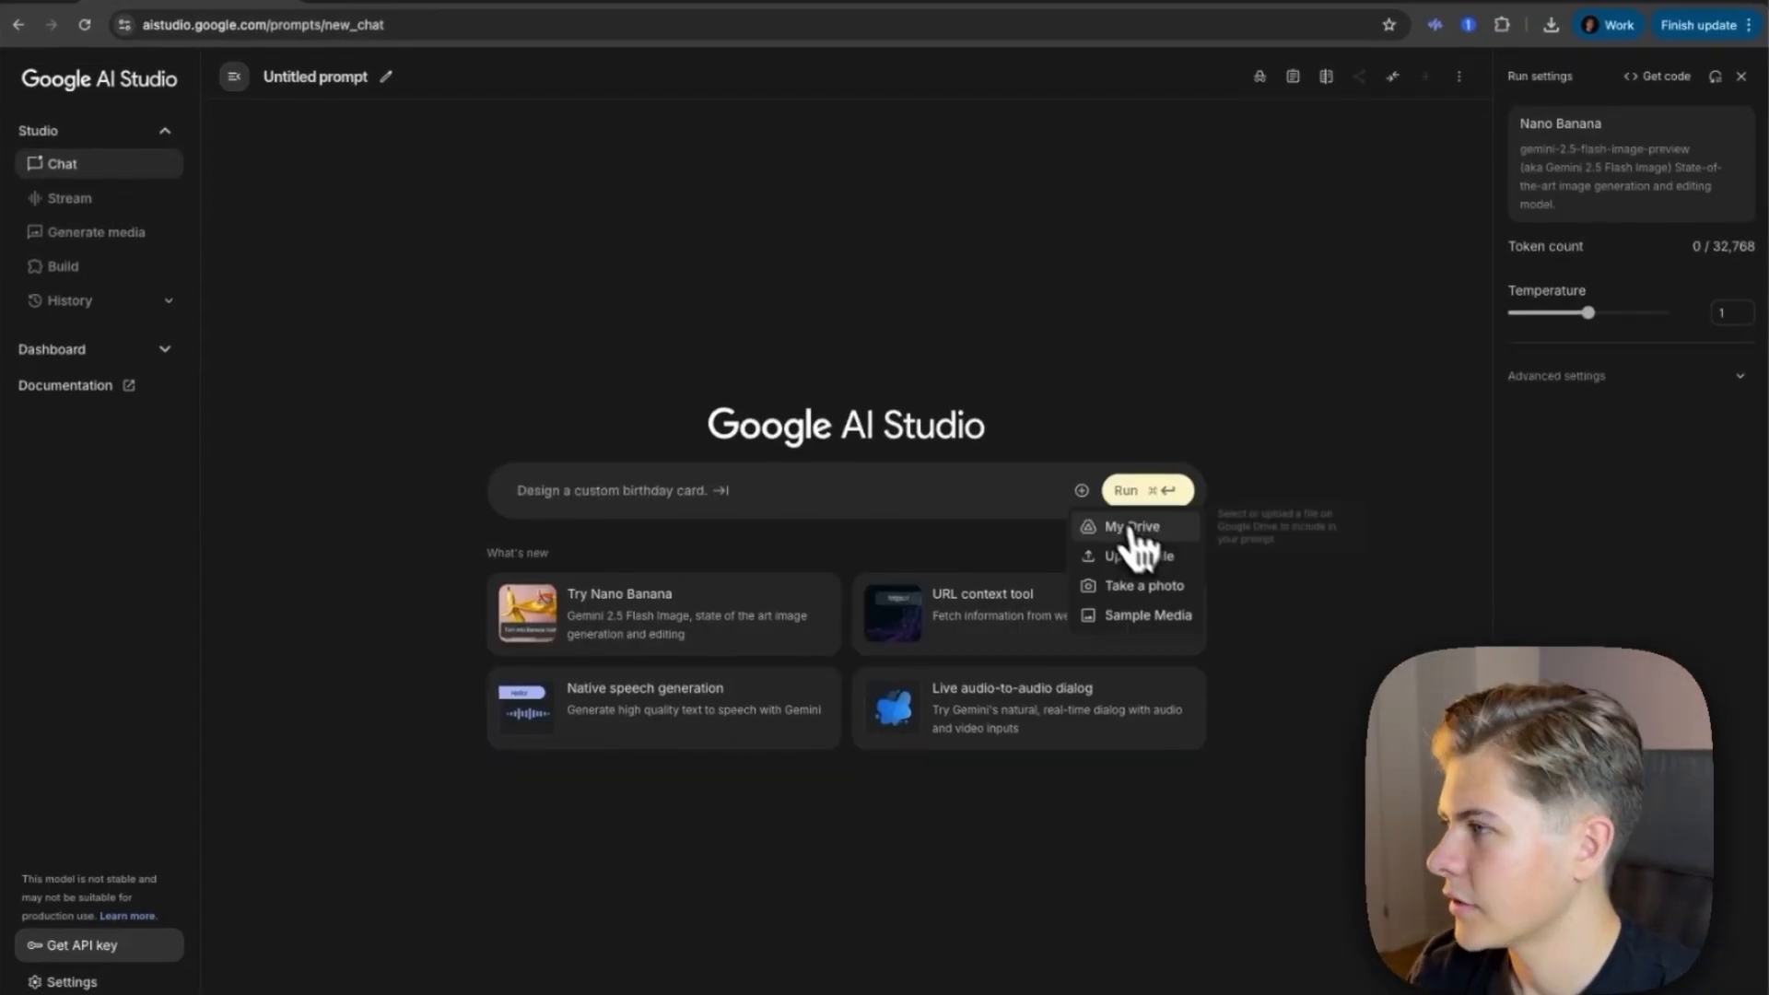
{"action": "left_click", "coordinate": [1137, 555]}
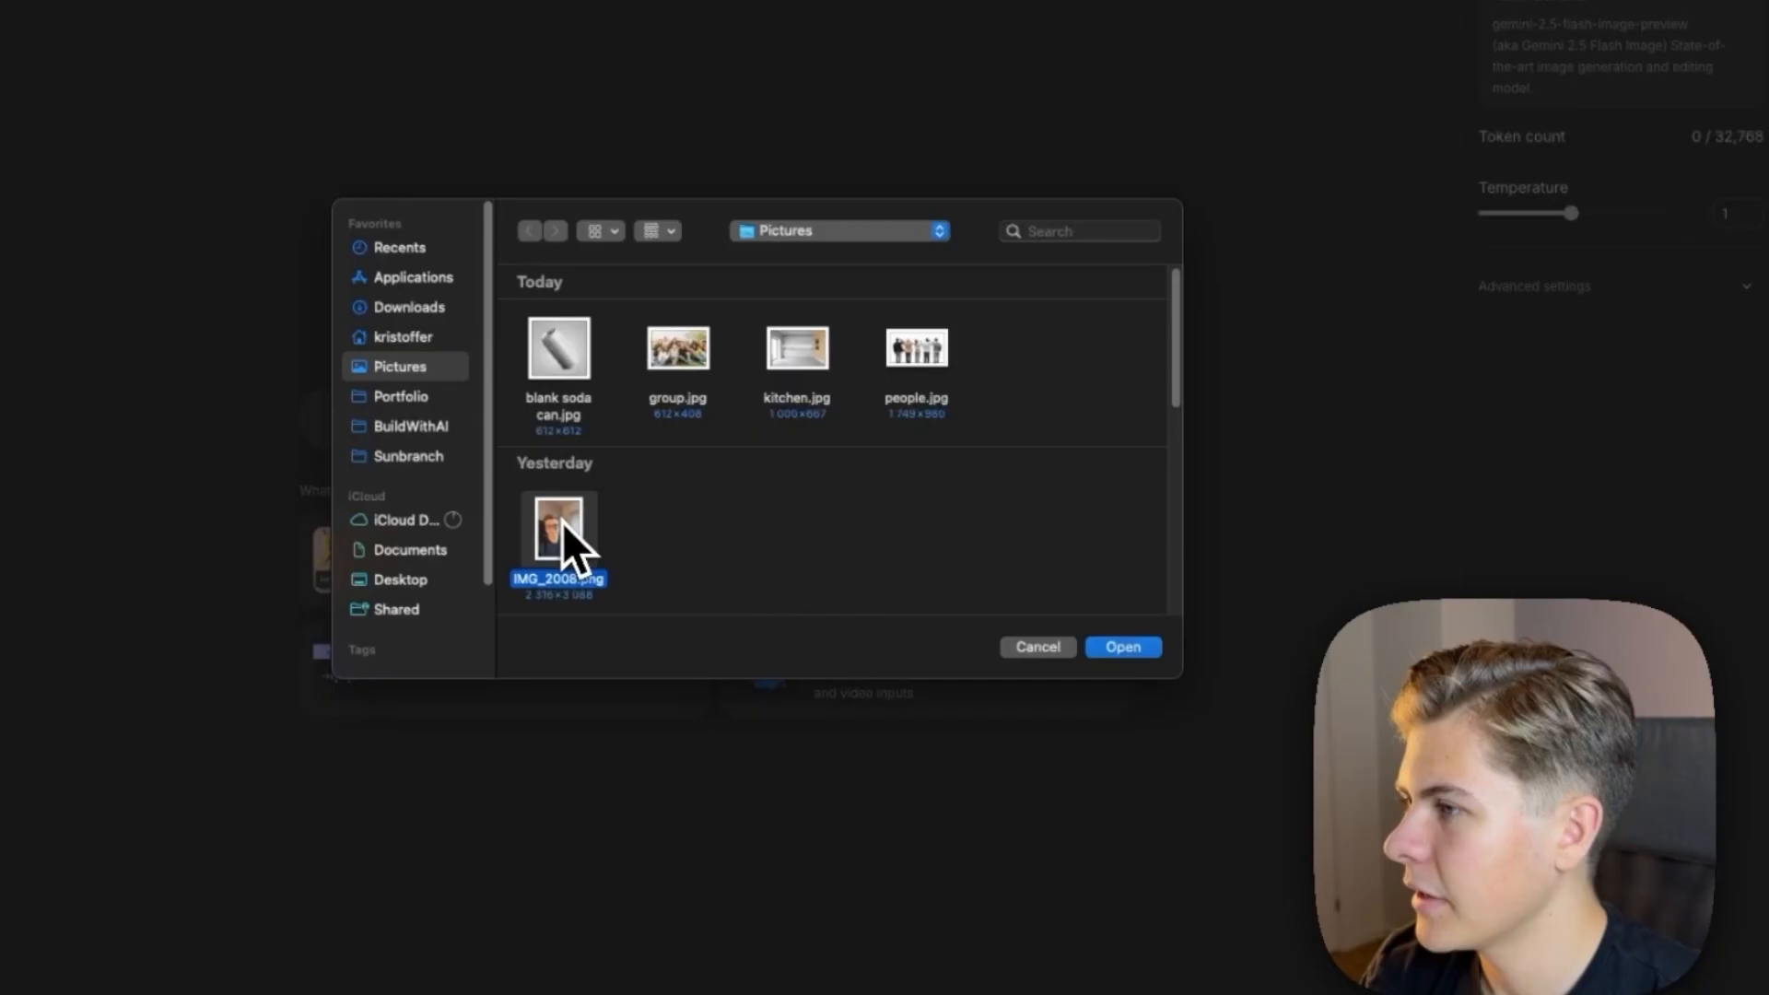
{"action": "left_click", "coordinate": [1120, 647]}
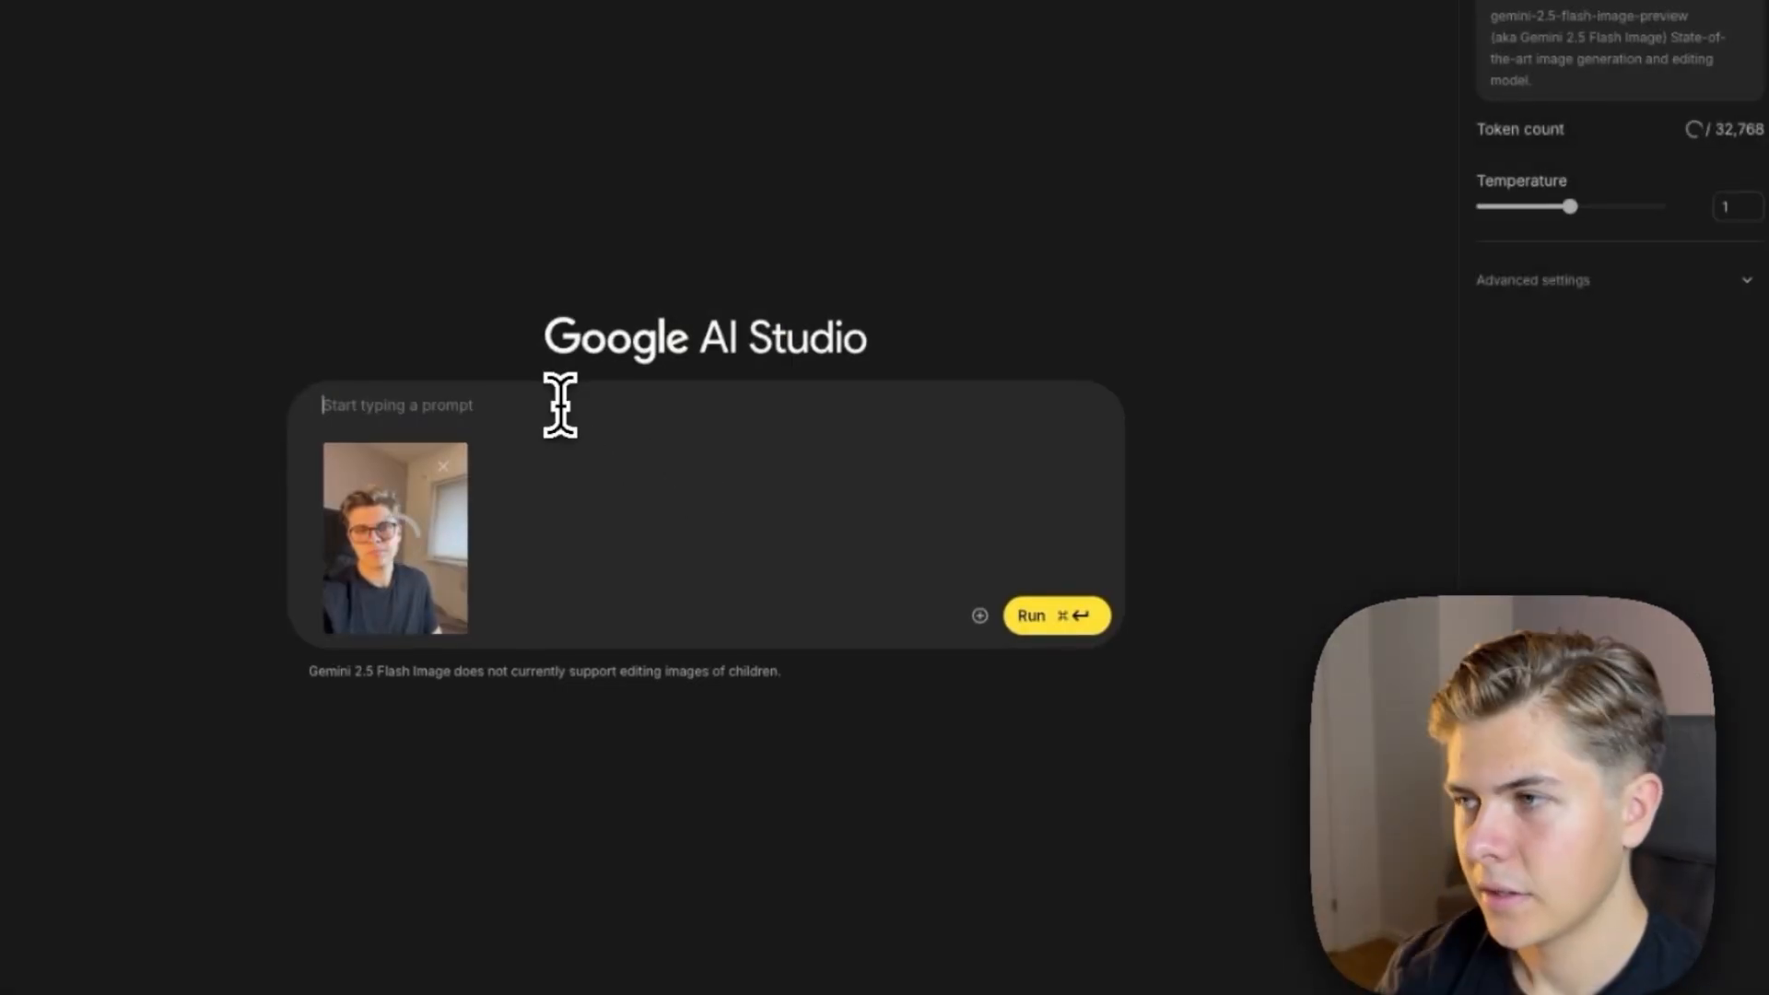
{"action": "type", "text": "Show me as a"}
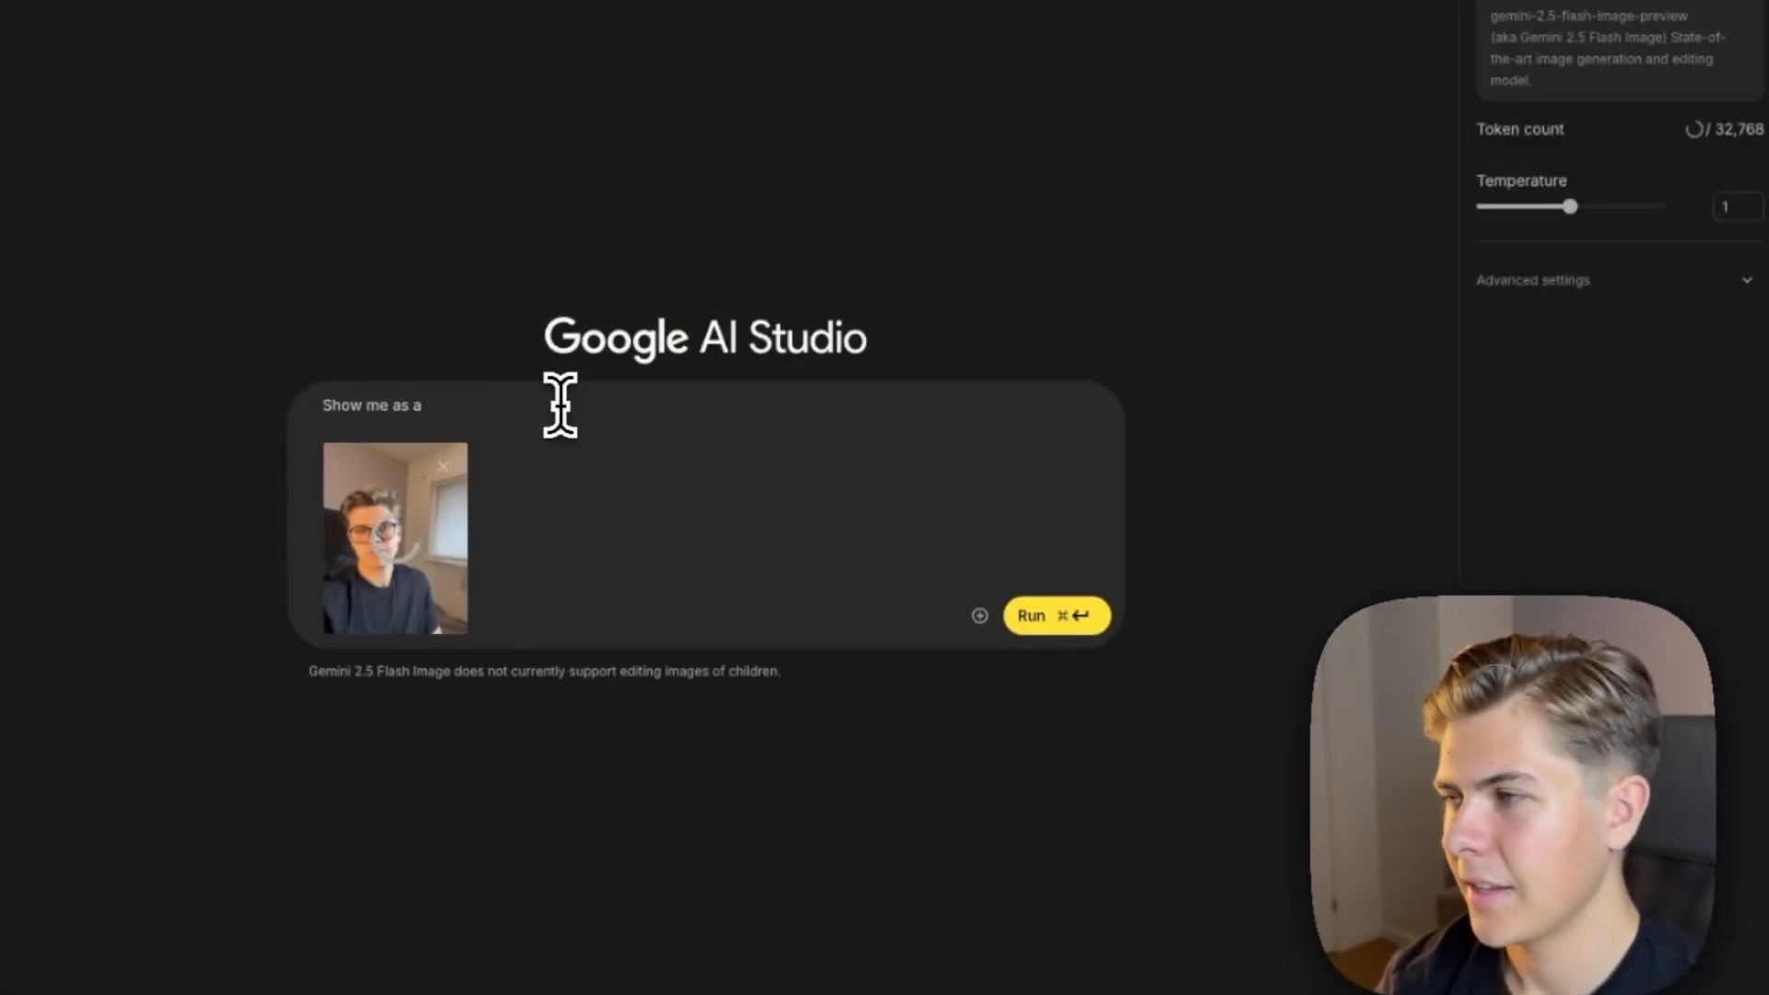
{"action": "type", "text": "\"The Simpso"}
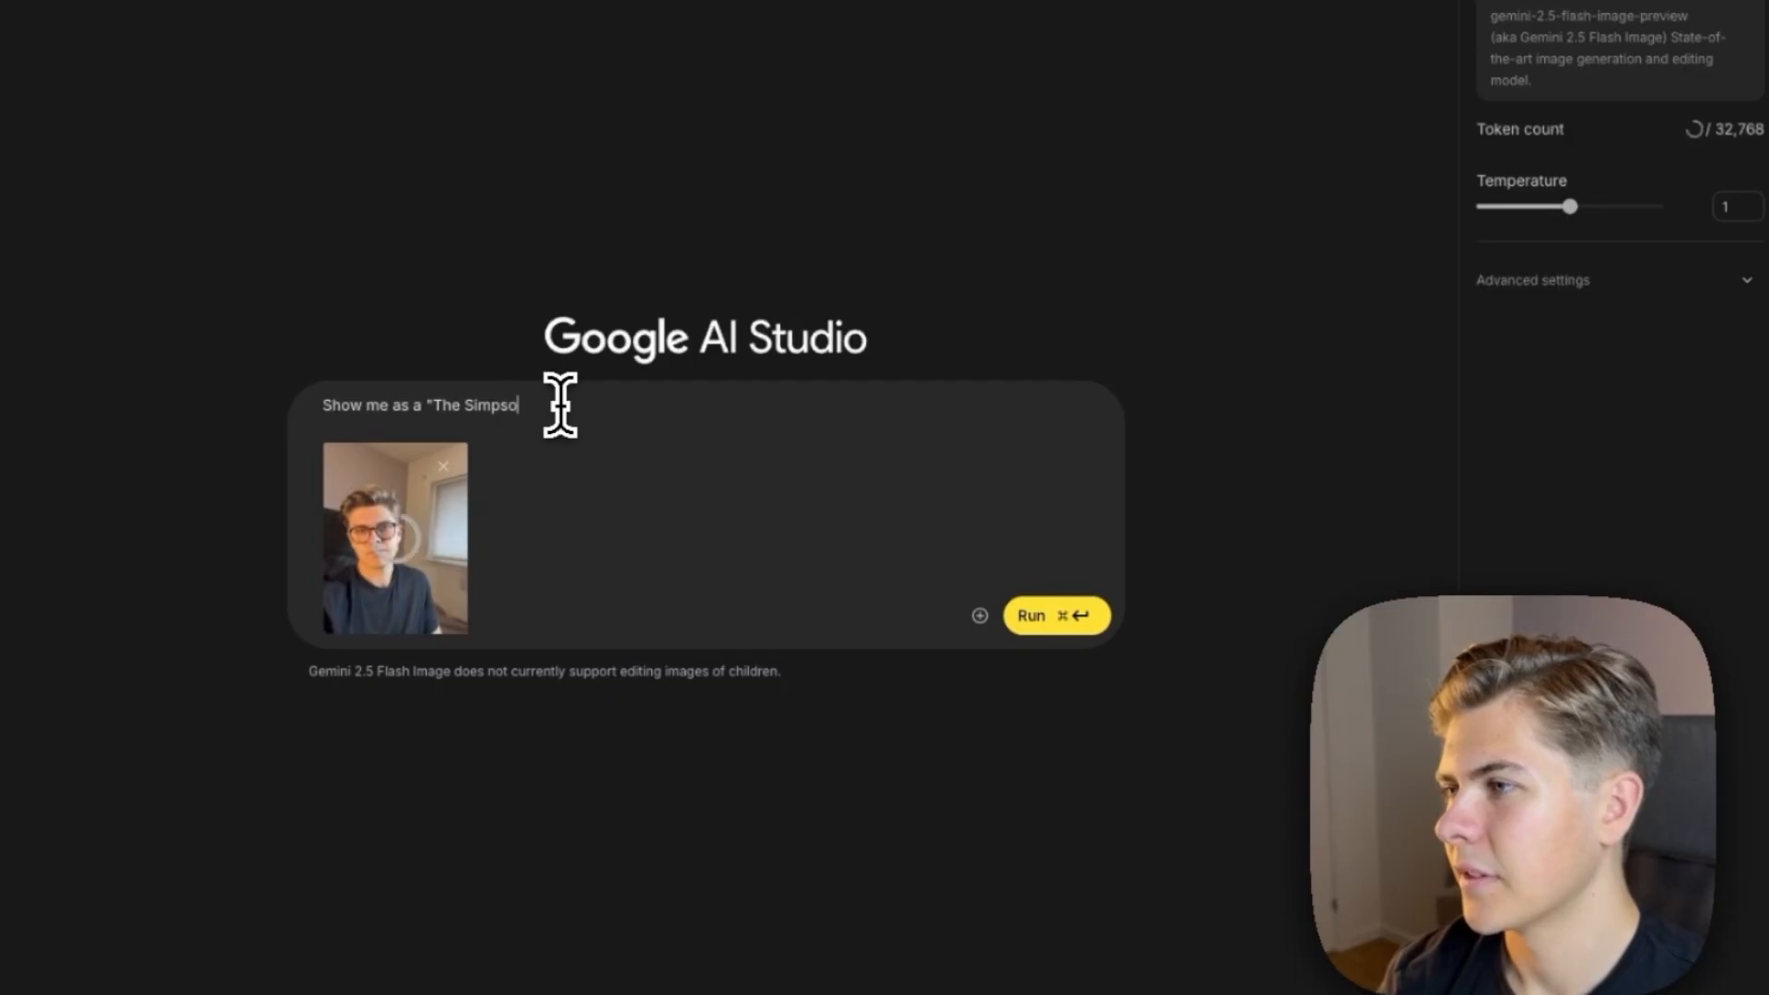
{"action": "left_click", "coordinate": [1053, 616]}
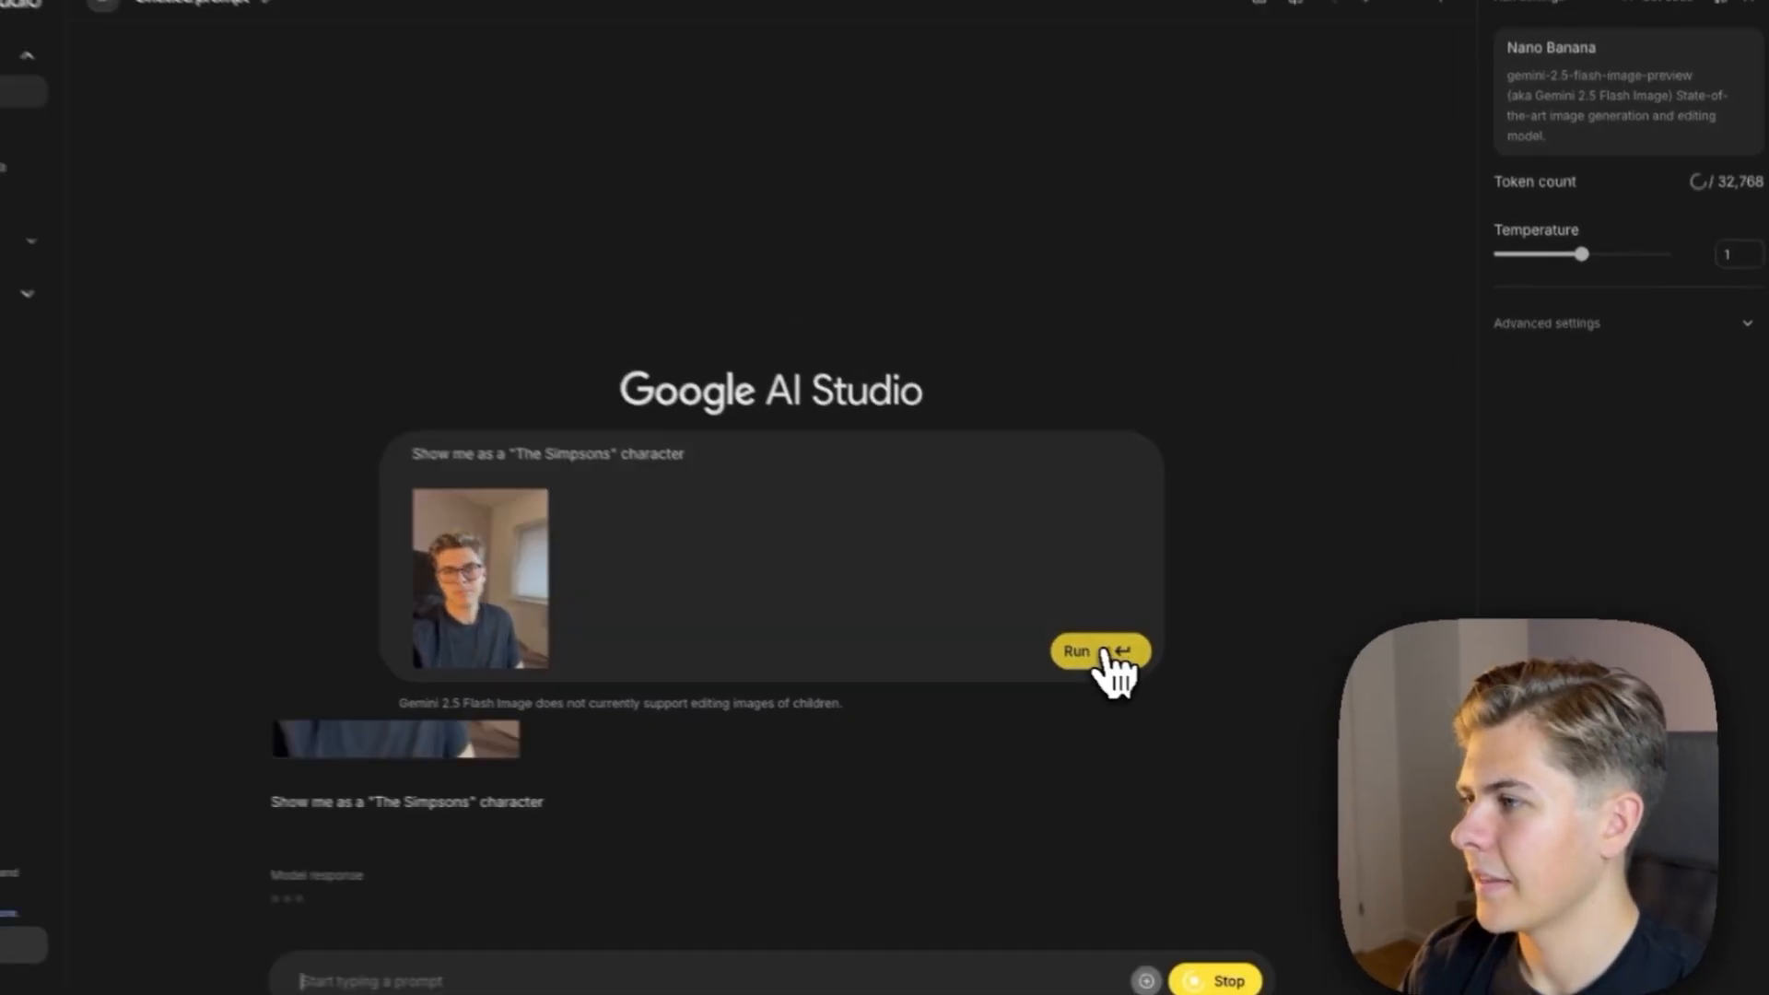
{"action": "left_click", "coordinate": [1096, 650]}
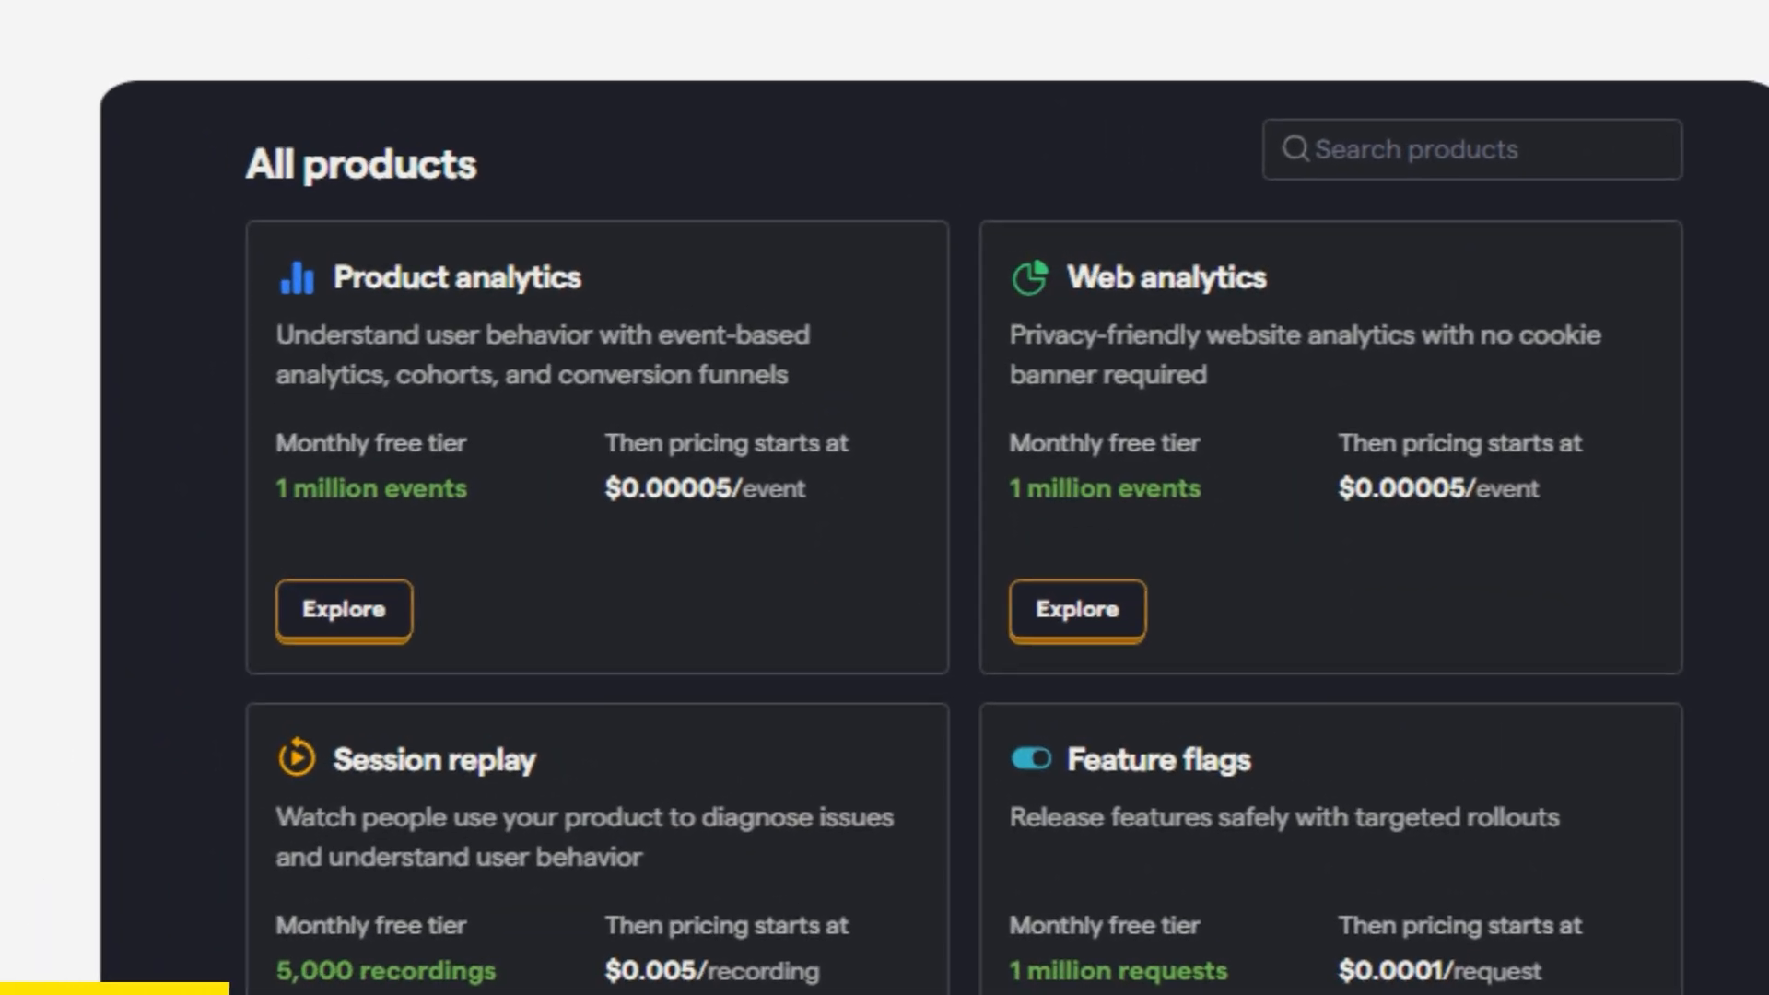
Step: Scroll through the PostHog product cards showing free tiers for Experiments and Surveys
{"action": "scroll", "scroll_direction": "down", "scroll_amount": 3}
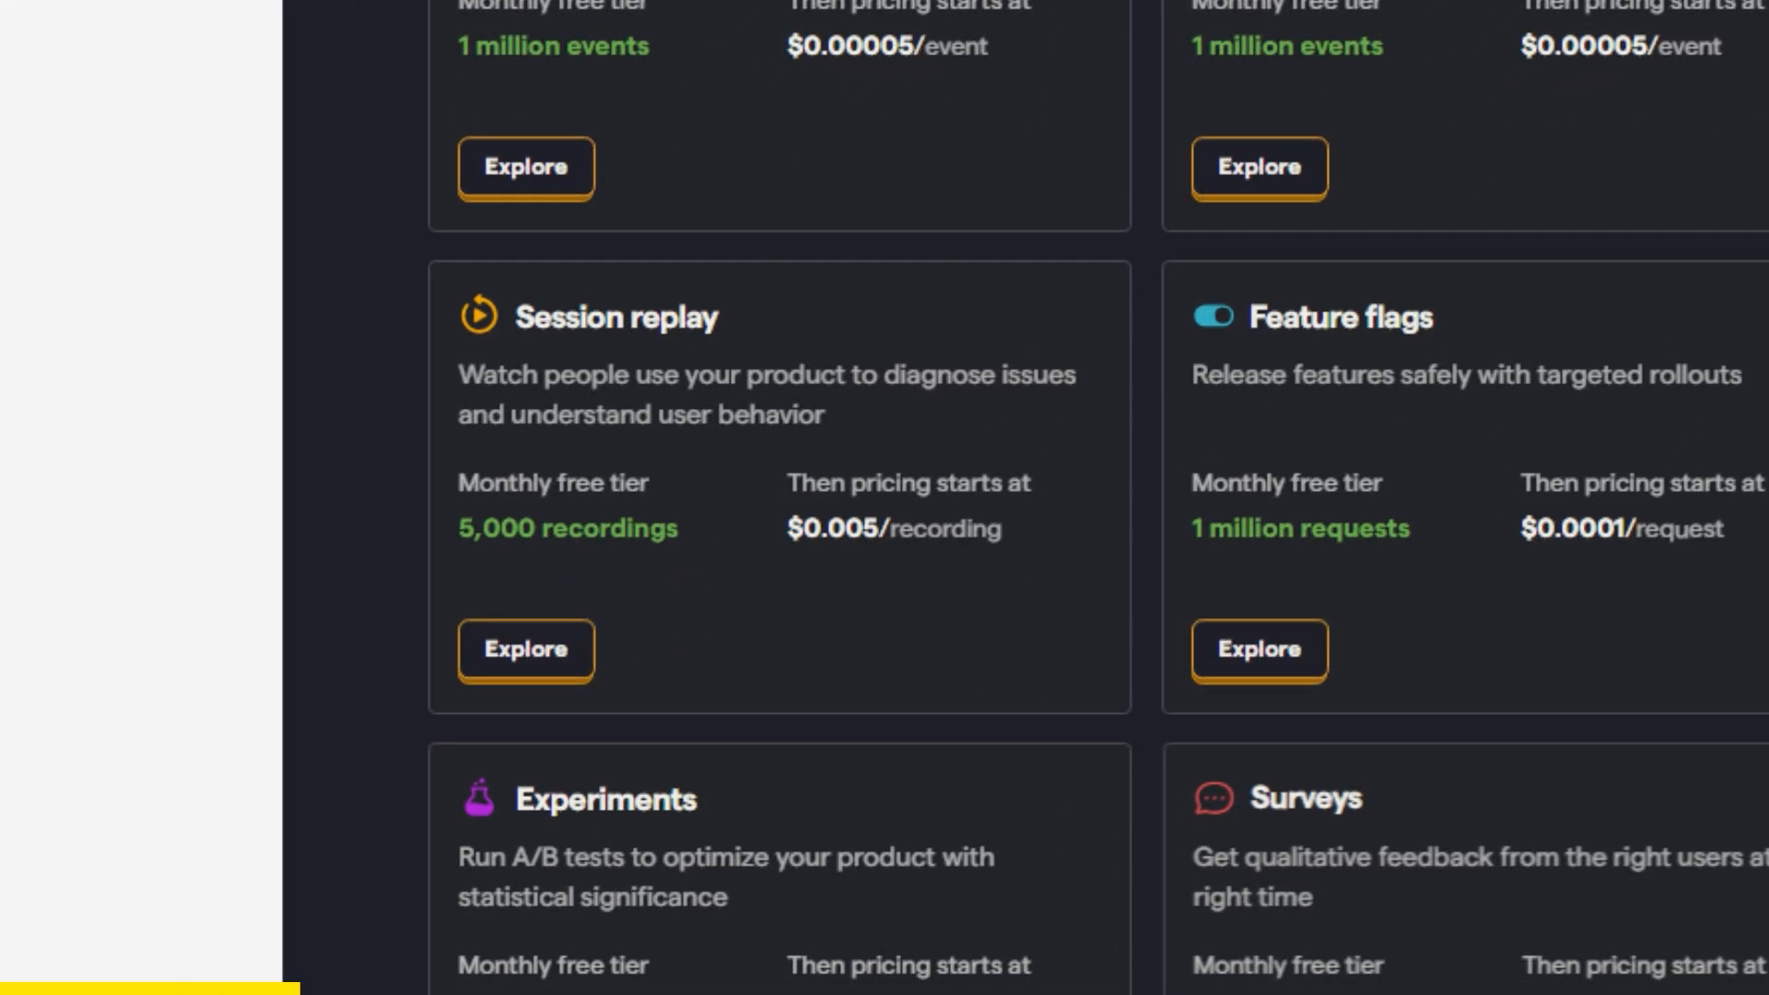
{"action": "scroll", "scroll_direction": "down", "scroll_amount": 3}
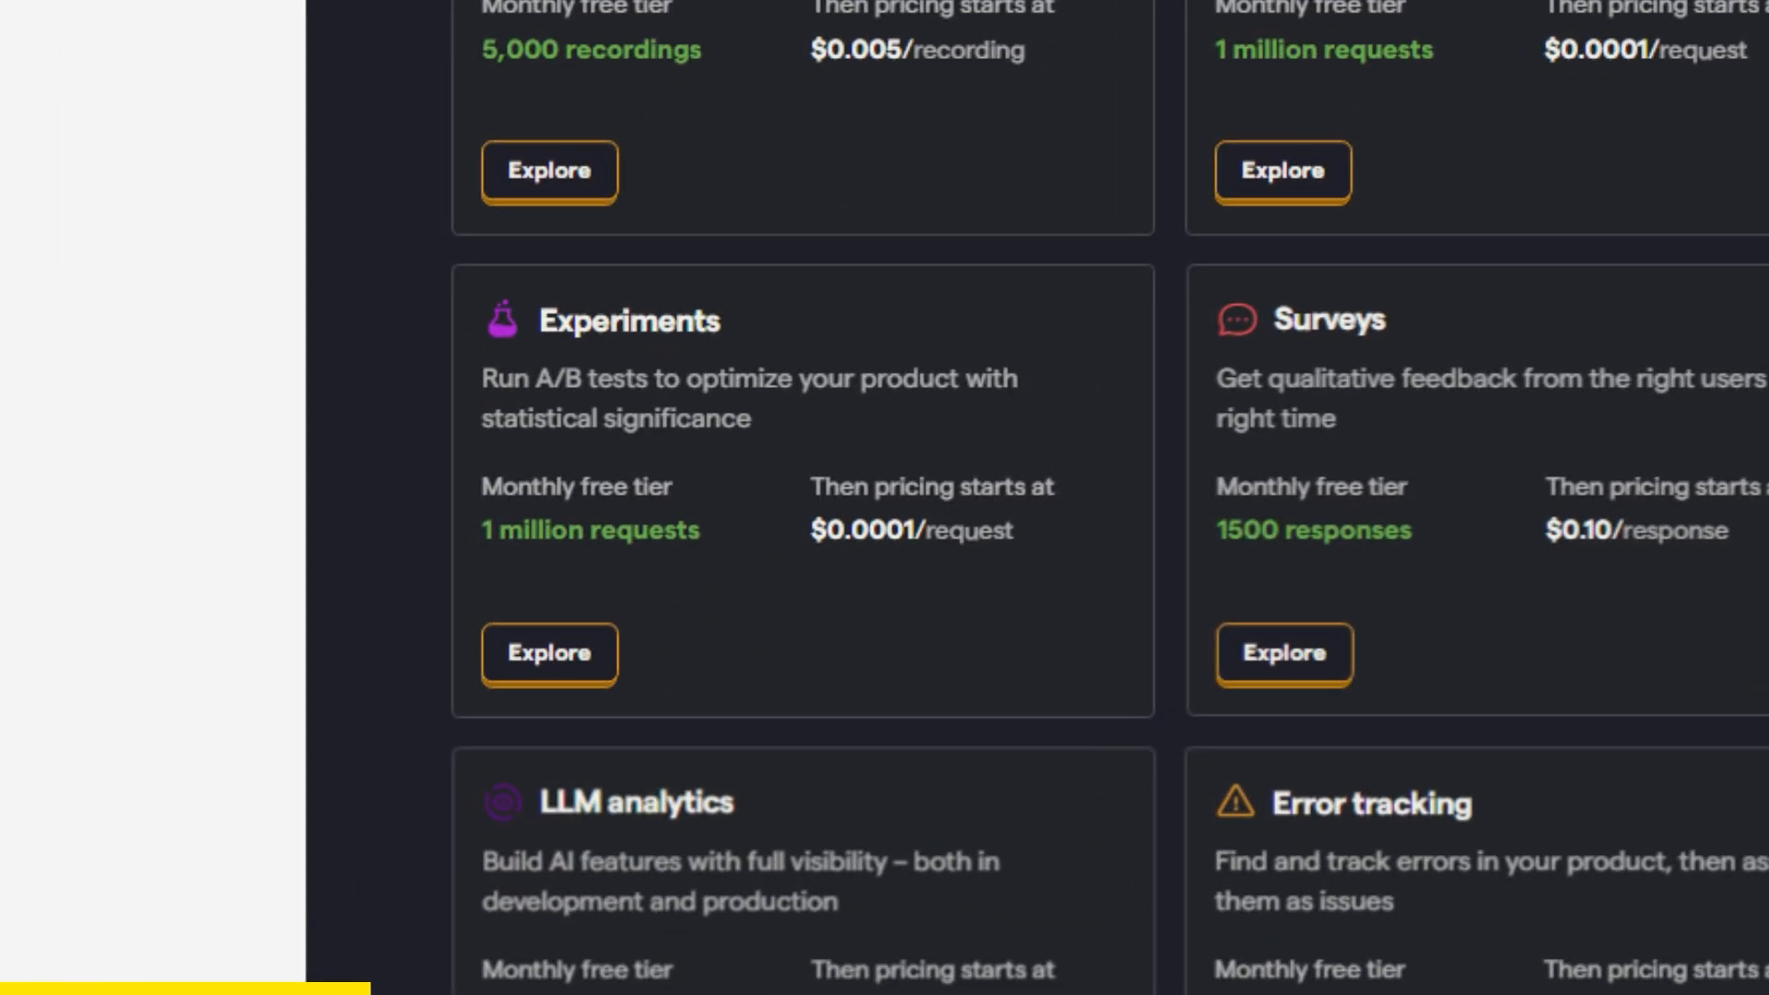
{"action": "scroll", "scroll_direction": "down", "scroll_amount": 3}
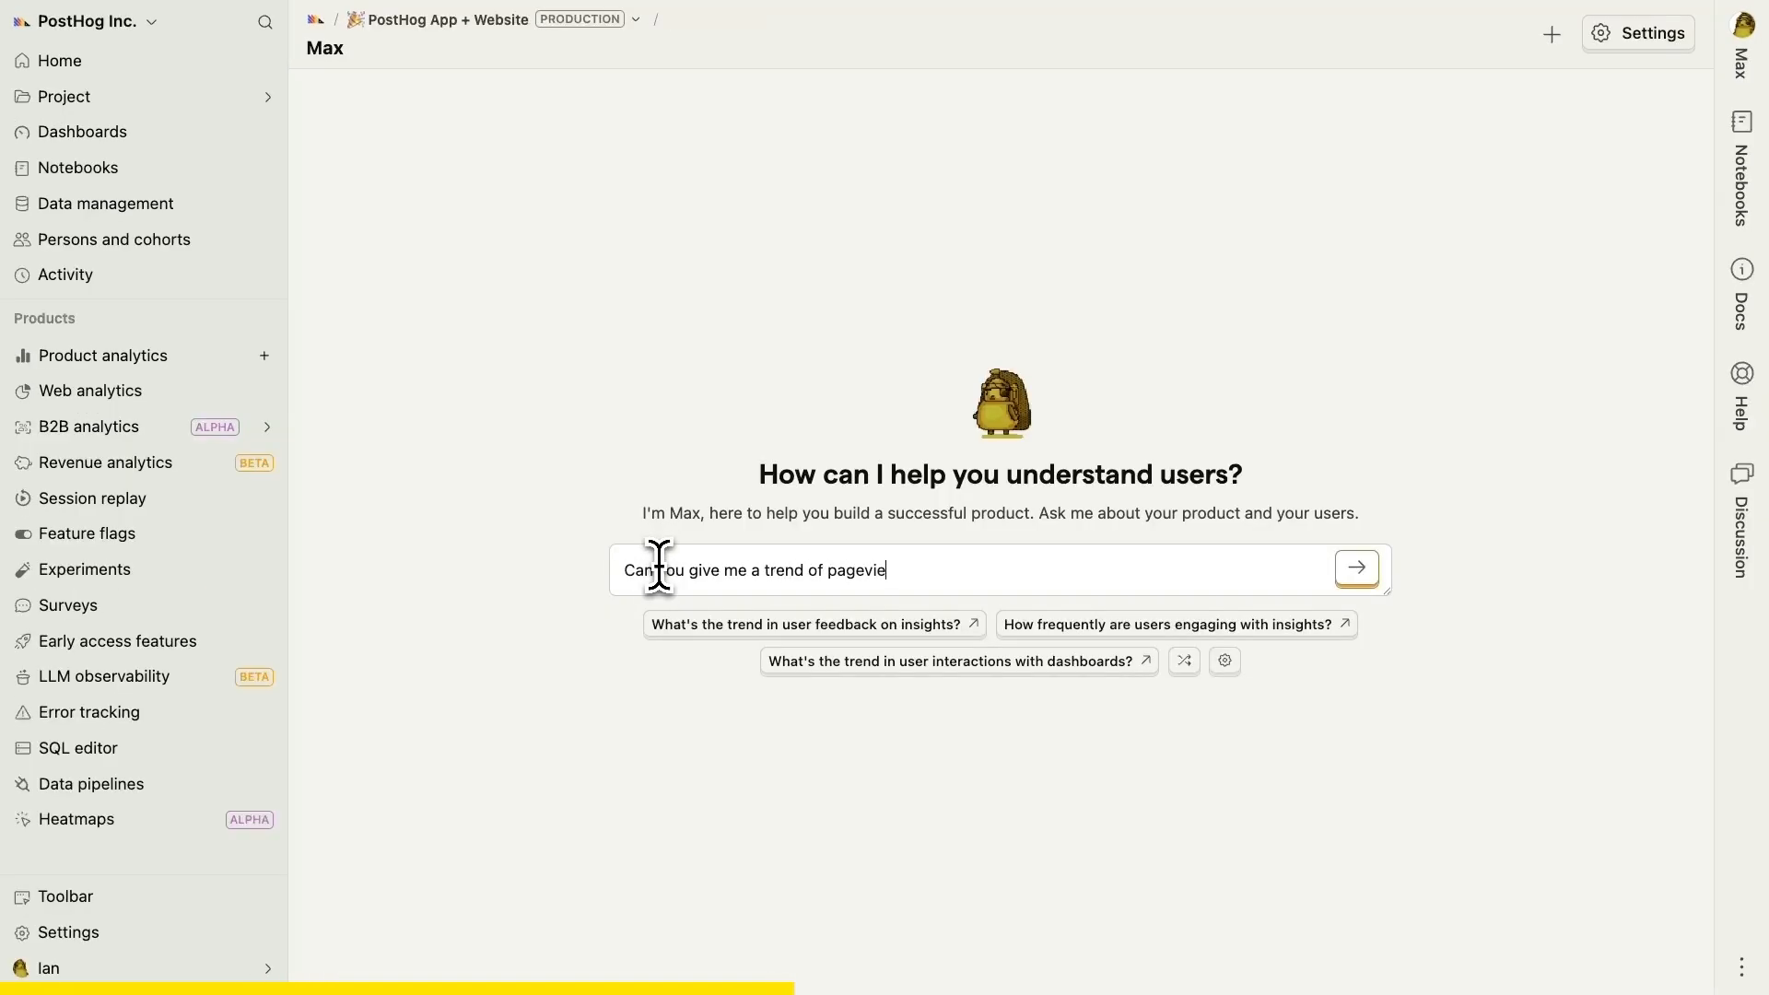
Step: Focus the Max assistant chat box to ask for a trend of pageviews
{"action": "left_click", "coordinate": [1354, 567]}
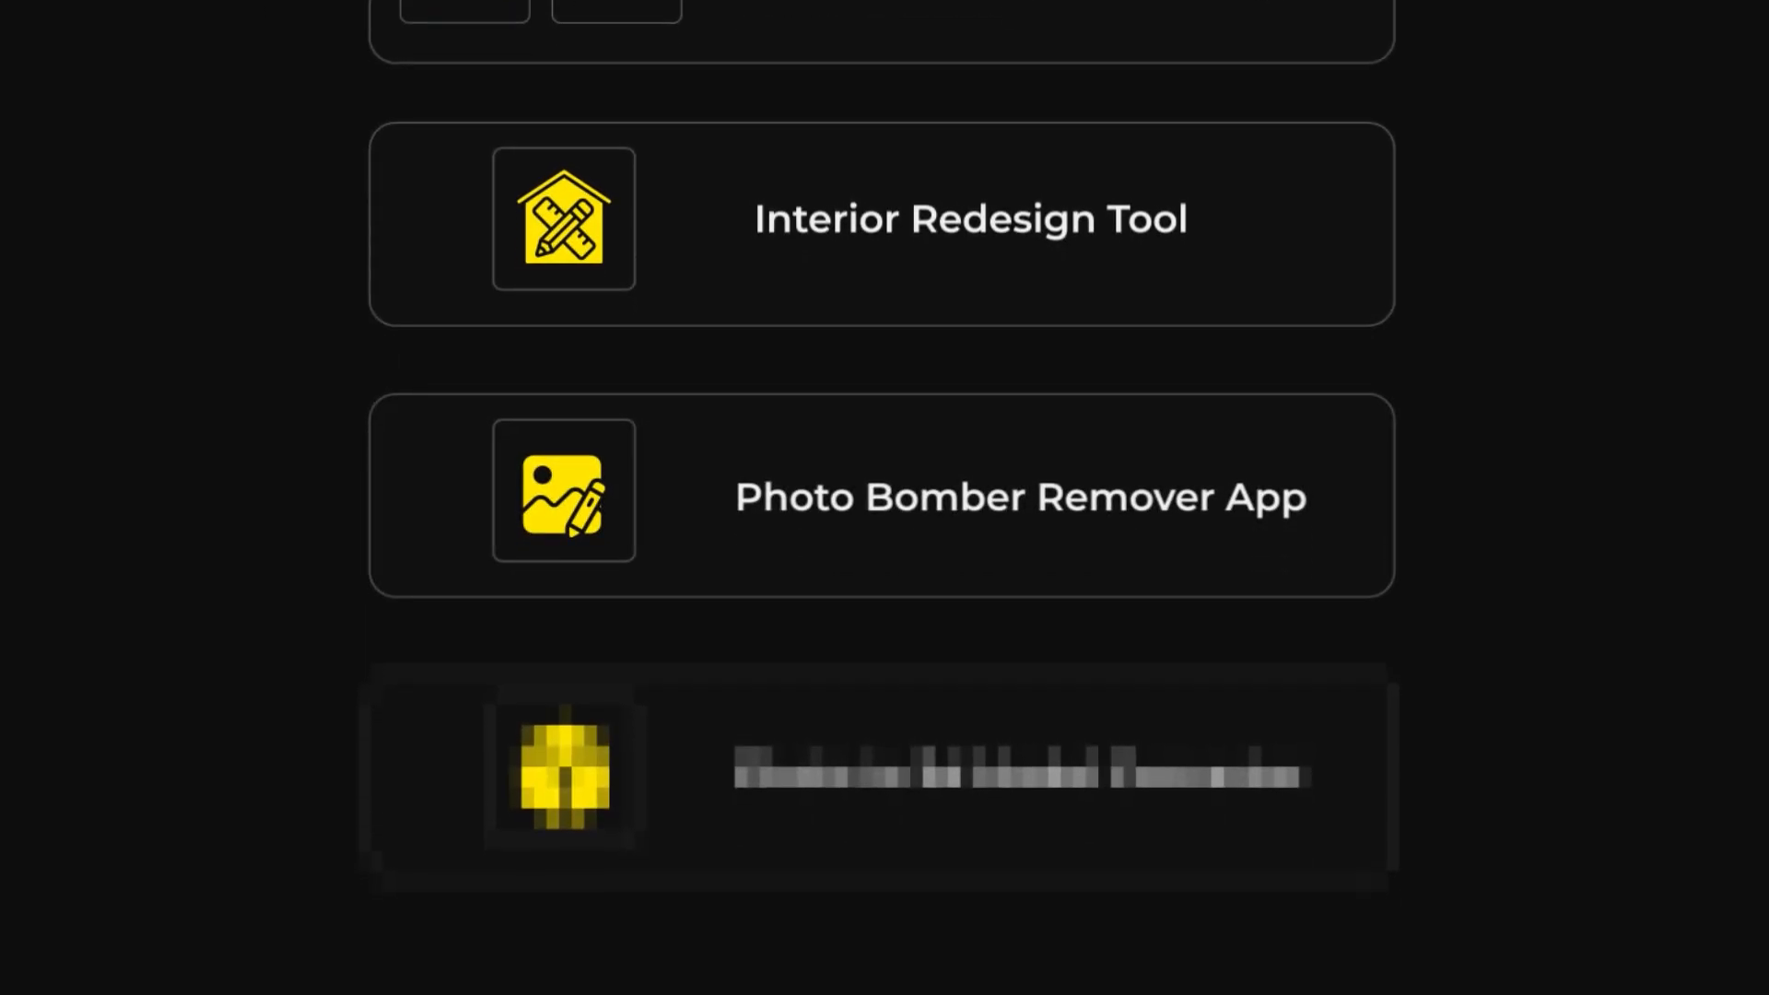
{"action": "scroll", "scroll_direction": "down", "scroll_amount": 3}
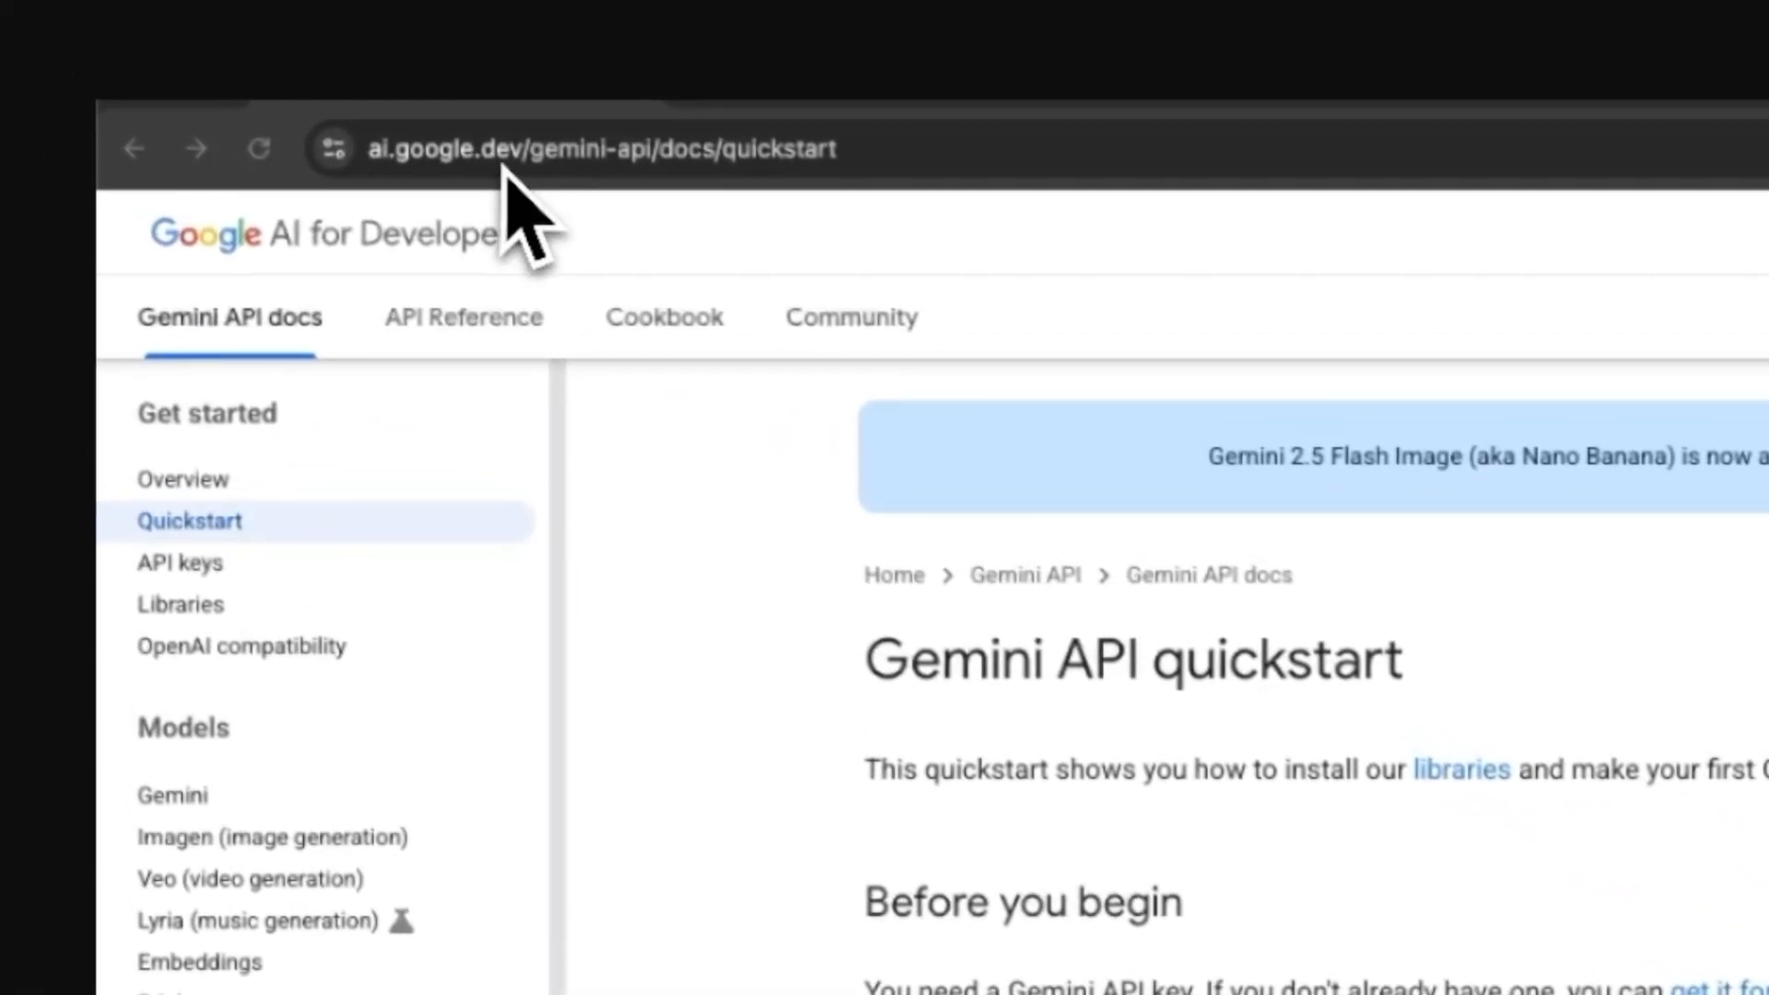
{"action": "mouse_move", "coordinate": [665, 219]}
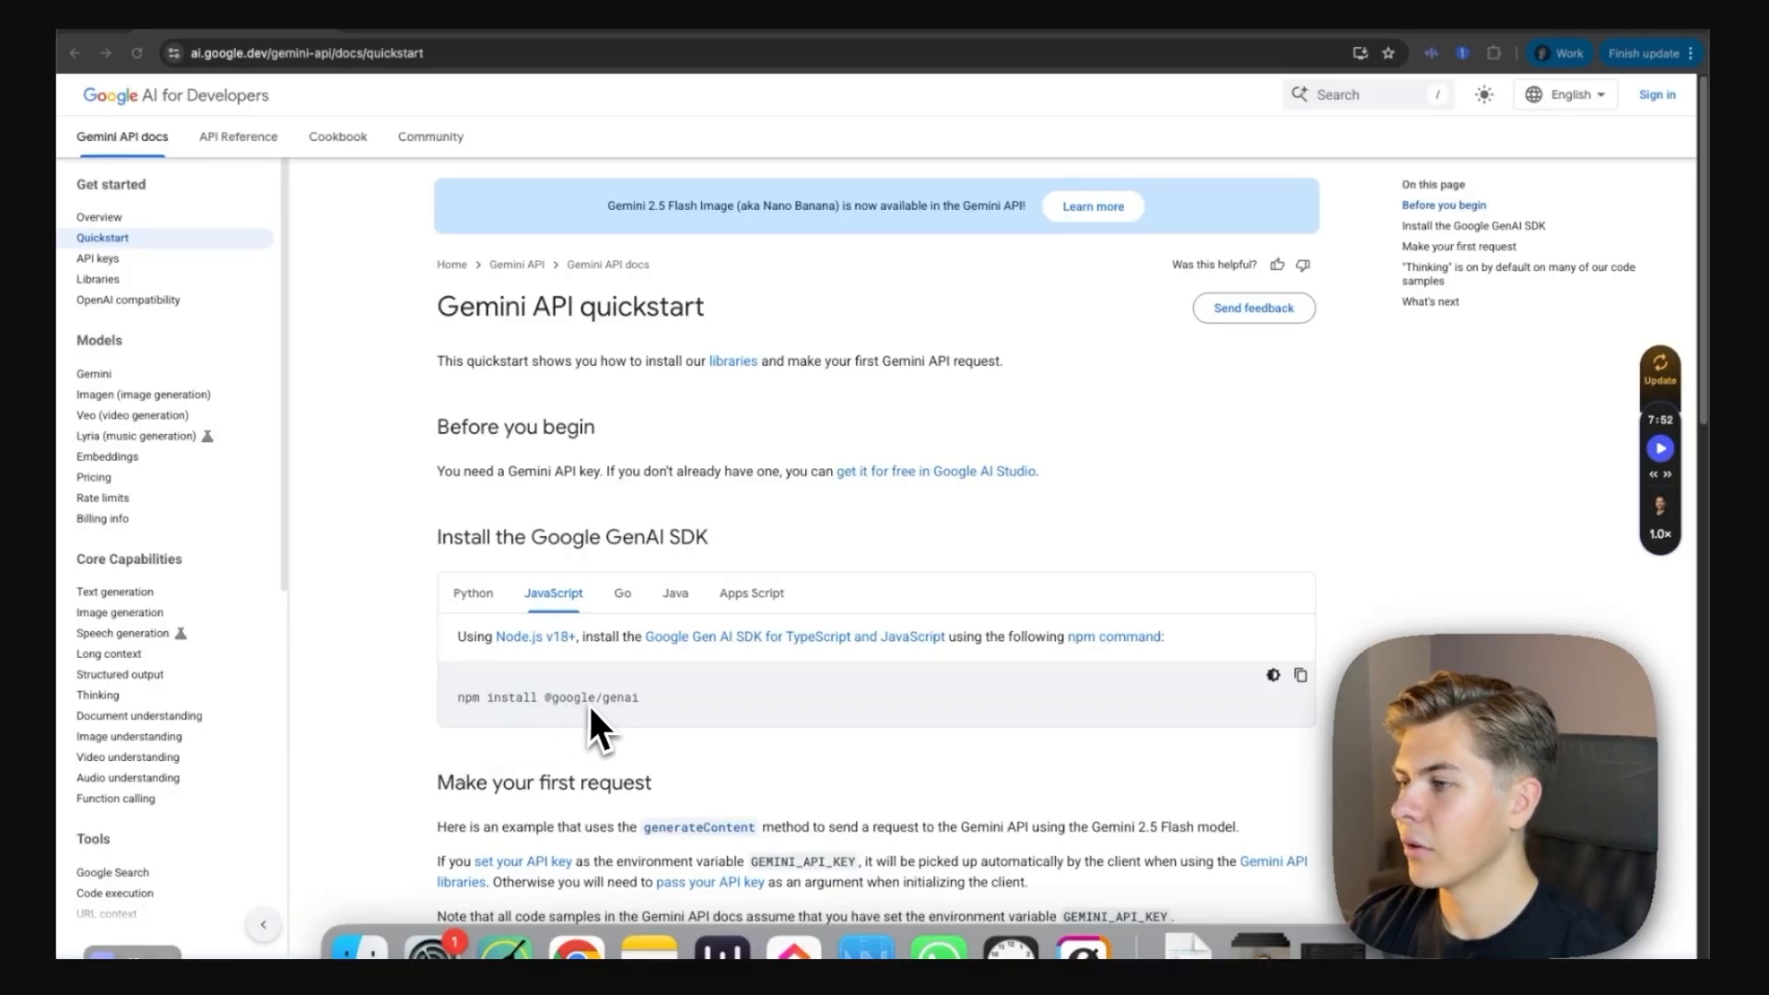
{"action": "mouse_move", "coordinate": [696, 738]}
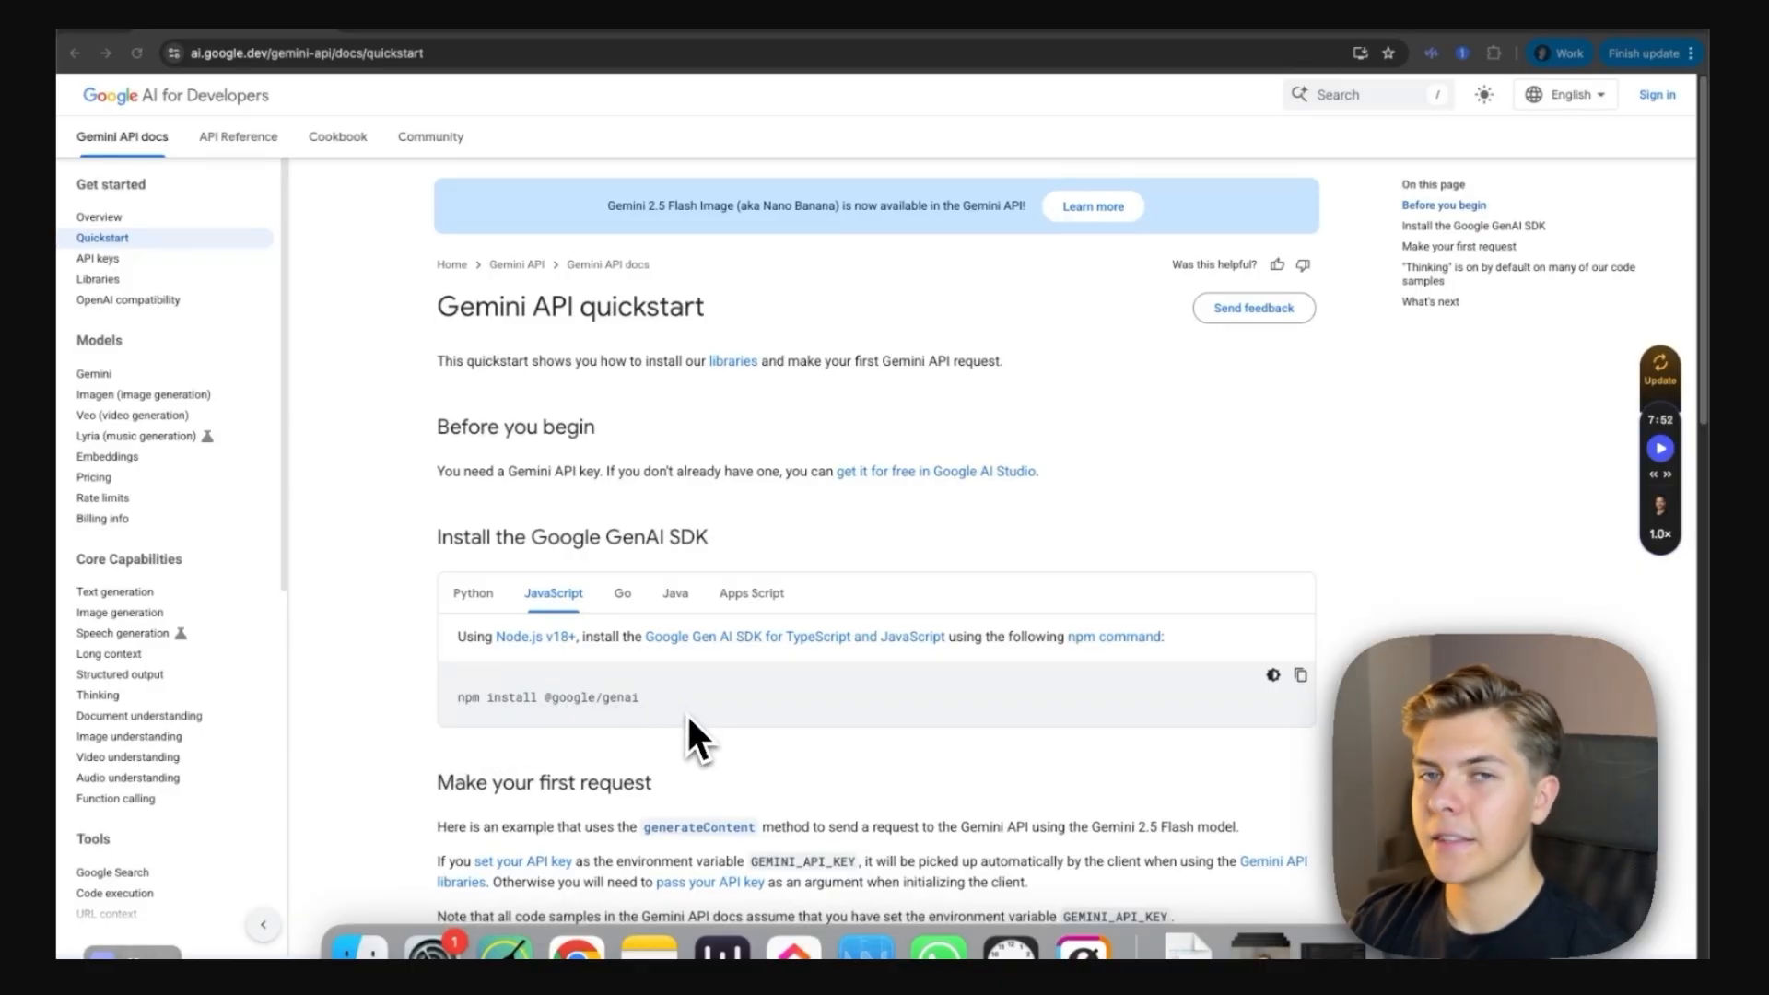
Step: Scroll the quickstart to the JavaScript generateContent sample under 'Make your first request'
{"action": "scroll", "scroll_direction": "down", "scroll_amount": 3}
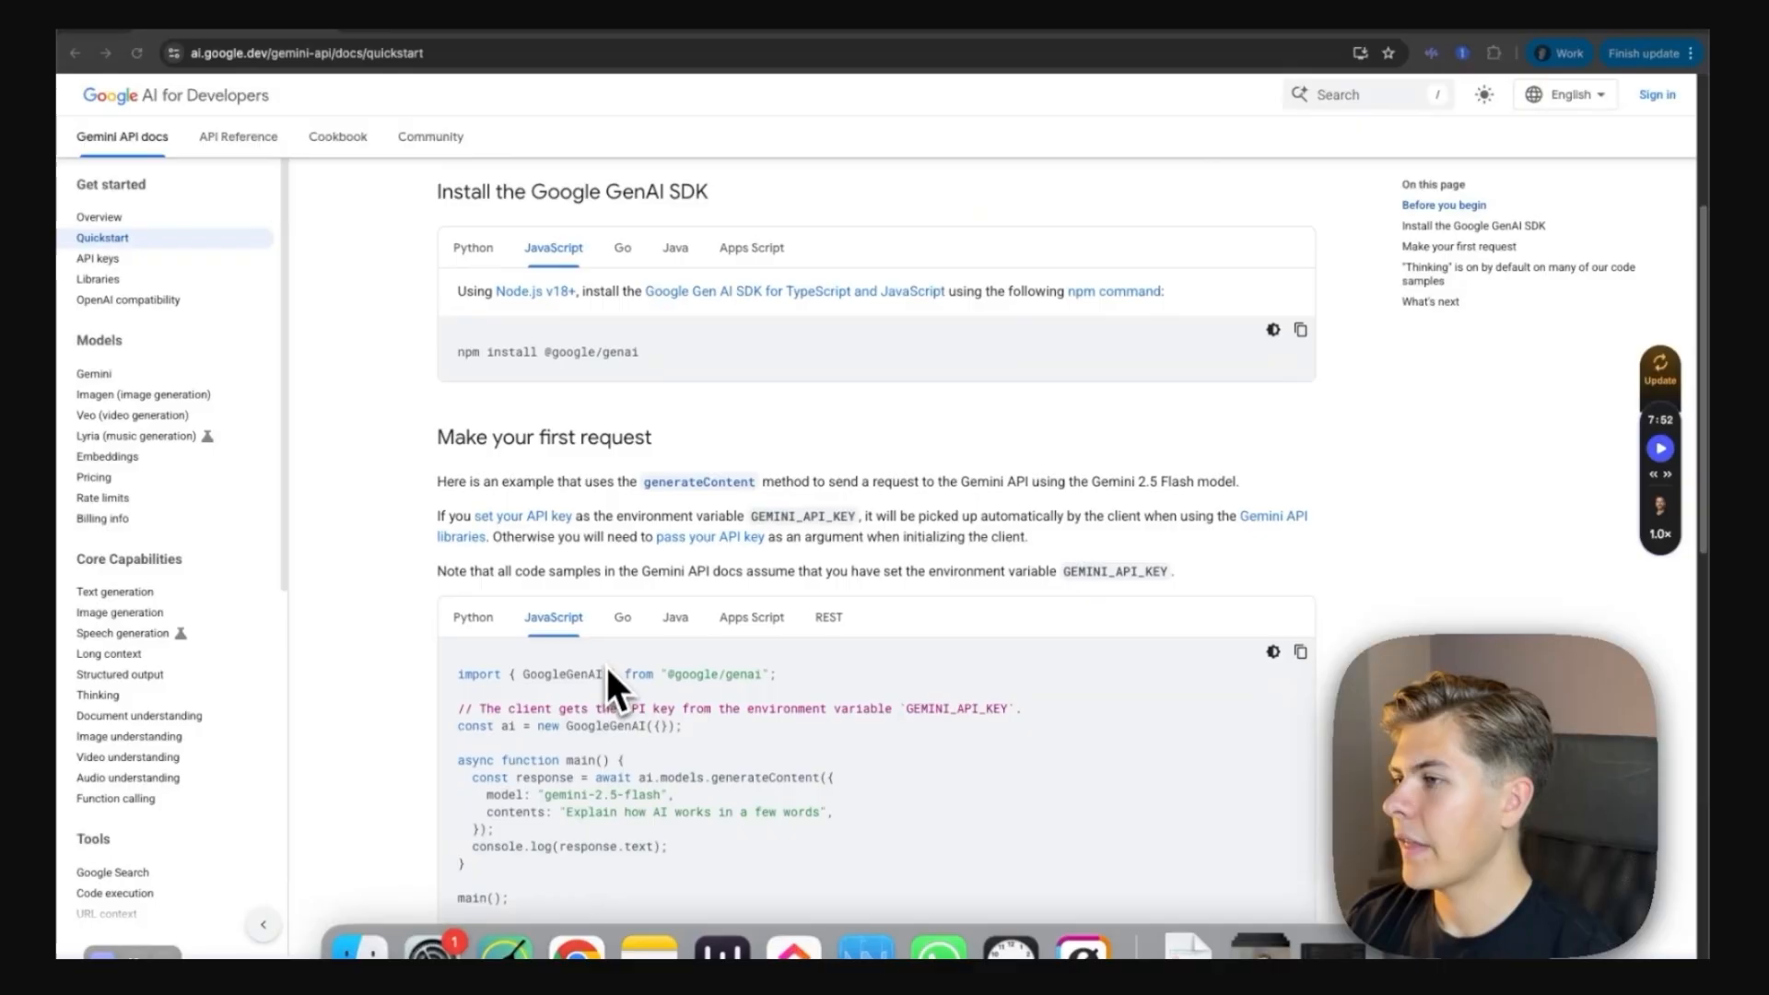
{"action": "scroll", "scroll_direction": "down", "scroll_amount": 3}
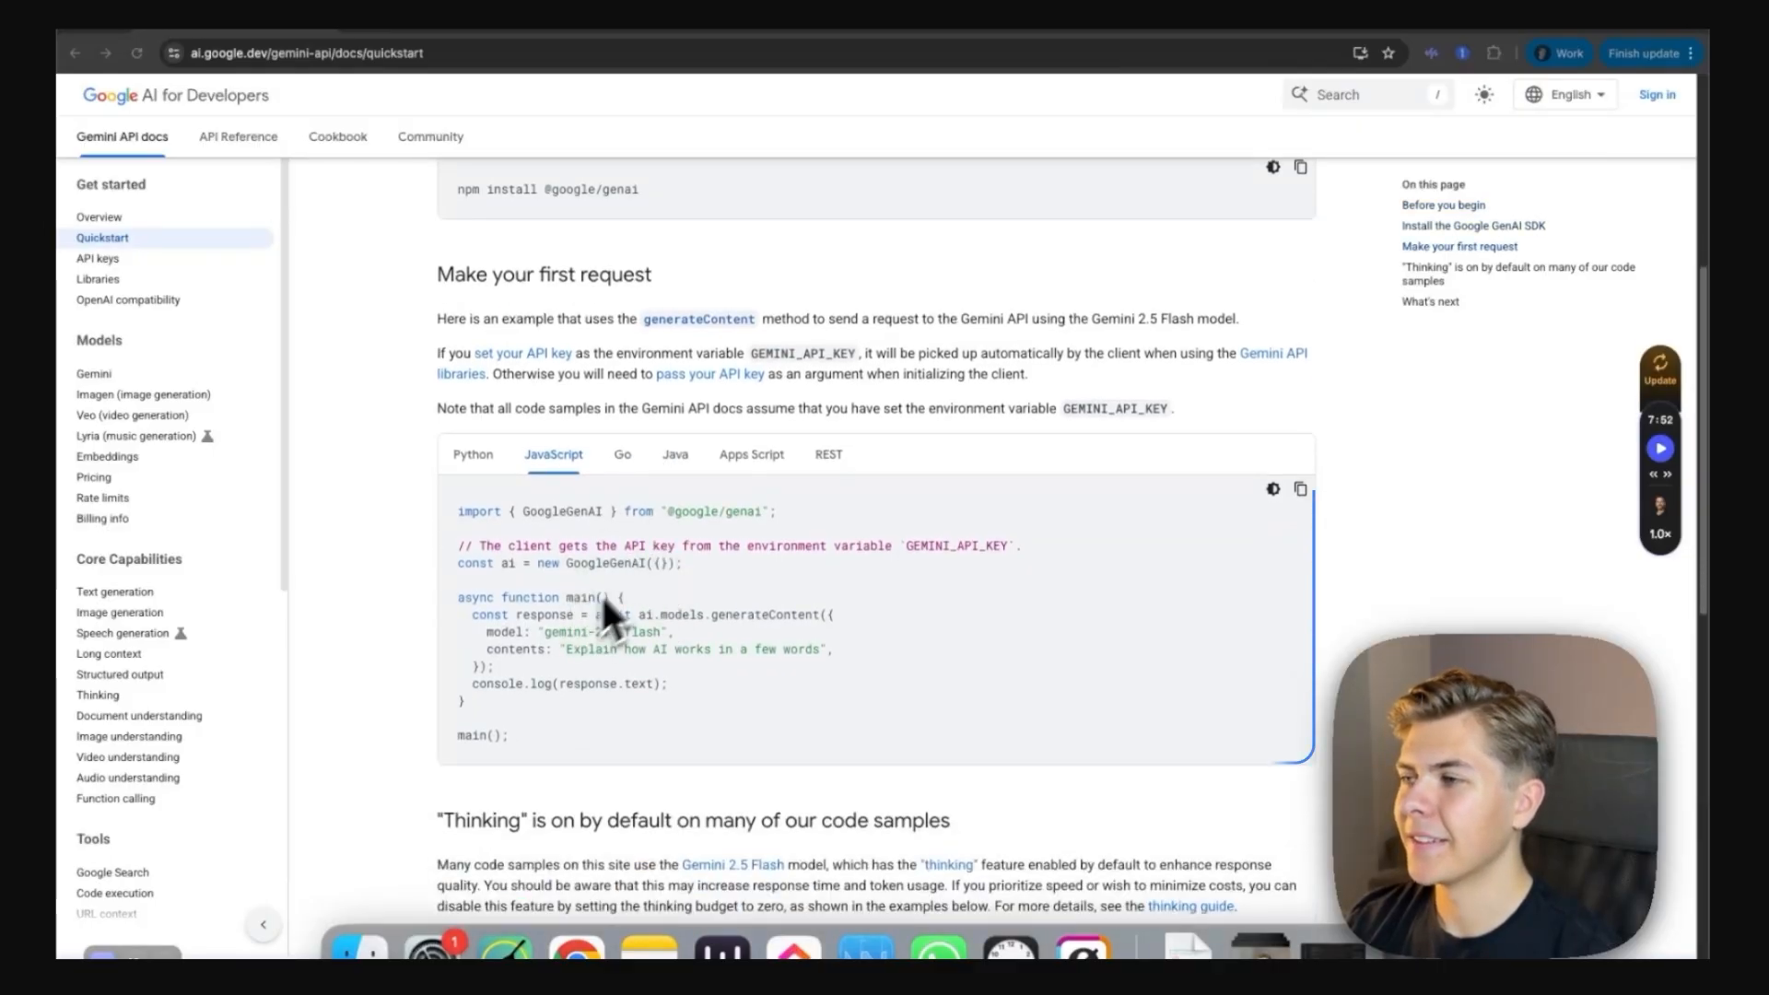